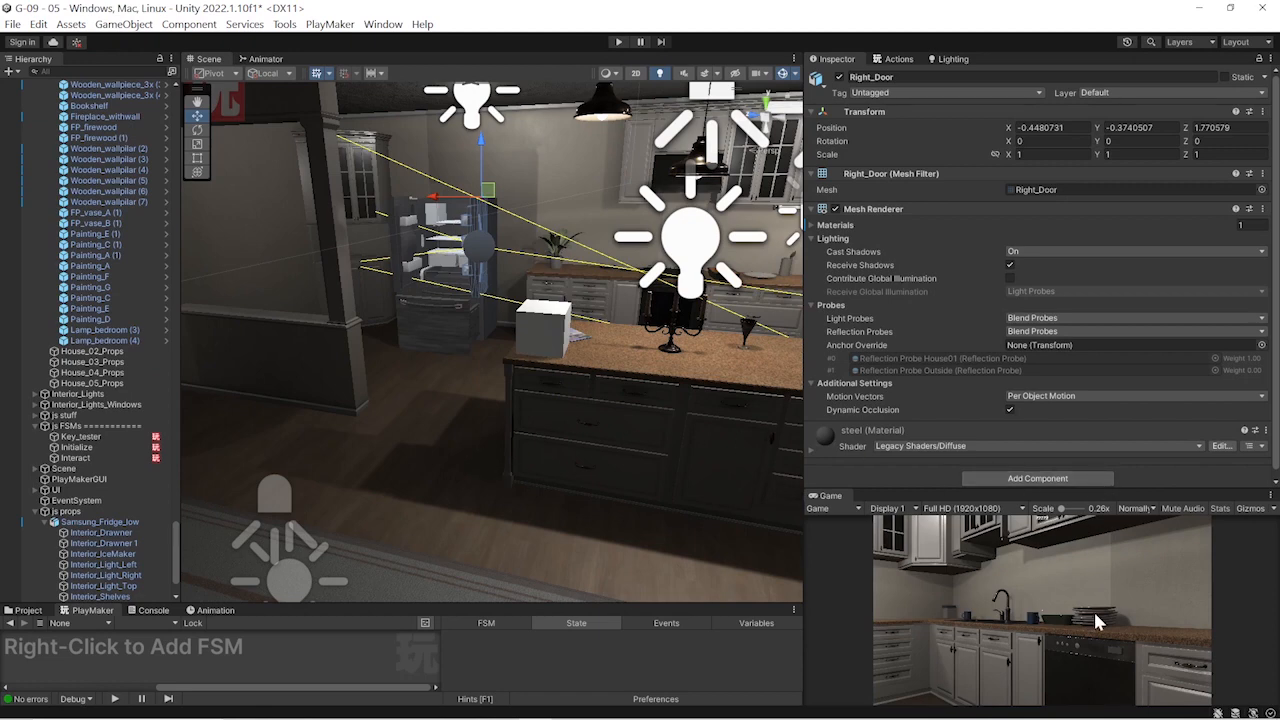
pyautogui.moveTo(604, 210)
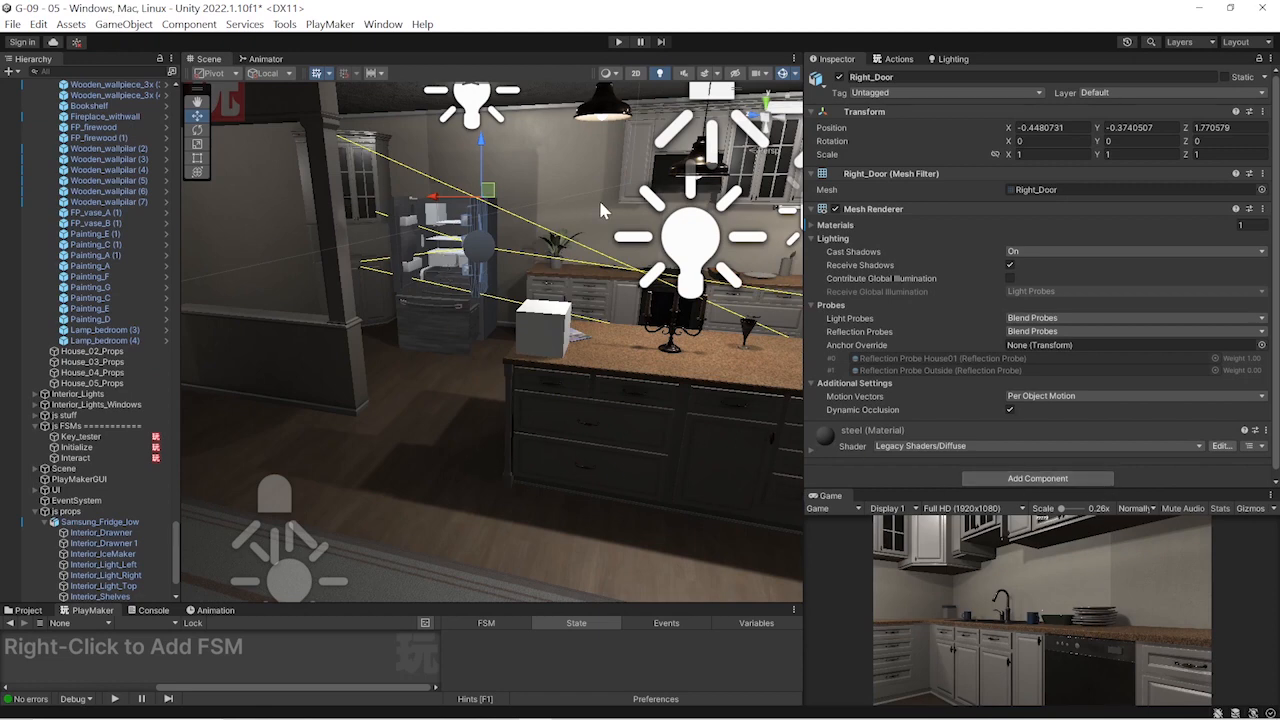
pyautogui.moveTo(576, 204)
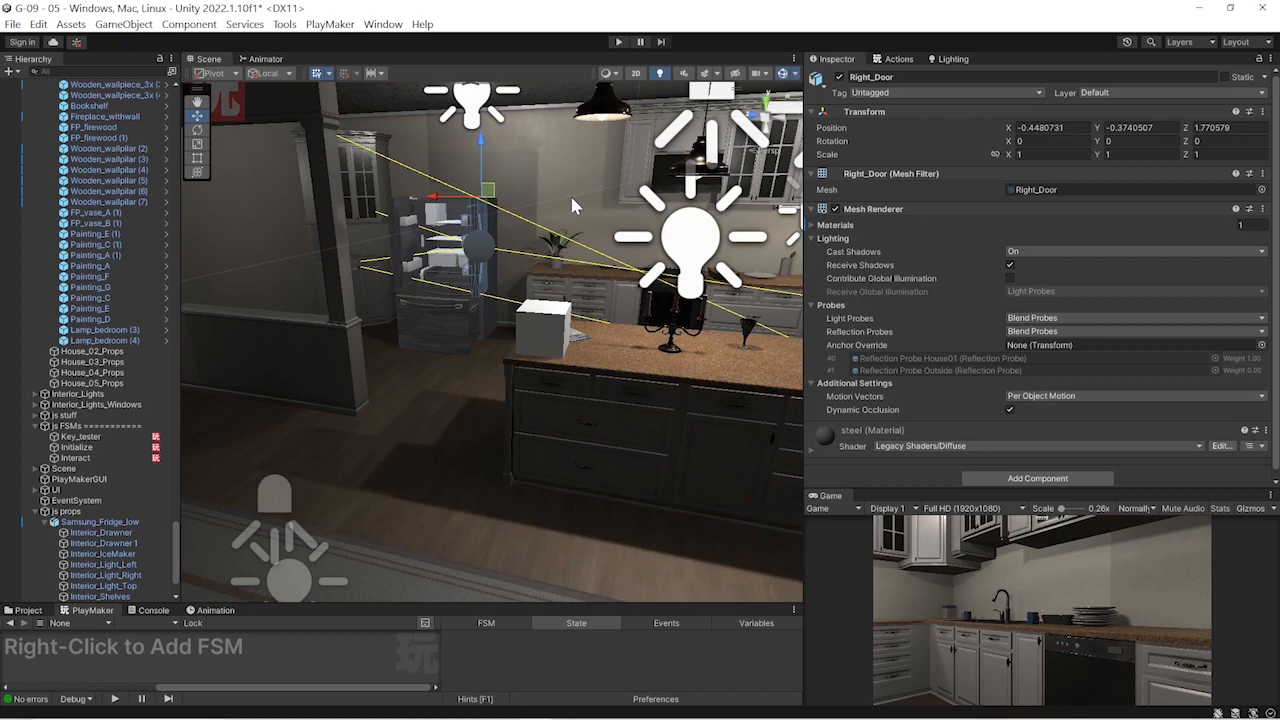
pyautogui.moveTo(536, 362)
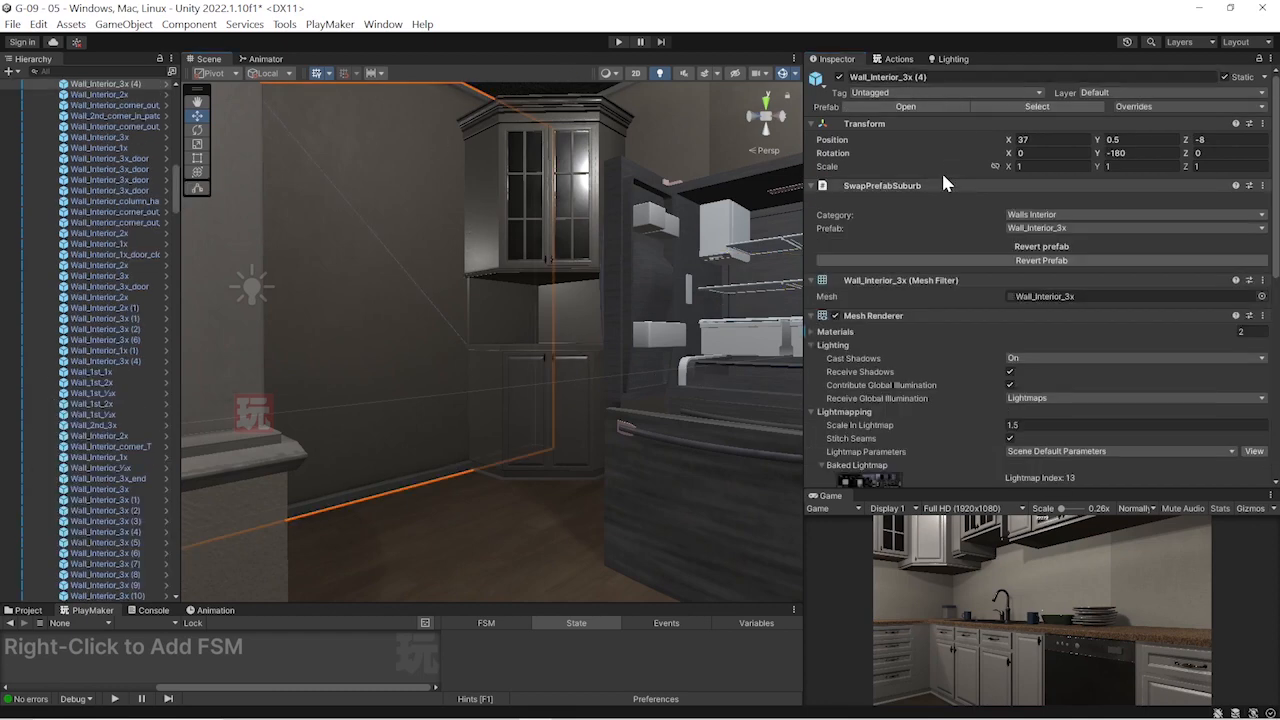
pyautogui.moveTo(924, 212)
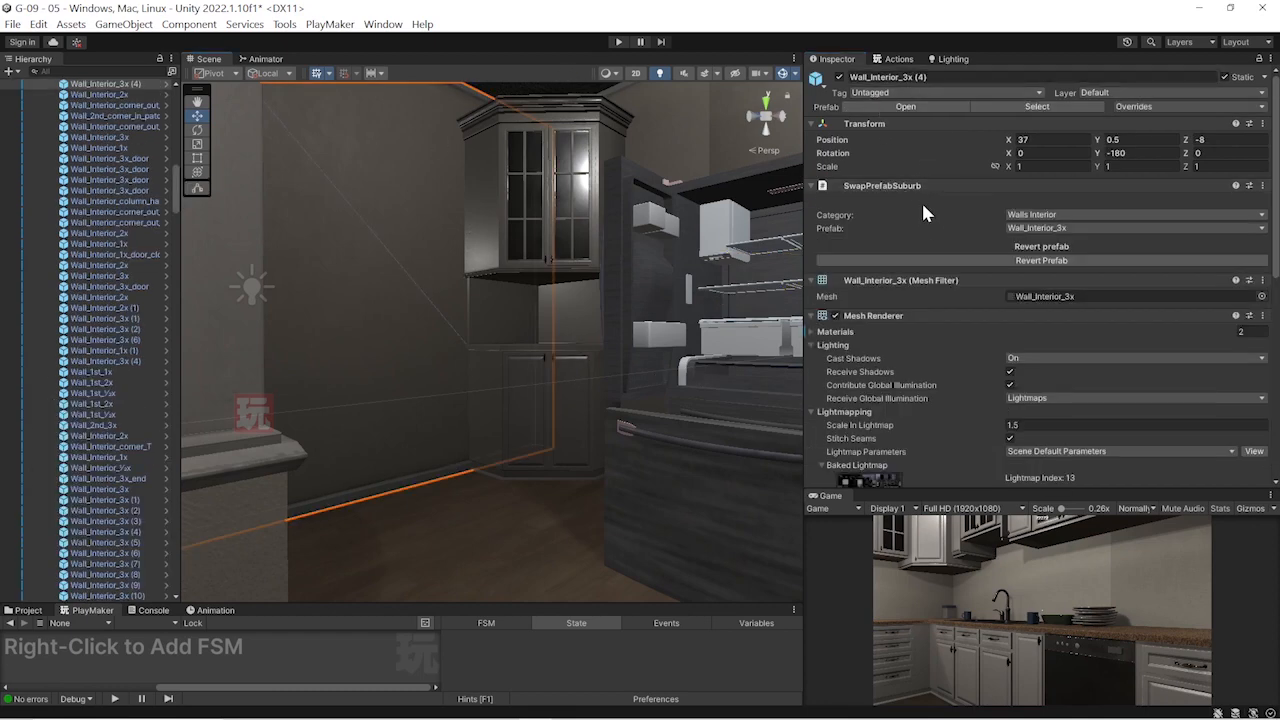
# Add a Box Collider component to the Left_Door object
pyautogui.scroll(-3)
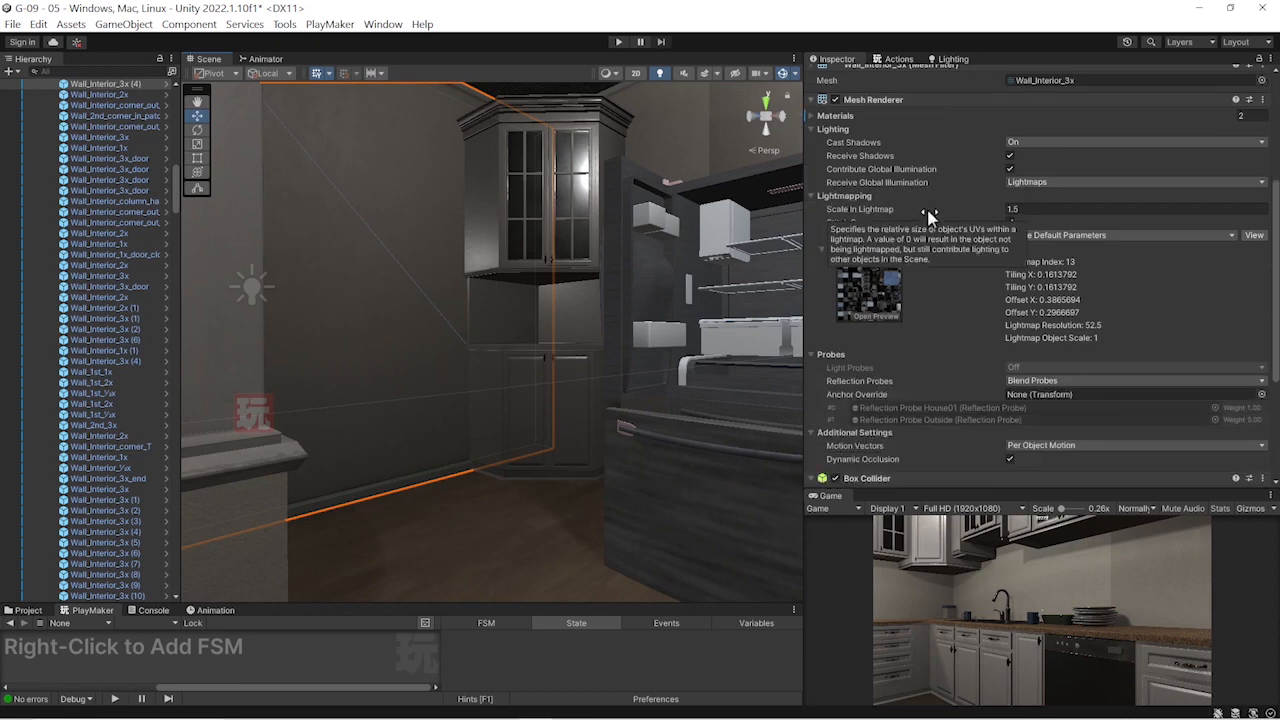
pyautogui.scroll(-3)
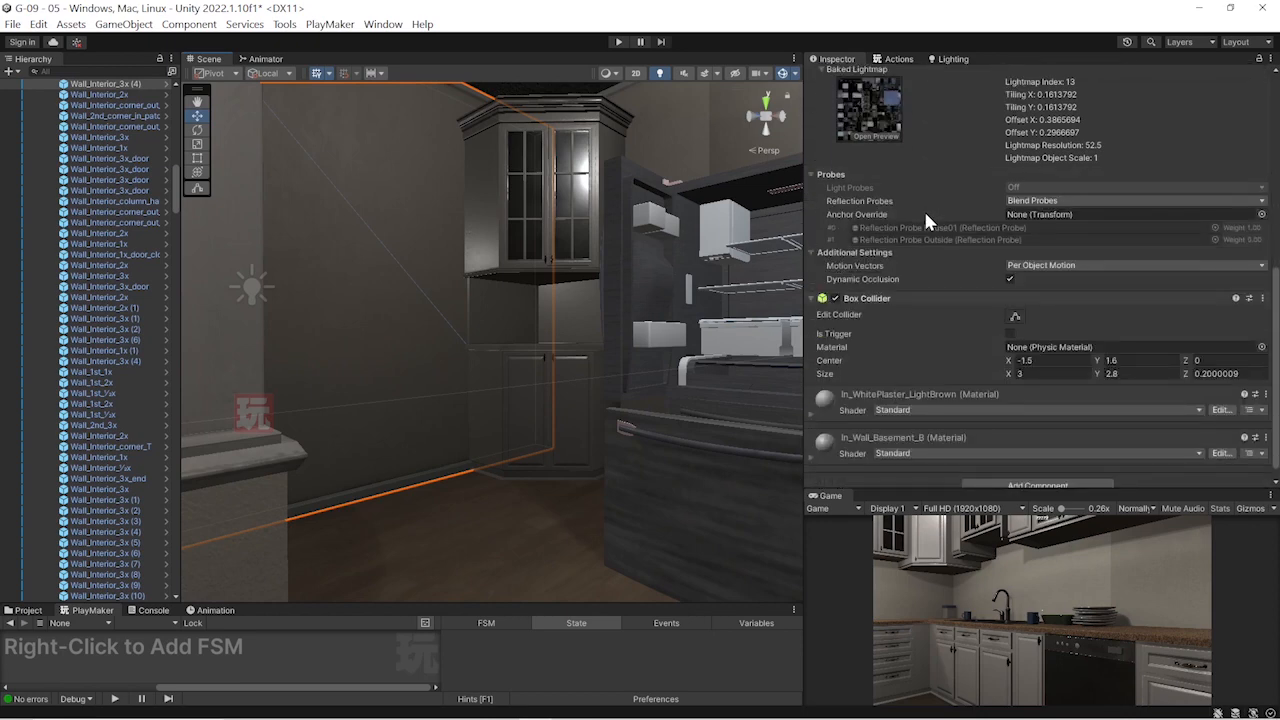
pyautogui.moveTo(936, 216)
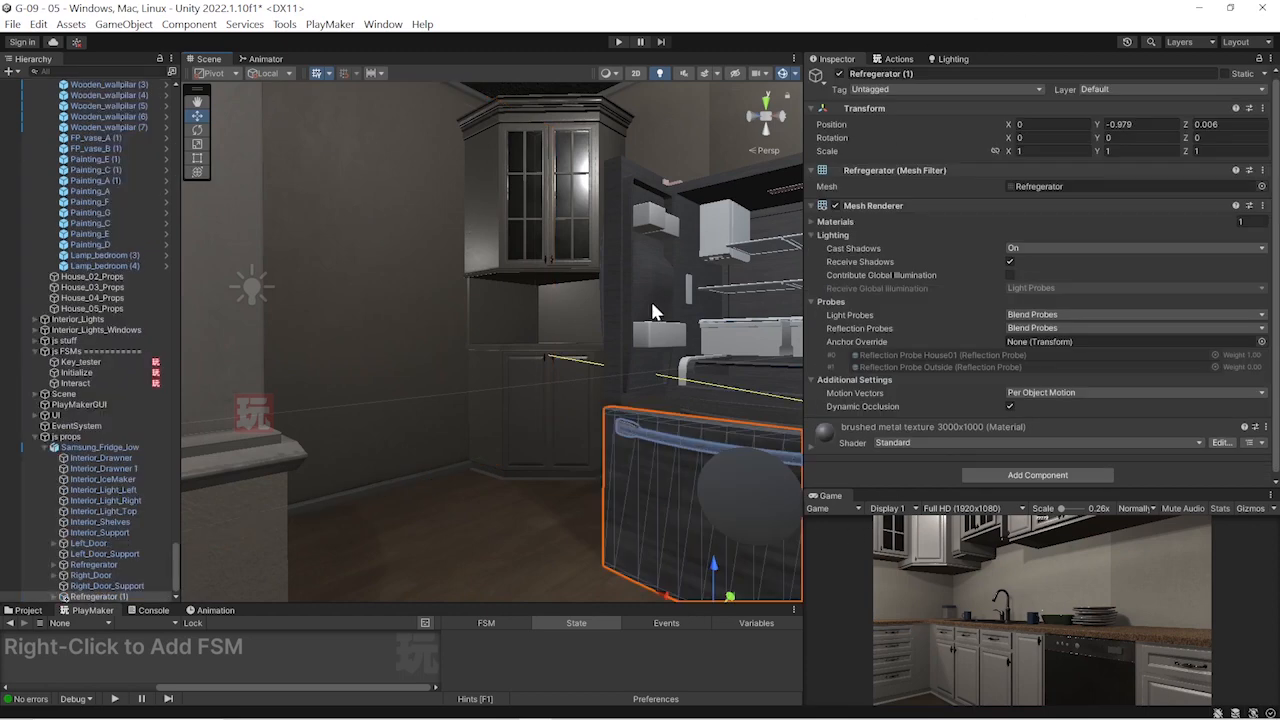
pyautogui.click(96, 448)
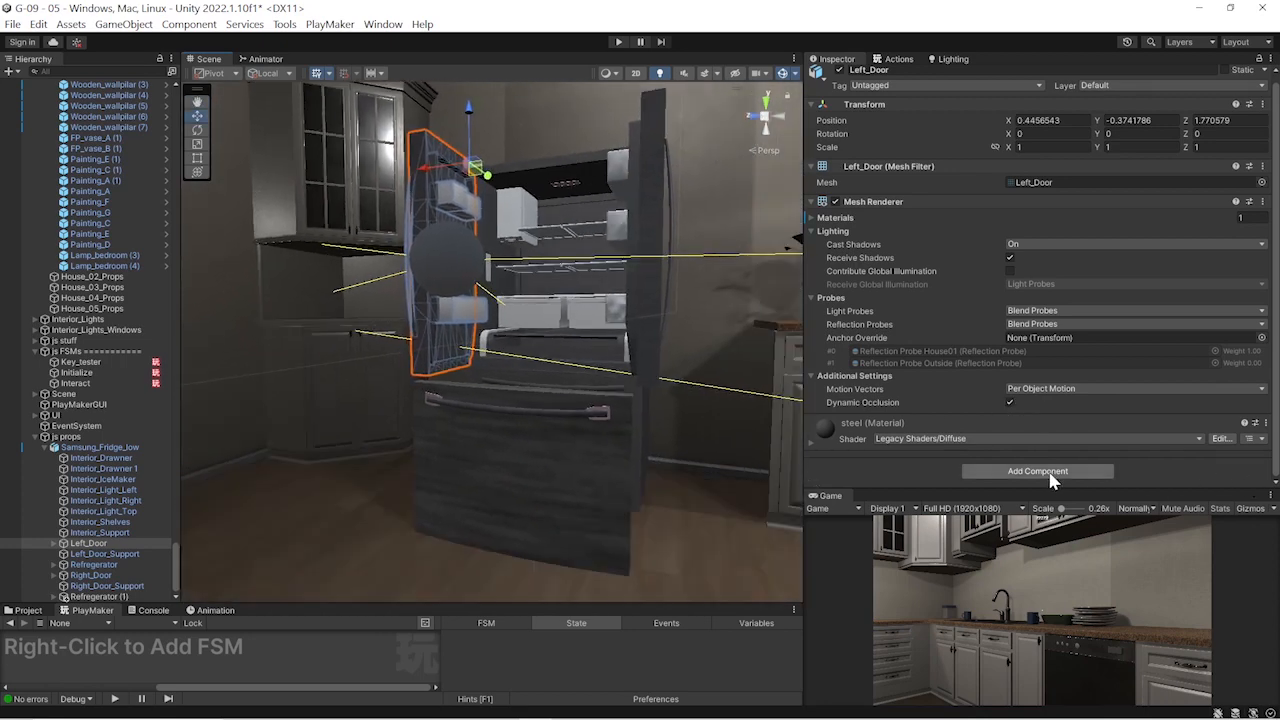
pyautogui.click(1036, 472)
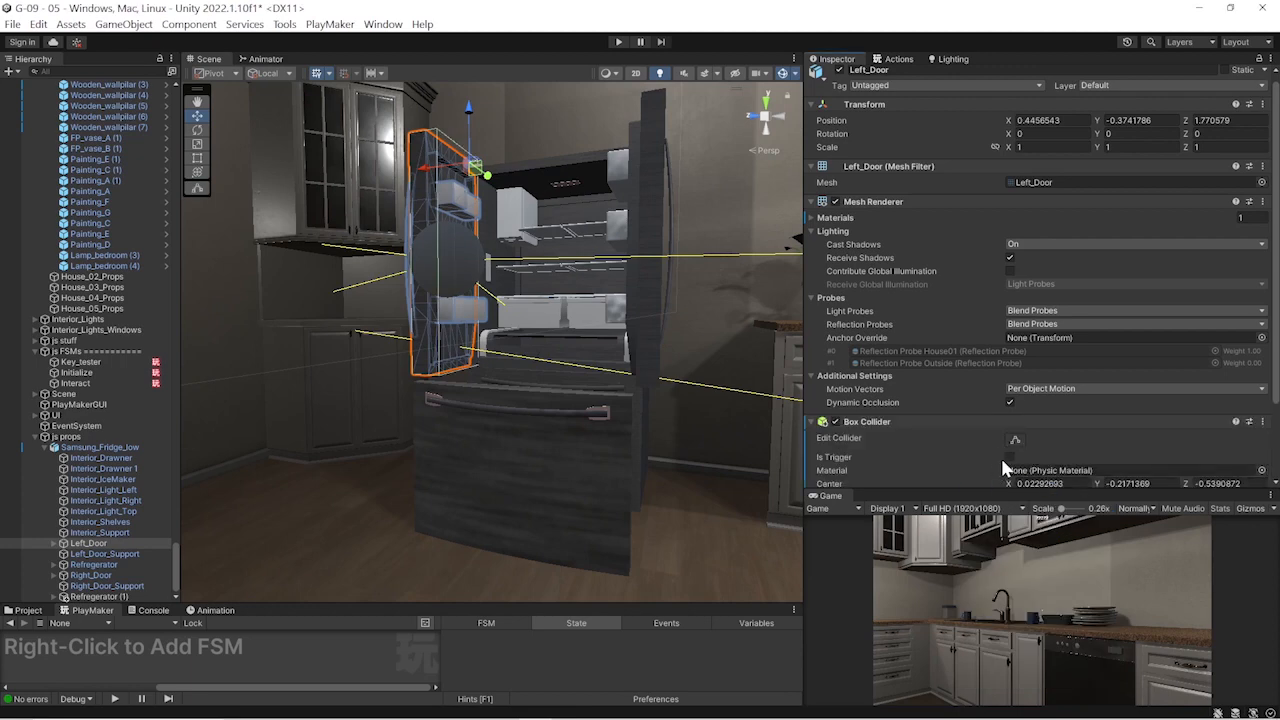
# Add a Box Collider component to the Right_Door object, then clear the selection
pyautogui.click(100, 448)
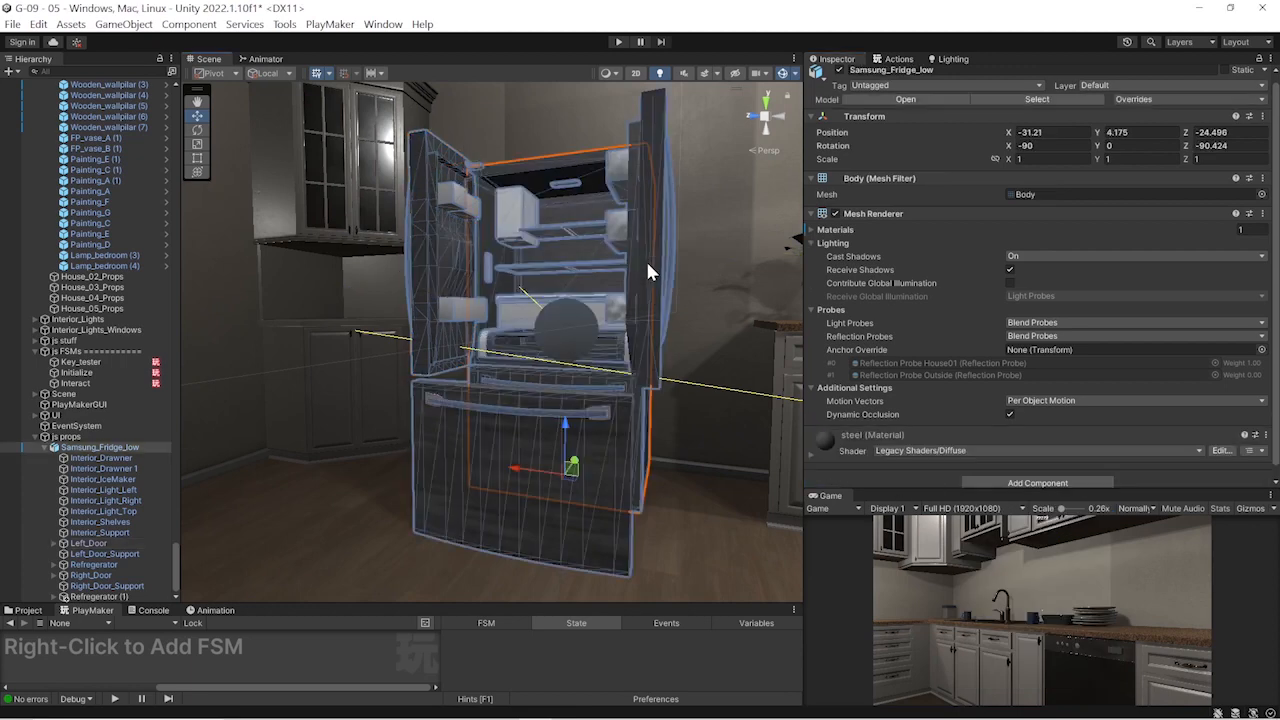
pyautogui.click(90, 574)
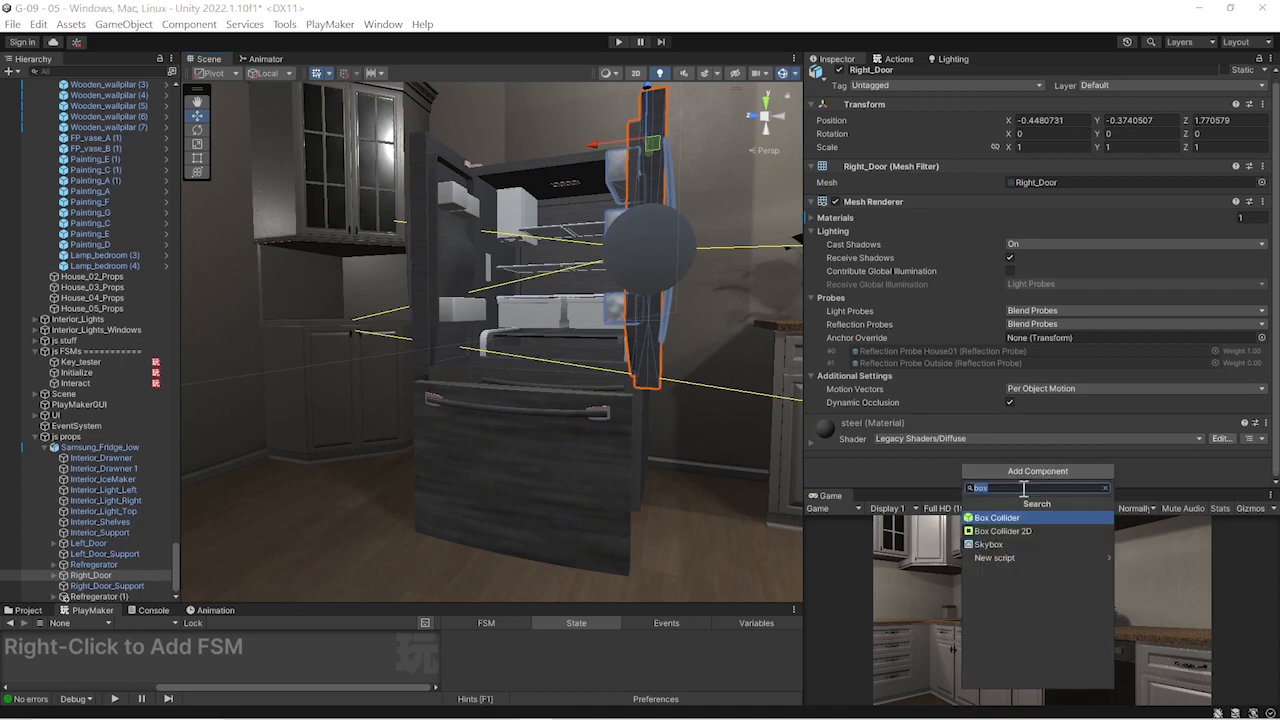
pyautogui.click(996, 516)
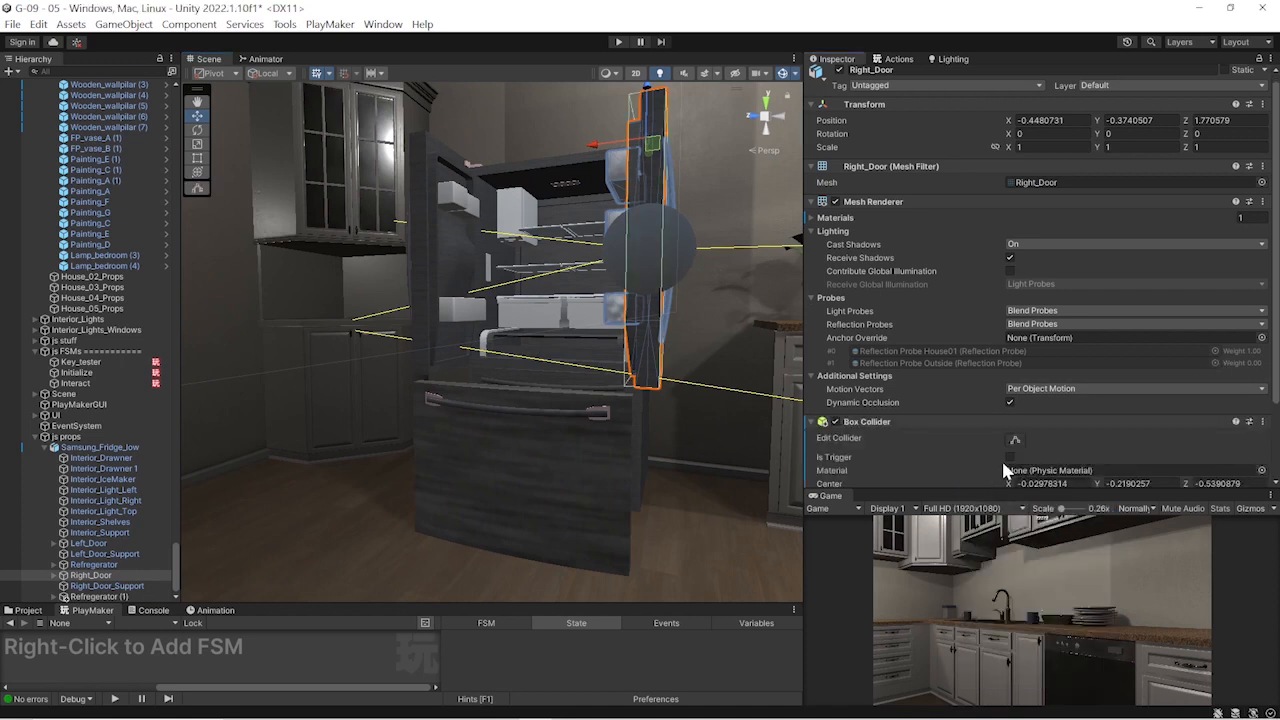
pyautogui.click(1008, 456)
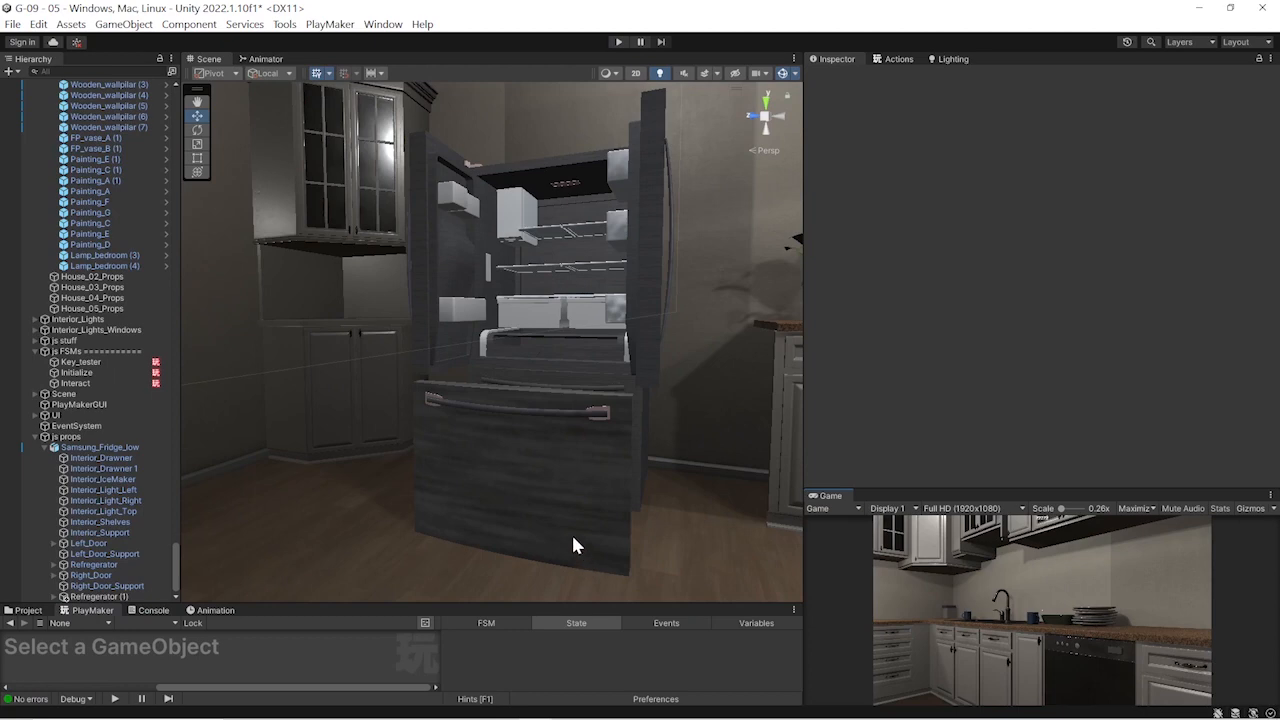
pyautogui.moveTo(490, 430)
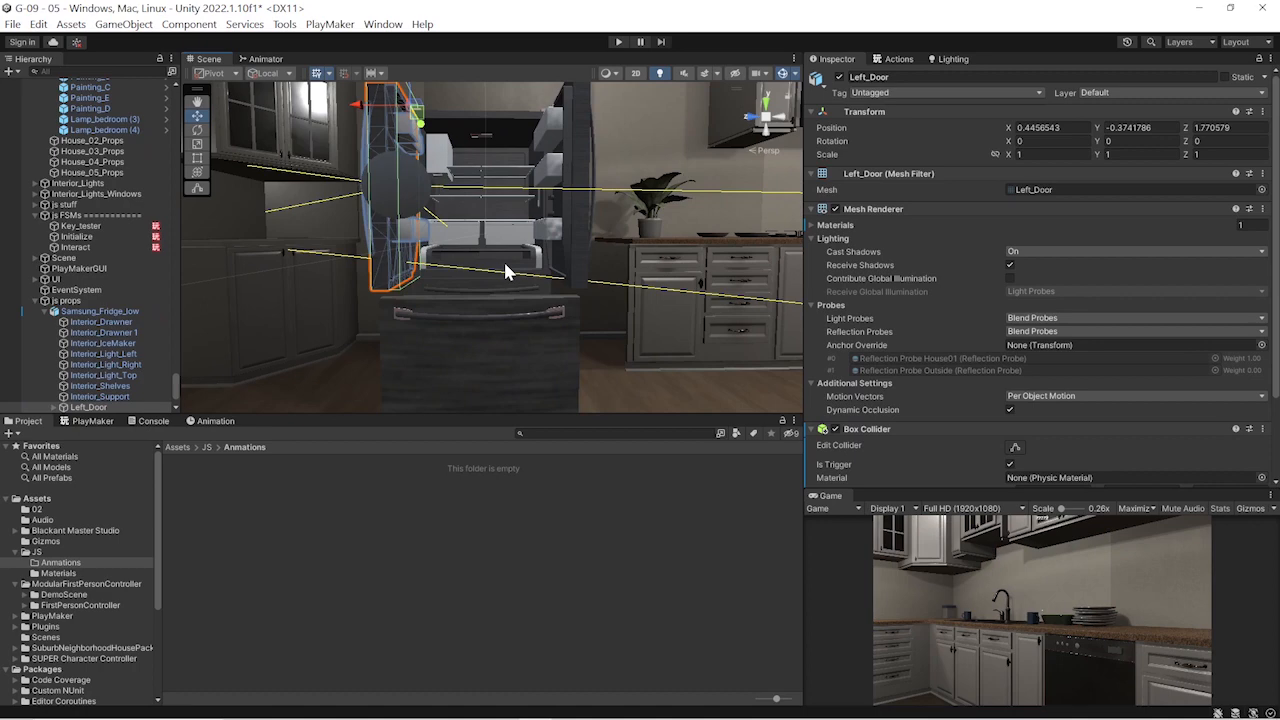
# Select Left_Door and show the Animation window ready to create its first clip
pyautogui.click(90, 408)
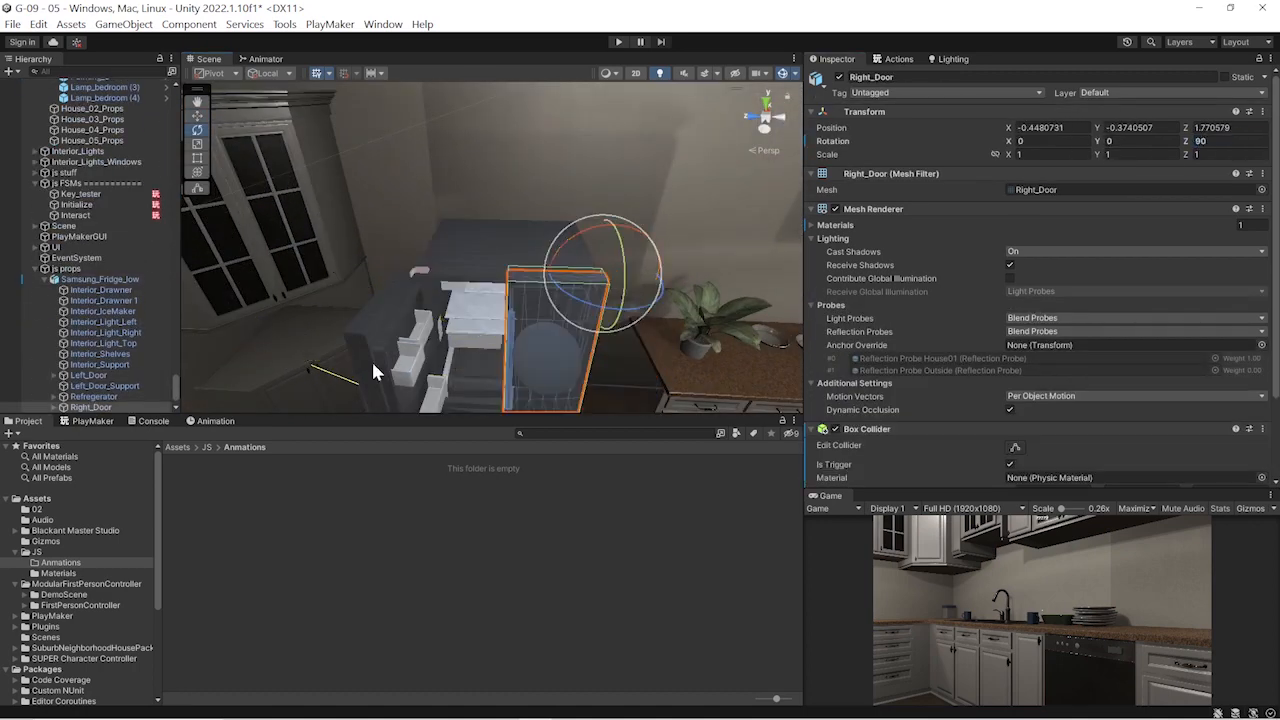
pyautogui.click(88, 376)
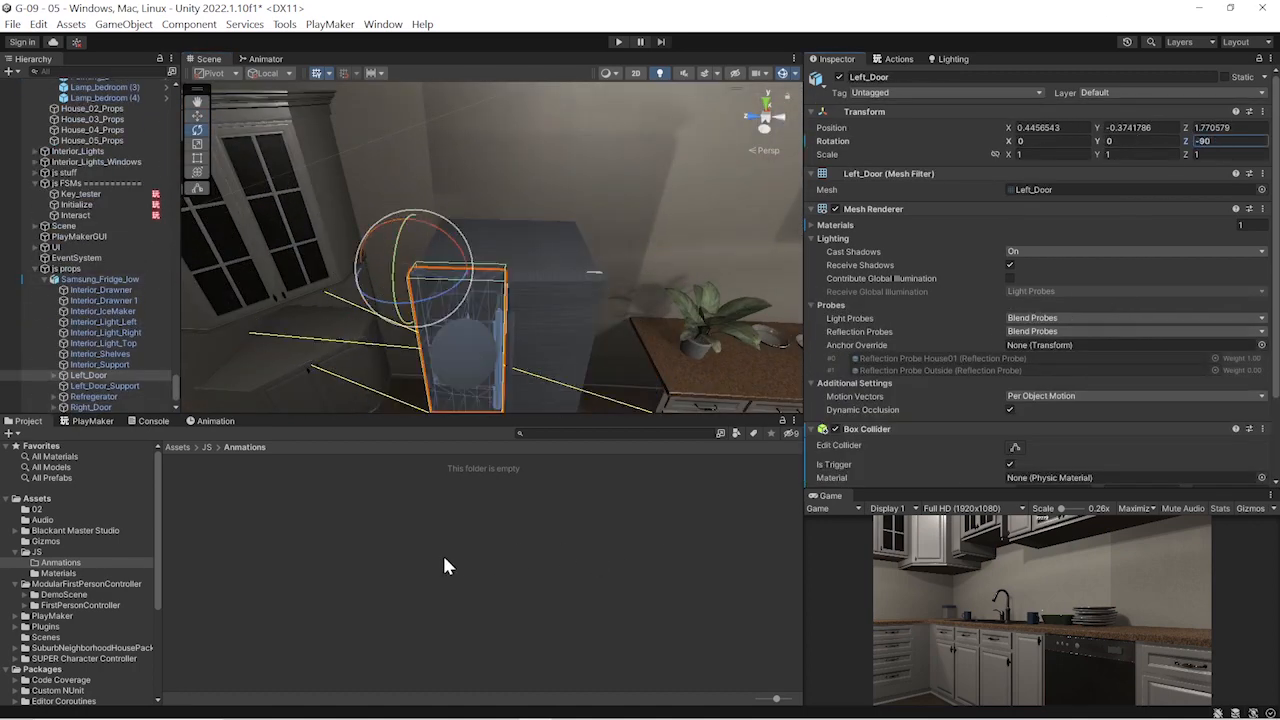
pyautogui.click(216, 420)
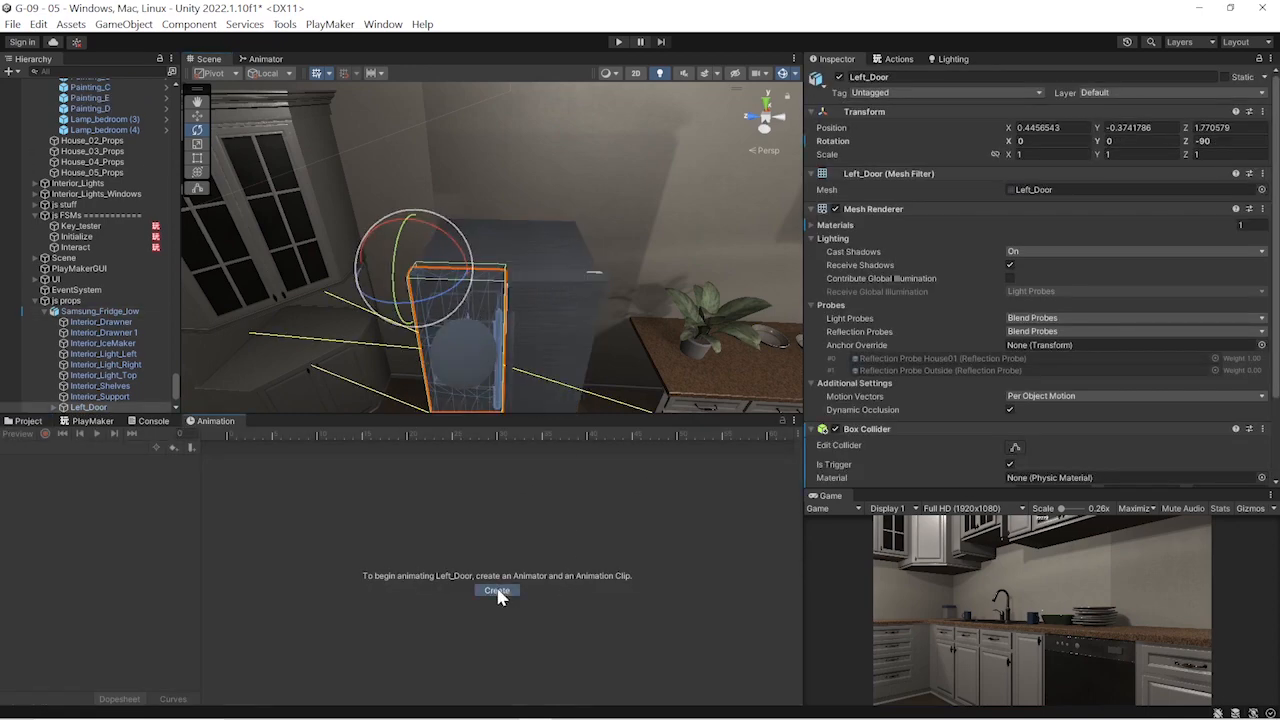
# Create and save clip left_fridge_open.anim for Left_Door with recording on and a Rotation track
pyautogui.click(496, 590)
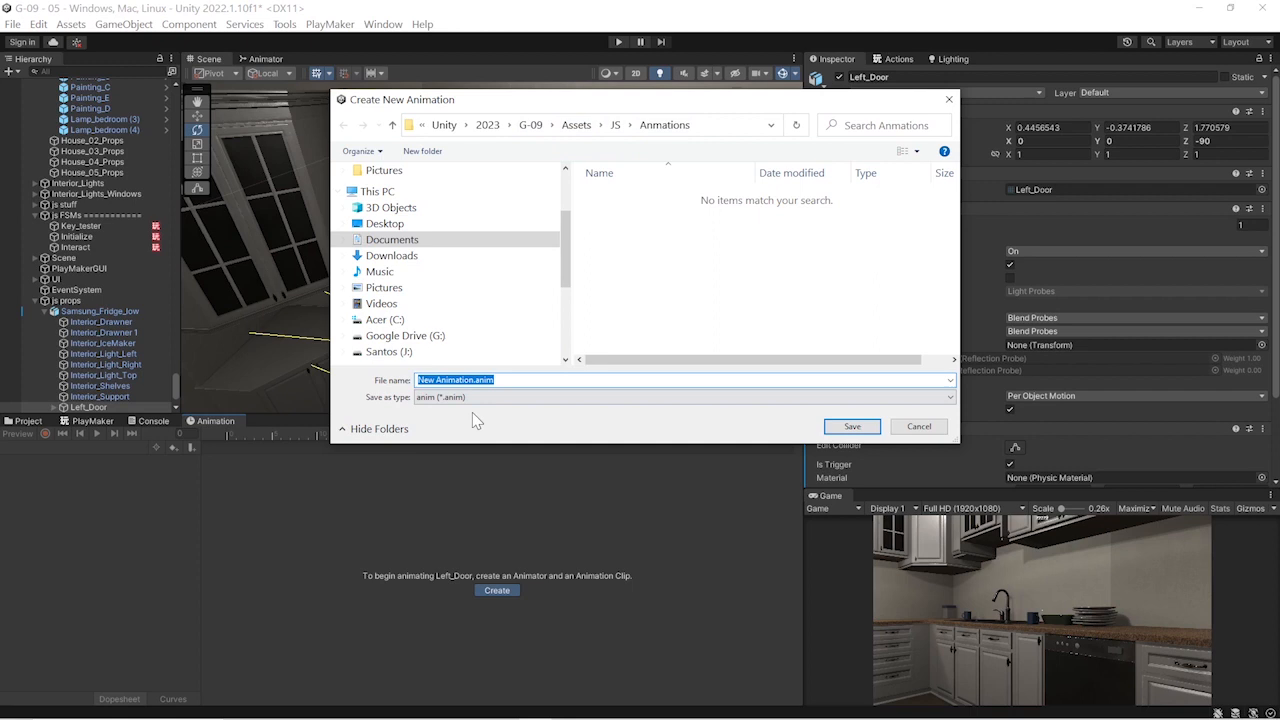
pyautogui.click(470, 380)
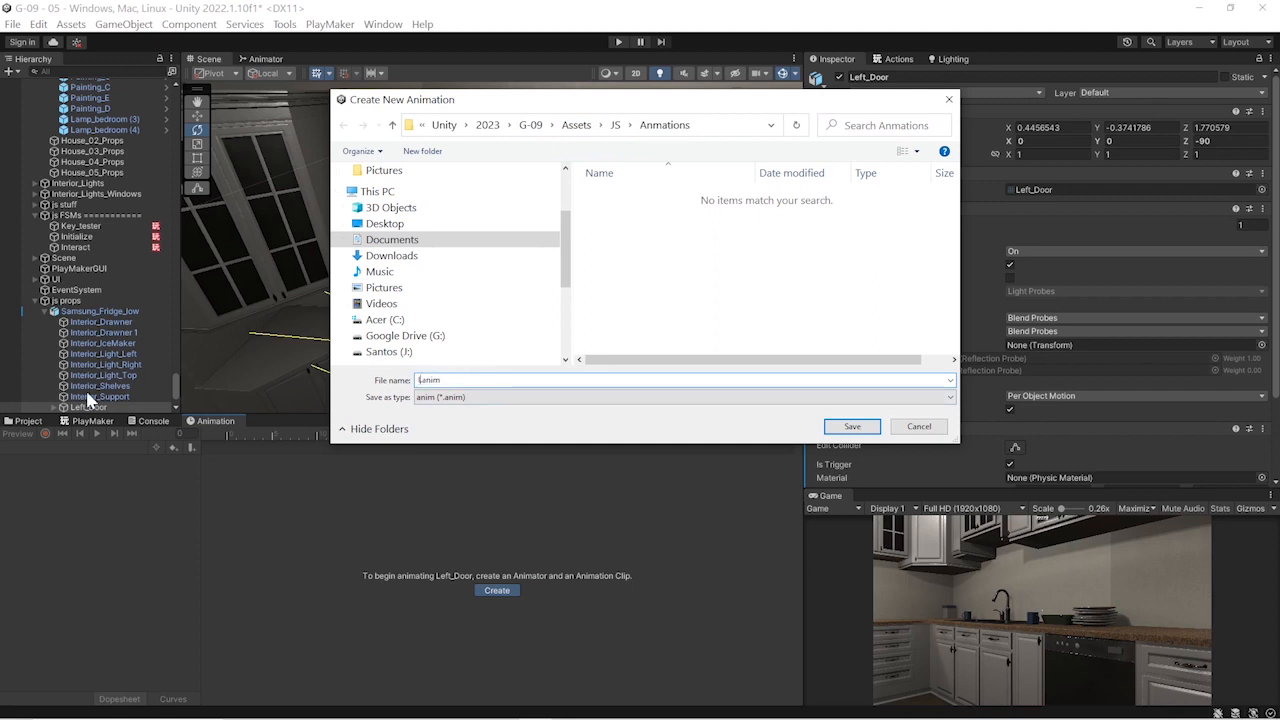
pyautogui.write('left_fridge_open')
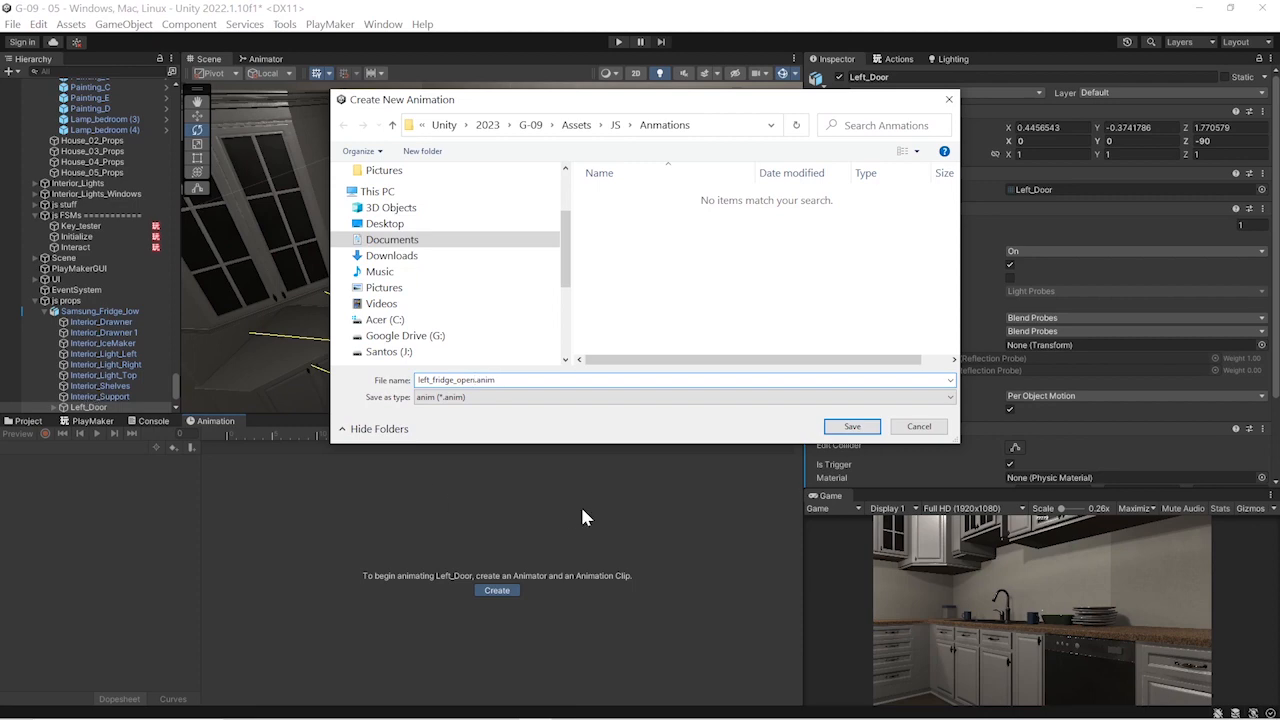
pyautogui.click(852, 426)
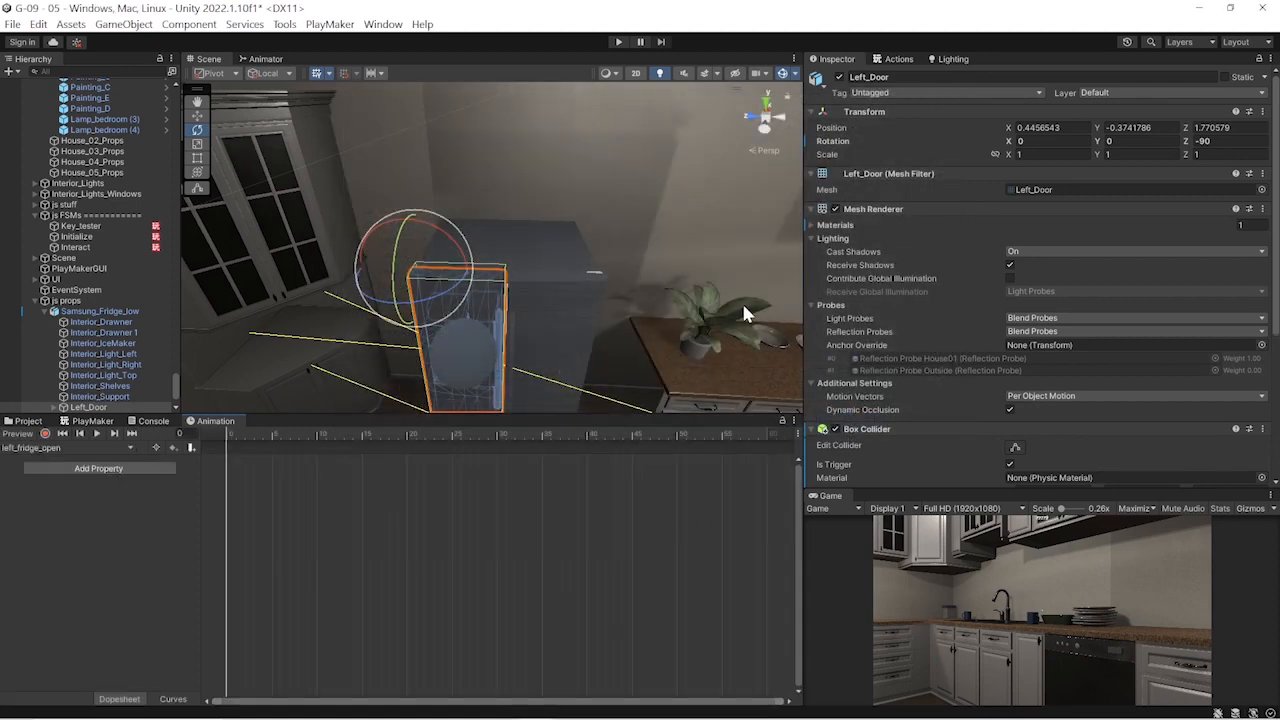
pyautogui.click(44, 434)
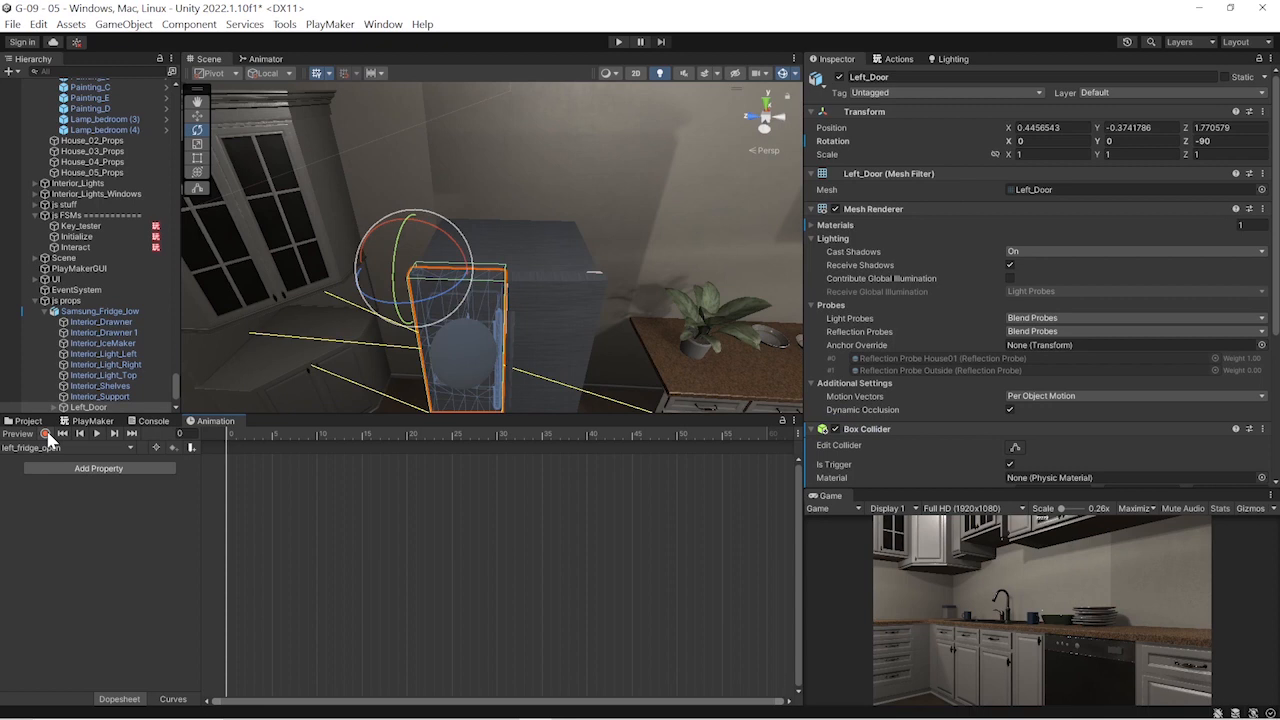
pyautogui.click(44, 434)
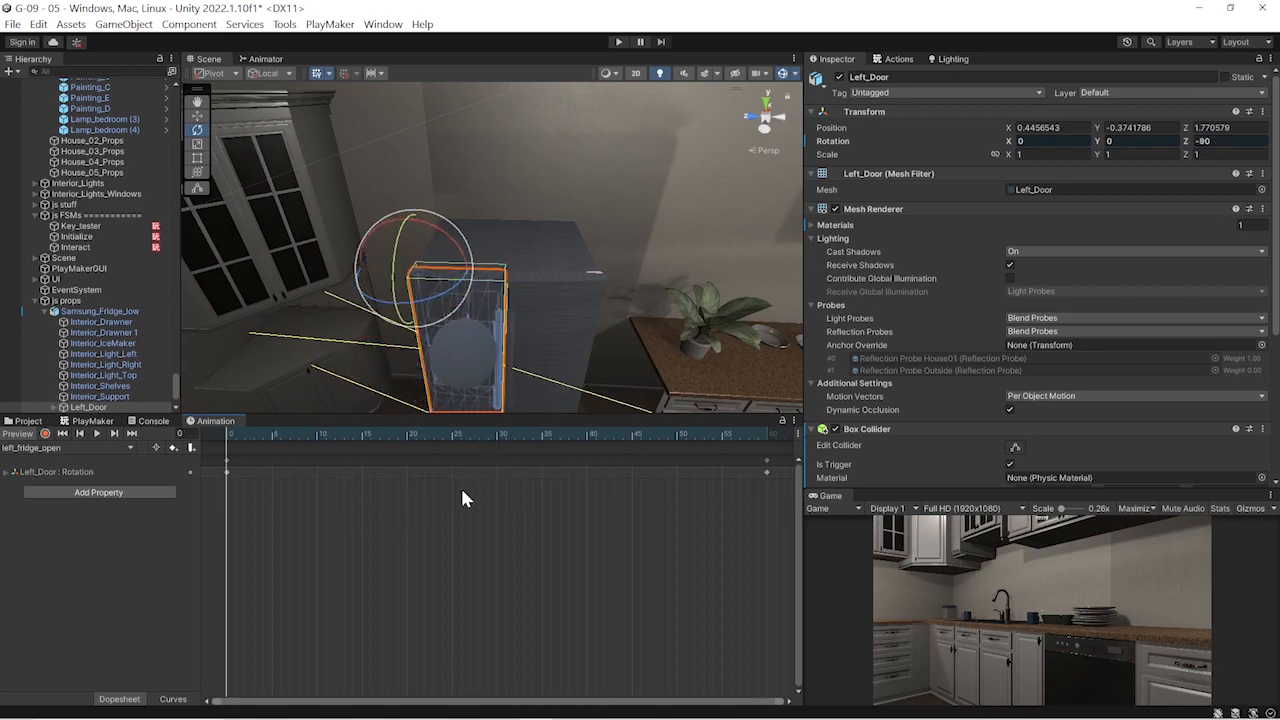
# Create and save clip right_fridge_open for Right_Door with a Rotation track
pyautogui.click(100, 312)
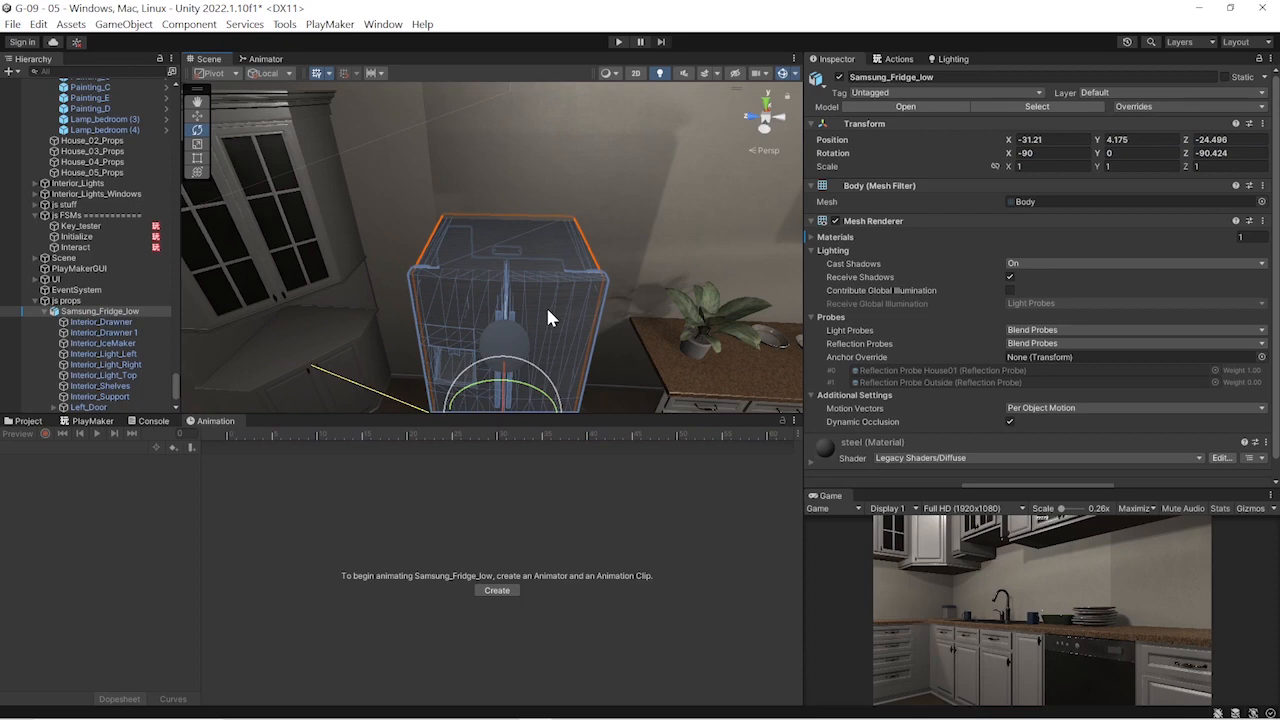
pyautogui.click(92, 408)
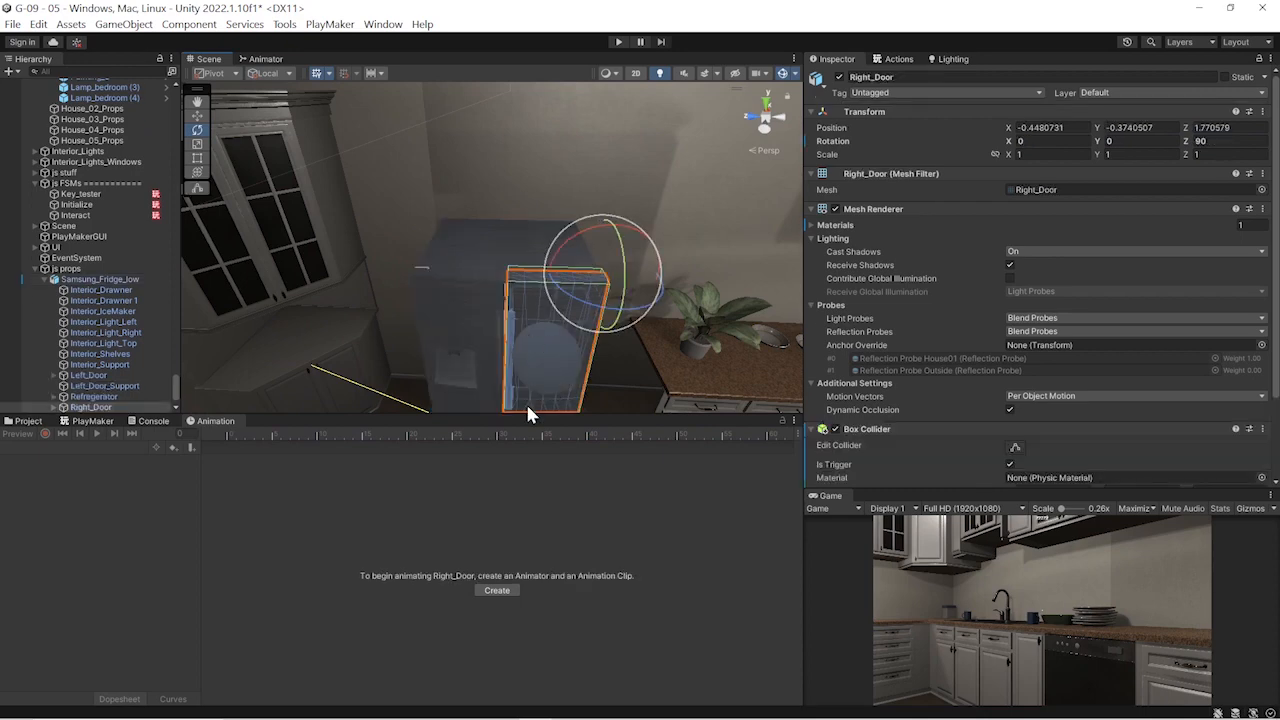
pyautogui.click(496, 590)
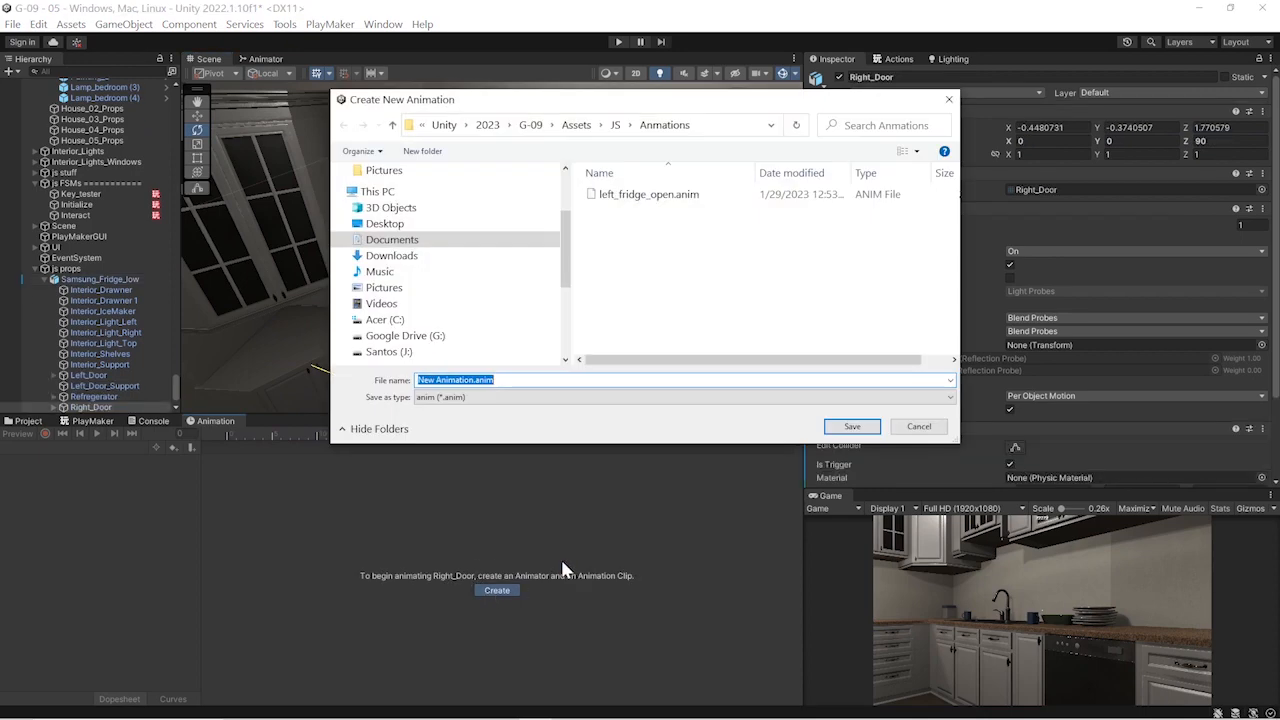
pyautogui.click(648, 194)
pyautogui.write('right_fridge_open')
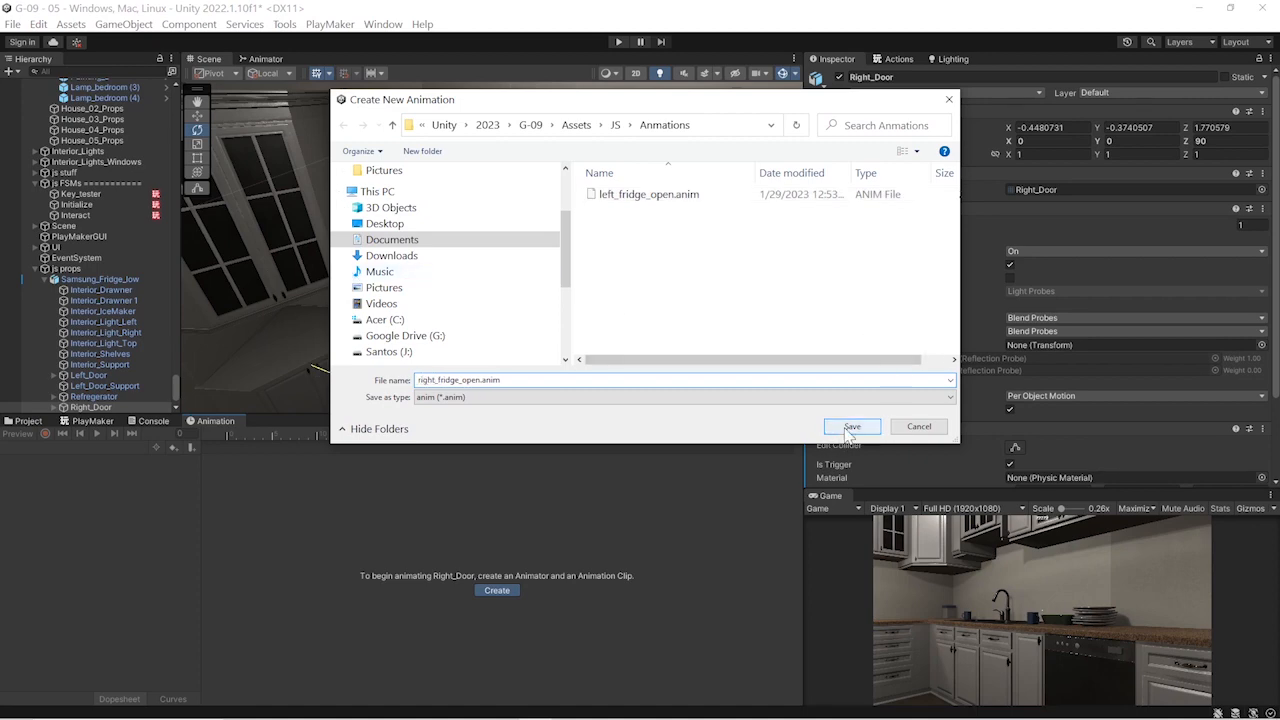
pyautogui.click(852, 426)
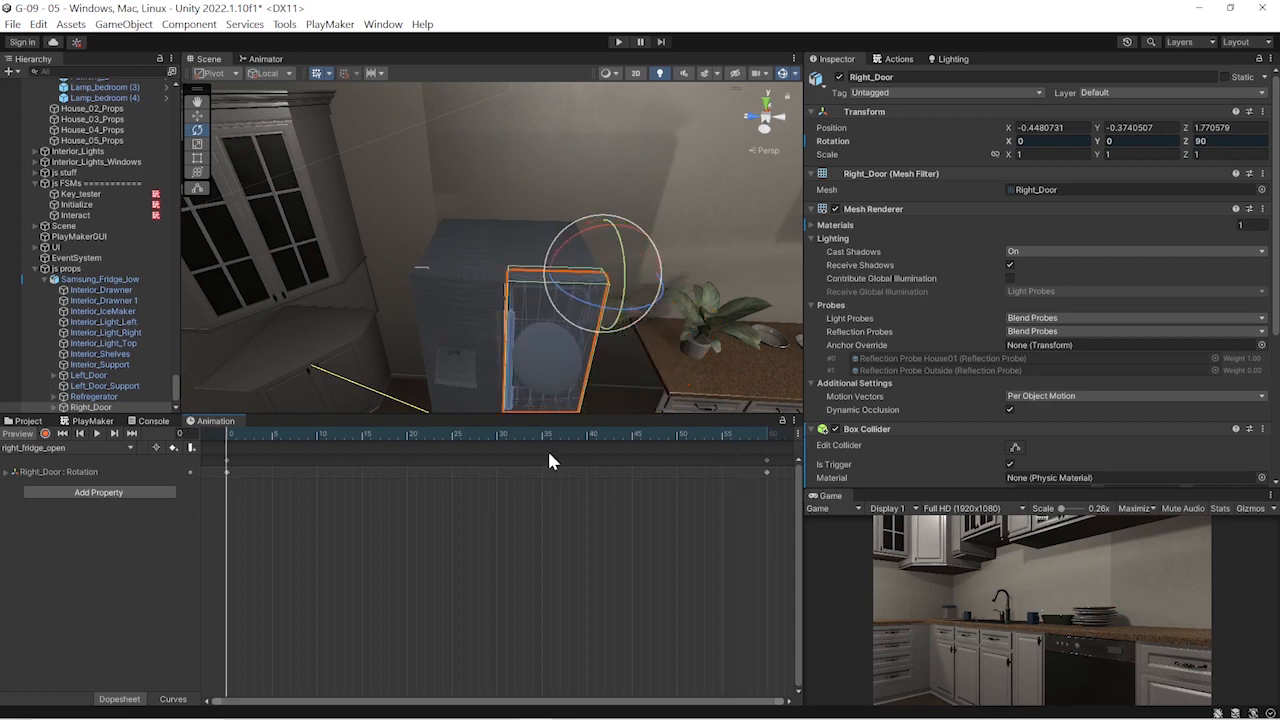
pyautogui.moveTo(250, 390)
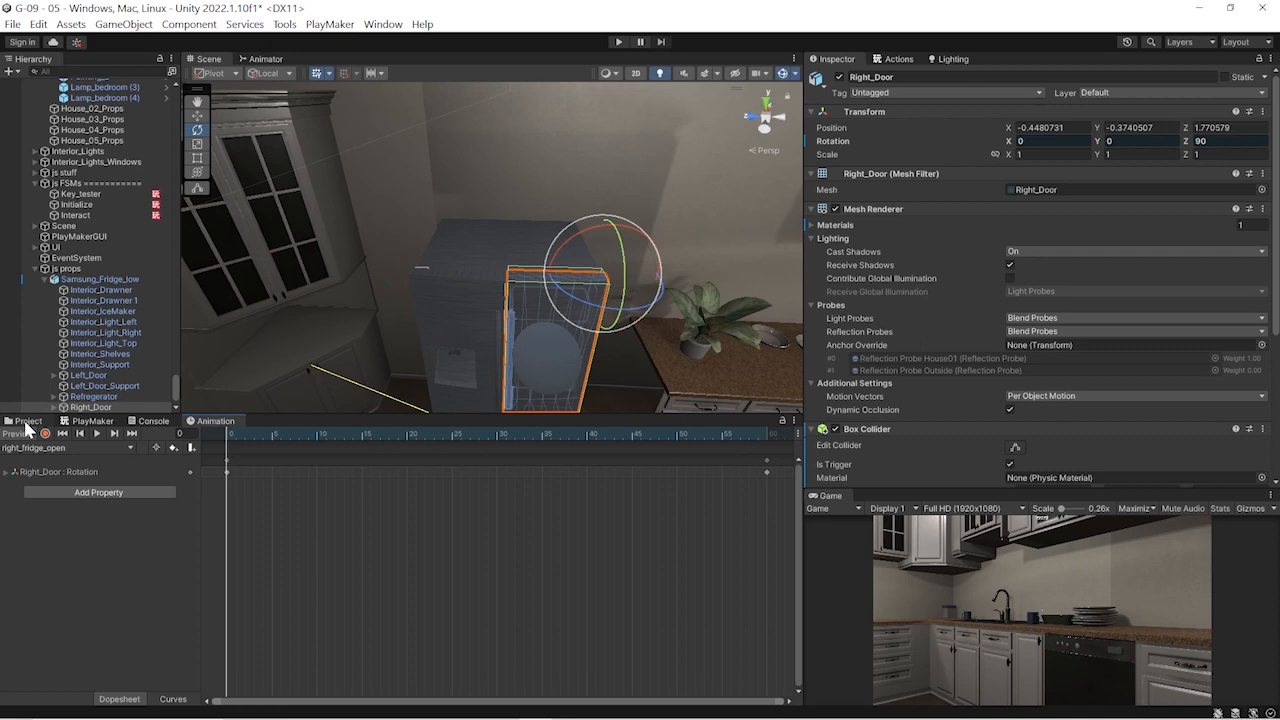
# Show Assets/JS/Animations with both door controllers and clips and the right_fridge_open loop settings
pyautogui.click(28, 420)
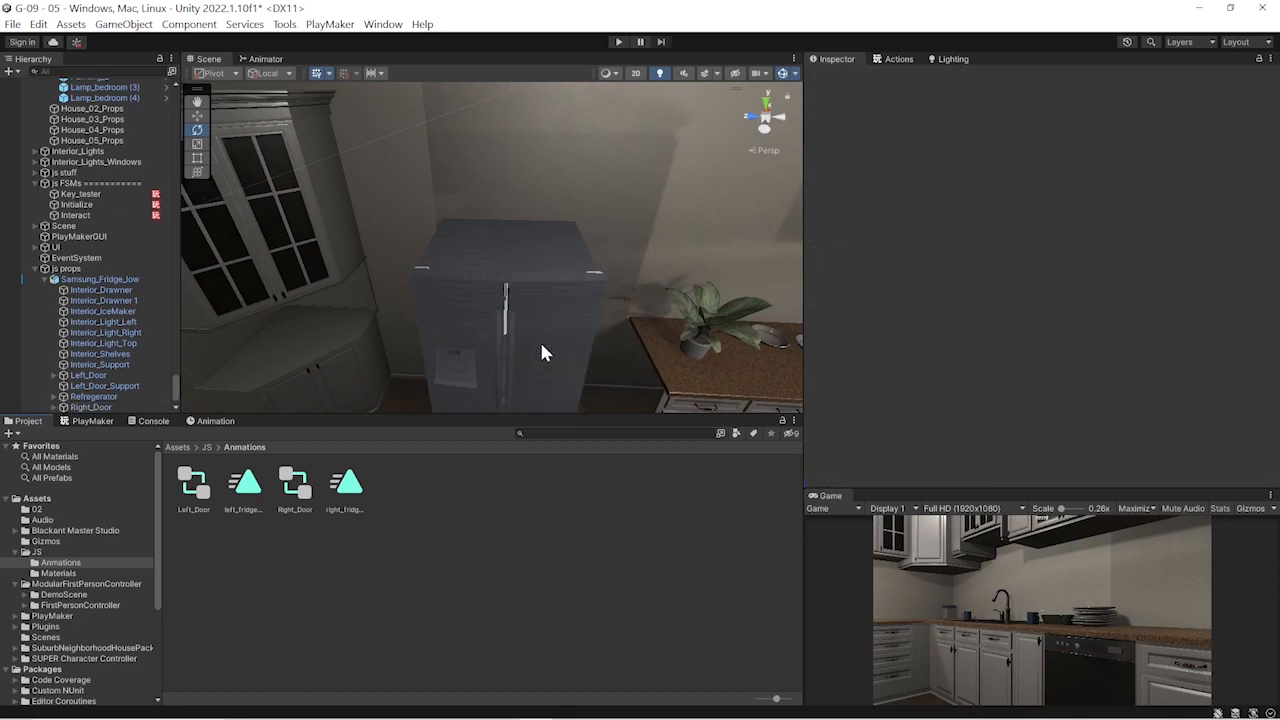
pyautogui.click(100, 280)
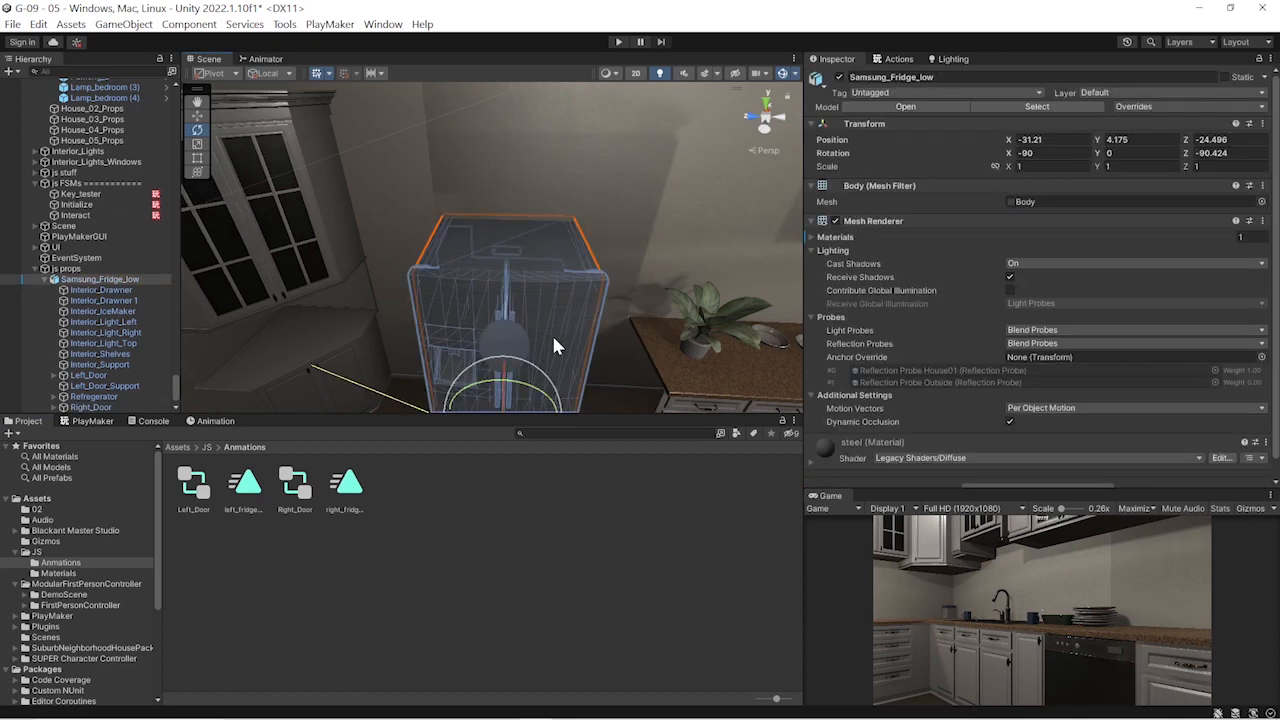
pyautogui.click(92, 408)
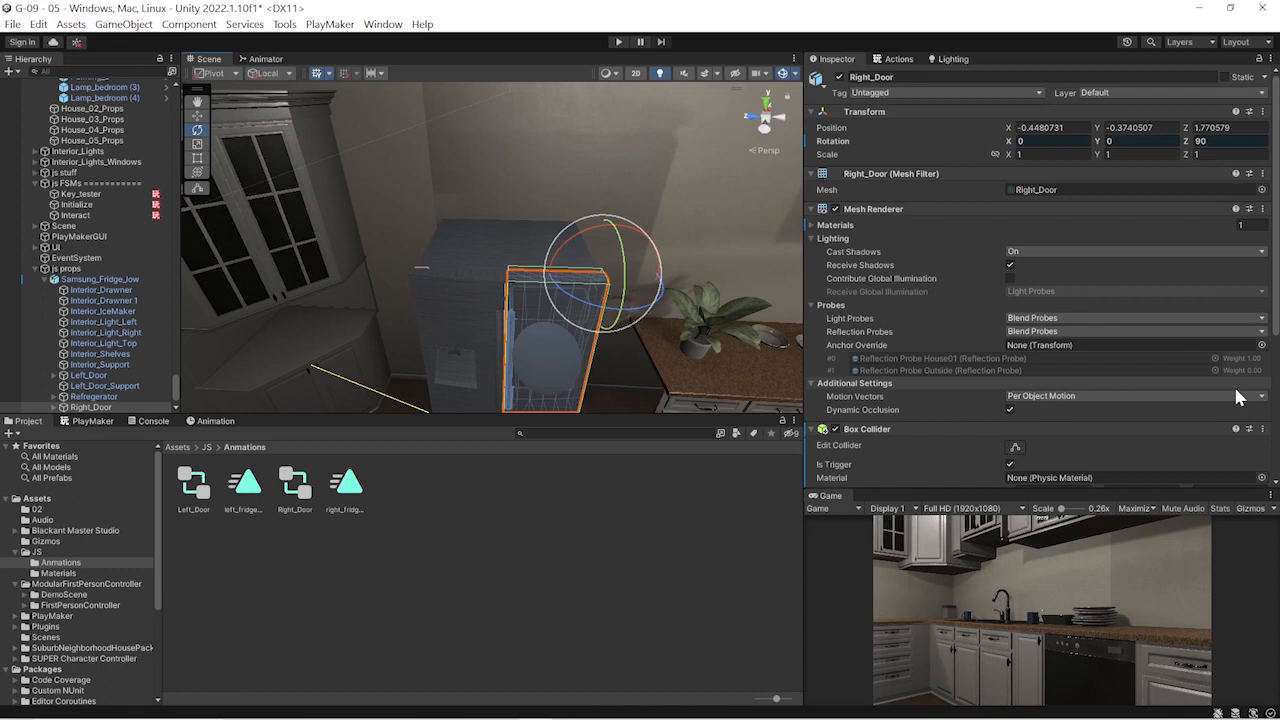
pyautogui.scroll(-3)
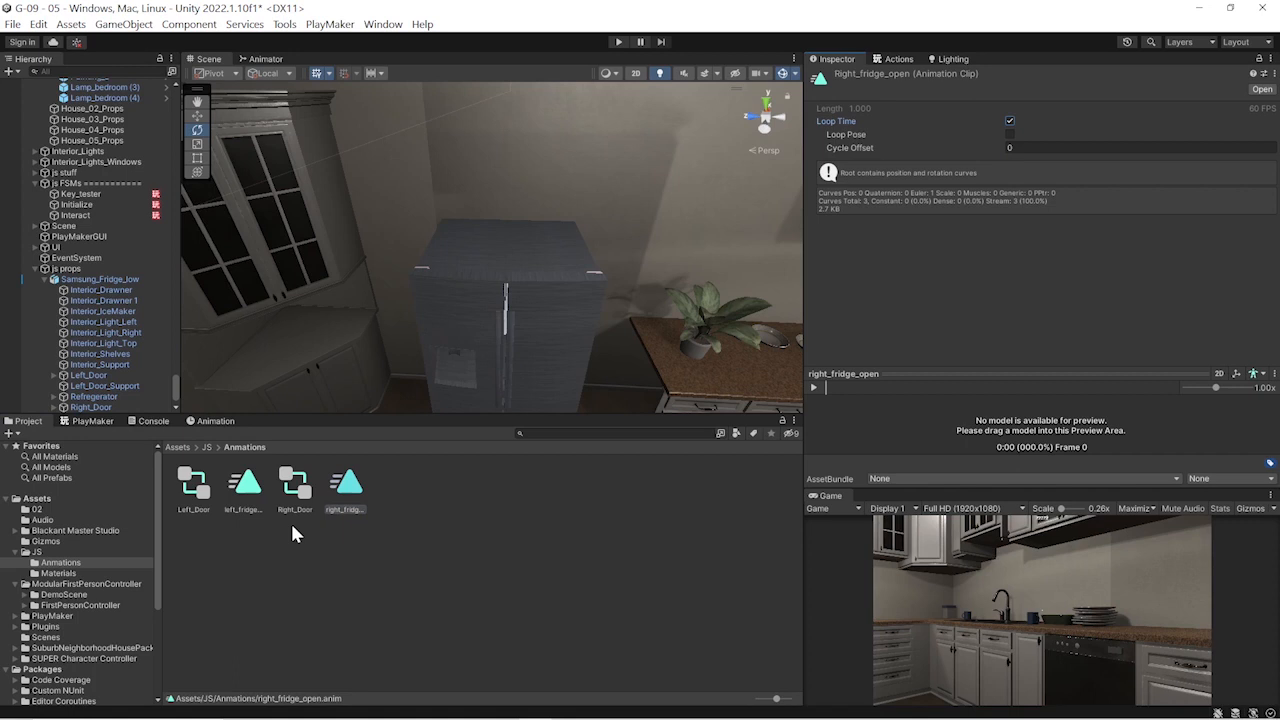
pyautogui.moveTo(256, 492)
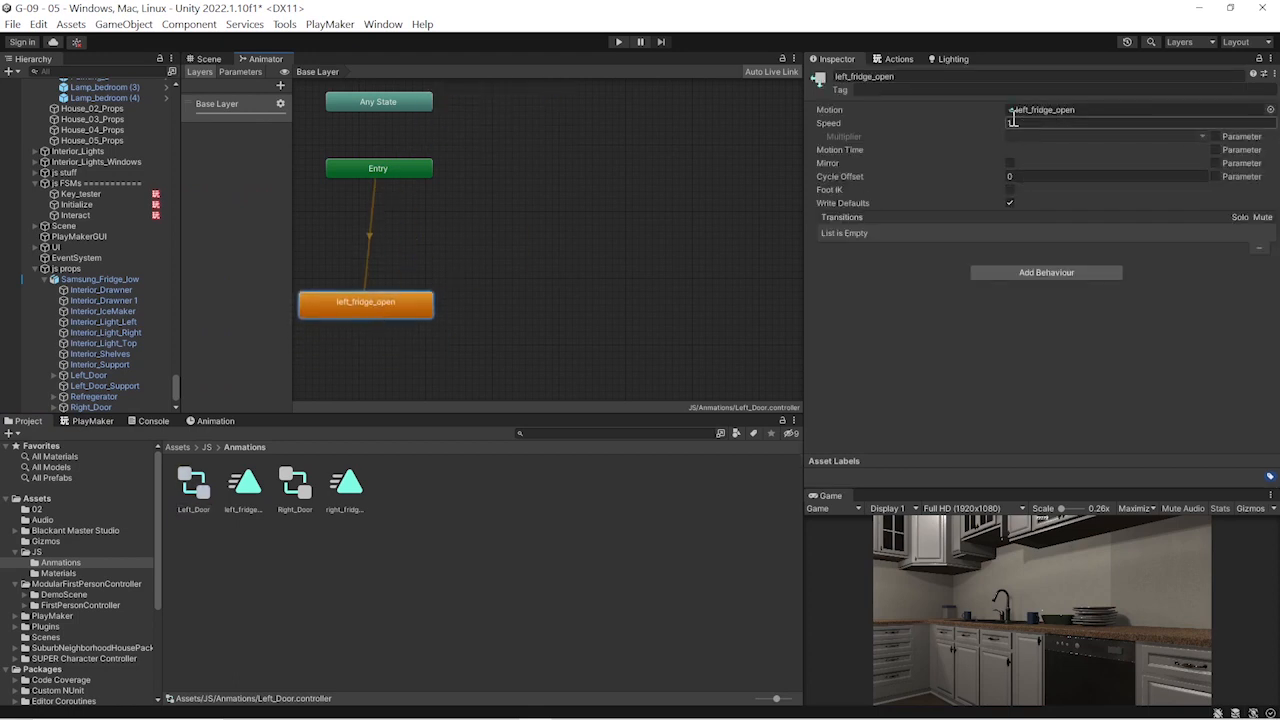
# Delete the left_fridge_open and right_fridge_open states from the door Animator controllers
pyautogui.click(528, 342)
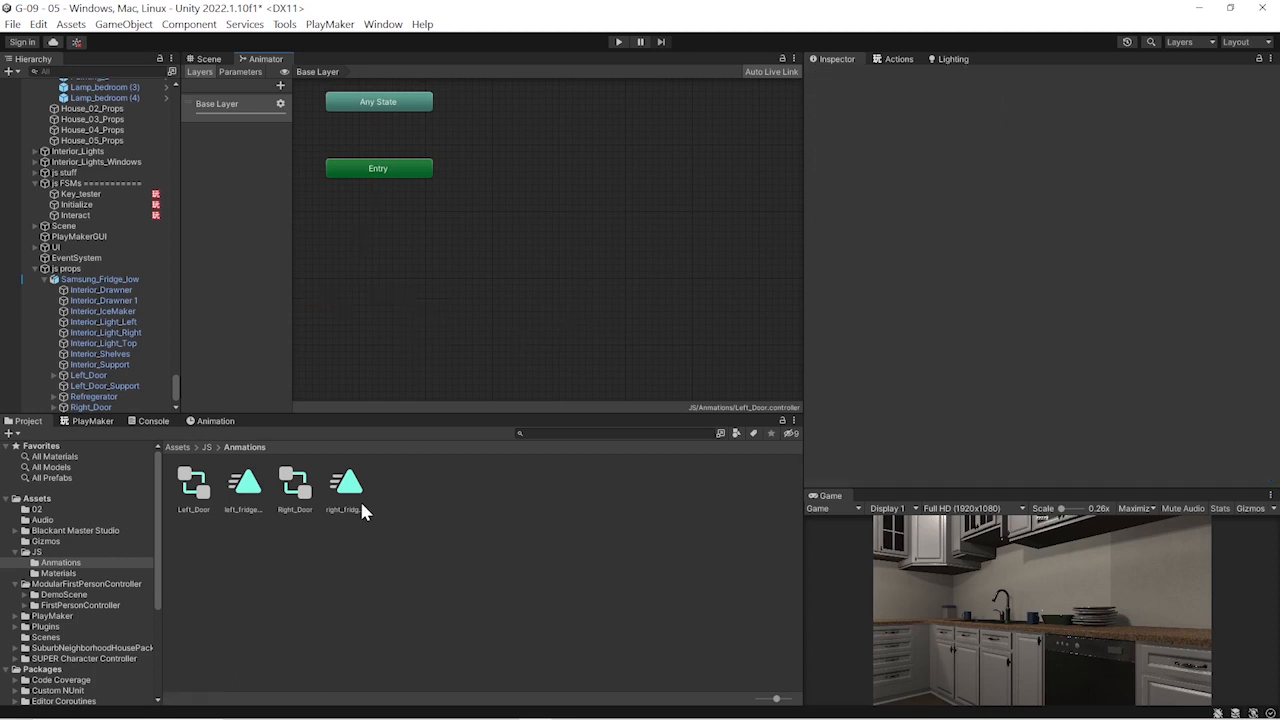
pyautogui.click(294, 482)
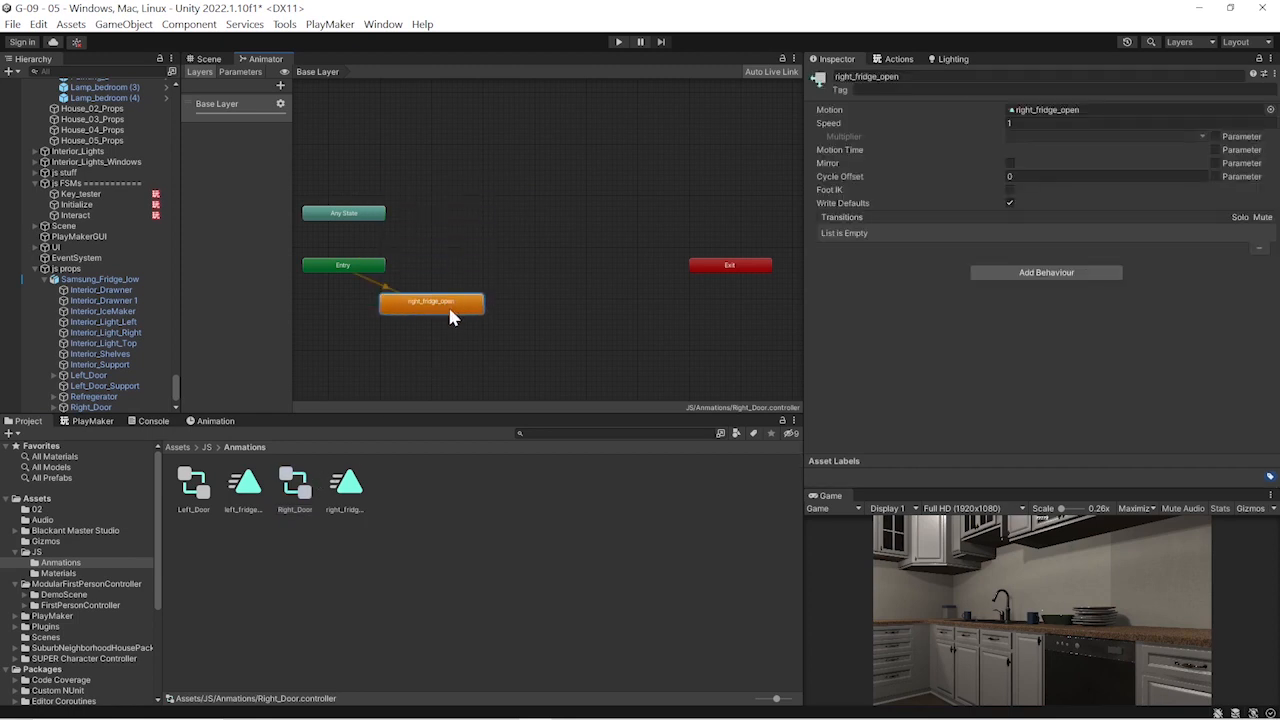
pyautogui.click(616, 40)
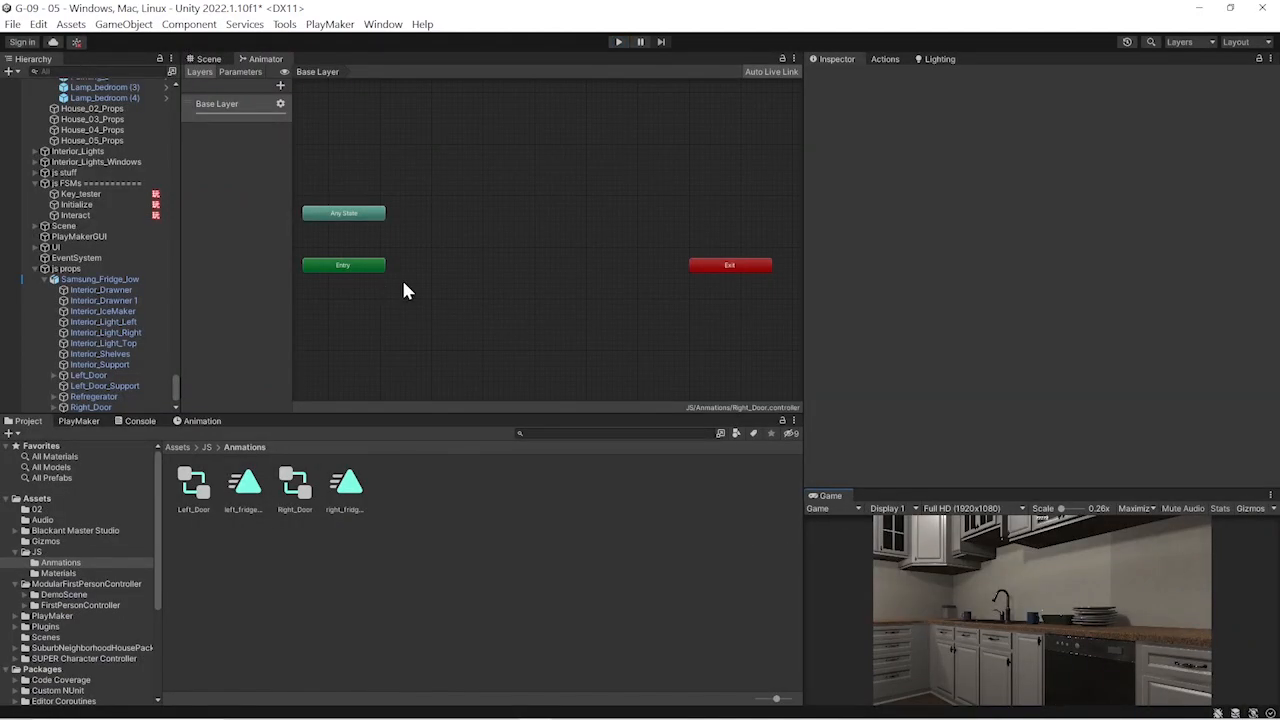
# Return to the scene, select the Interact object and show its PlayMaker FSM
pyautogui.click(208, 58)
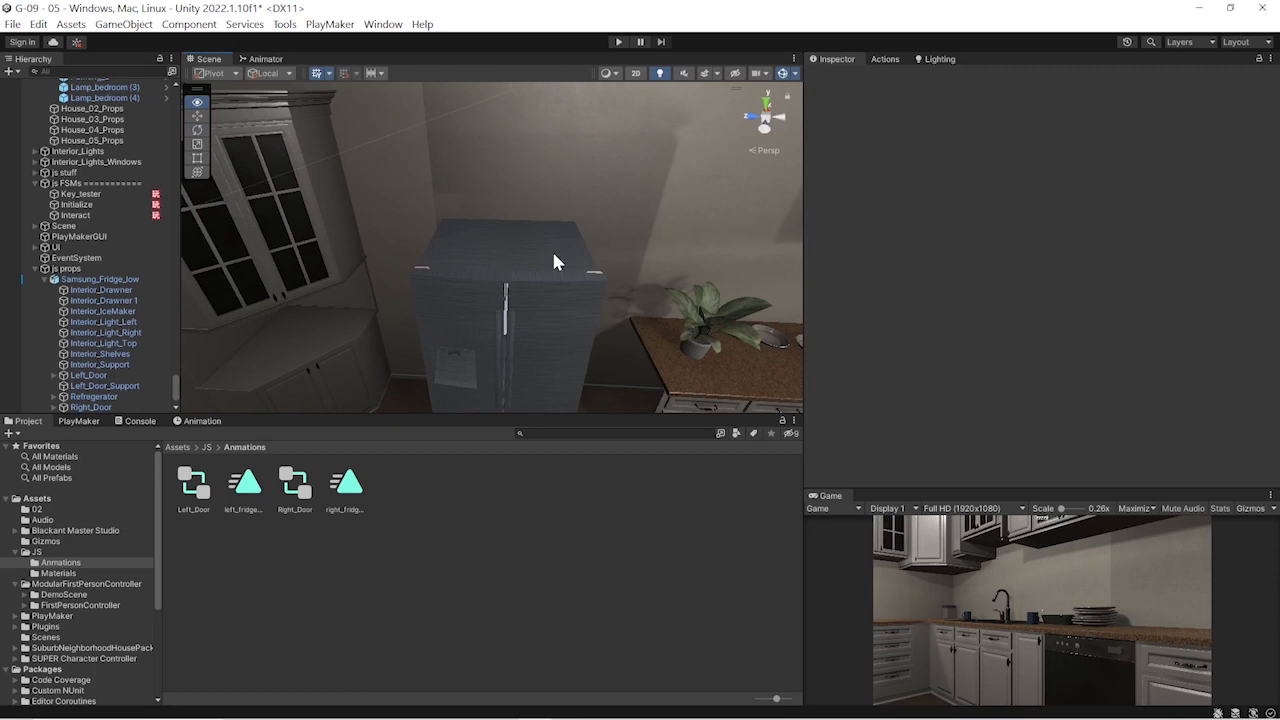
pyautogui.click(100, 408)
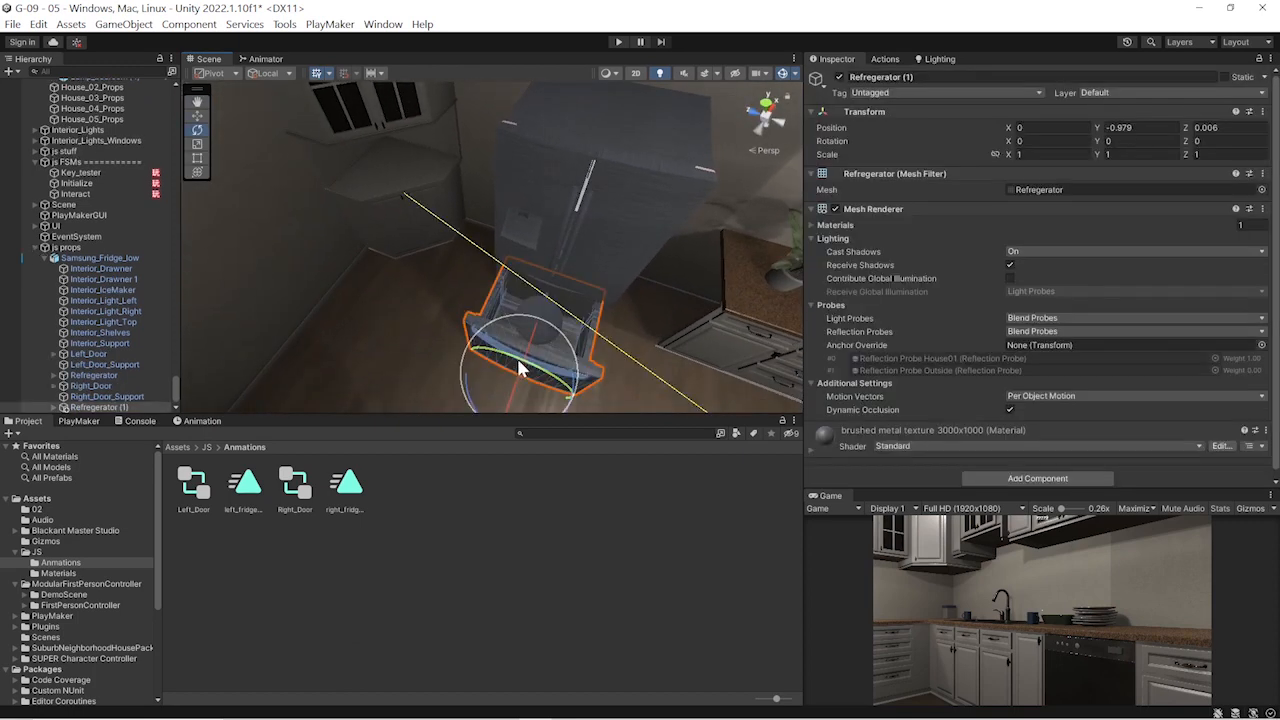
pyautogui.moveTo(504, 372)
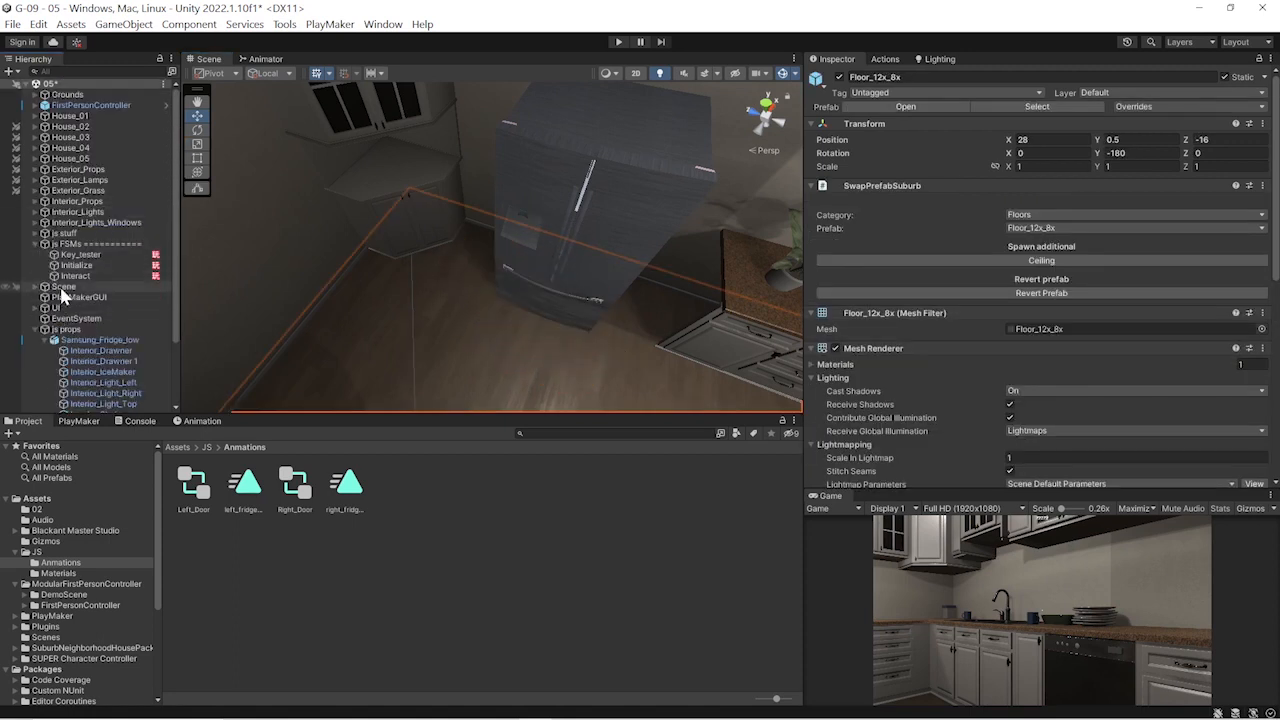
pyautogui.click(76, 276)
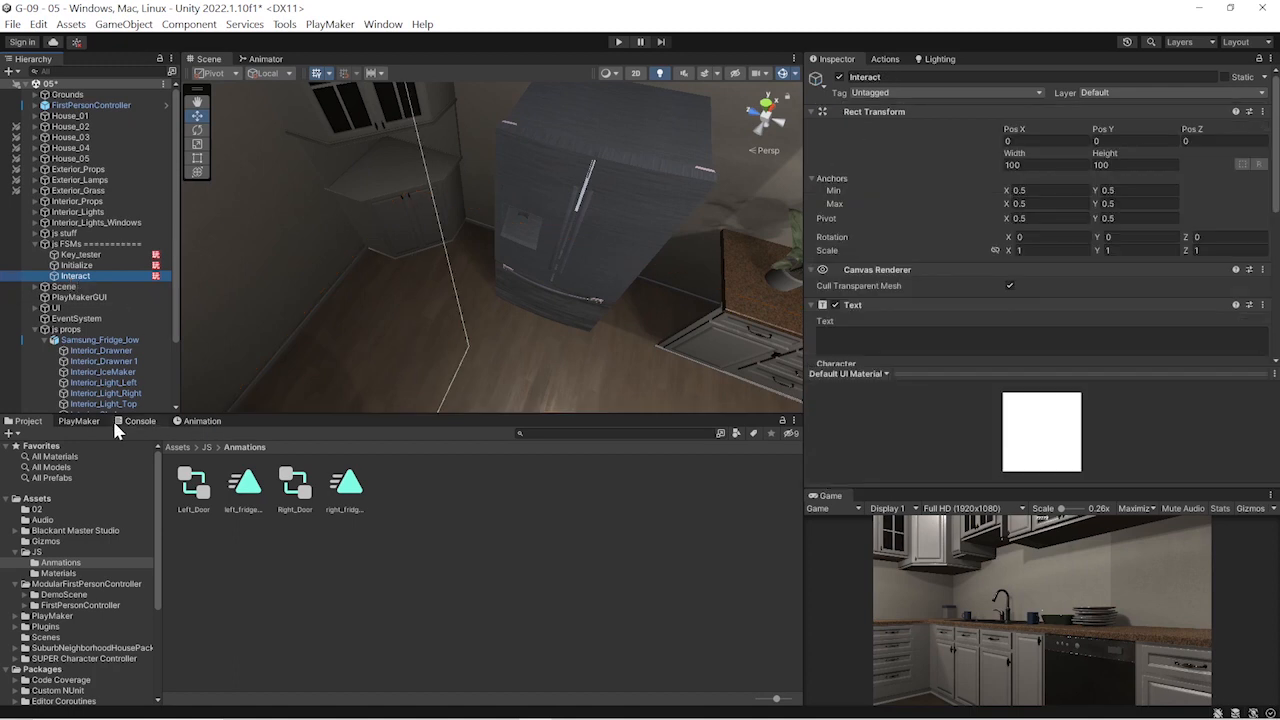
pyautogui.click(92, 420)
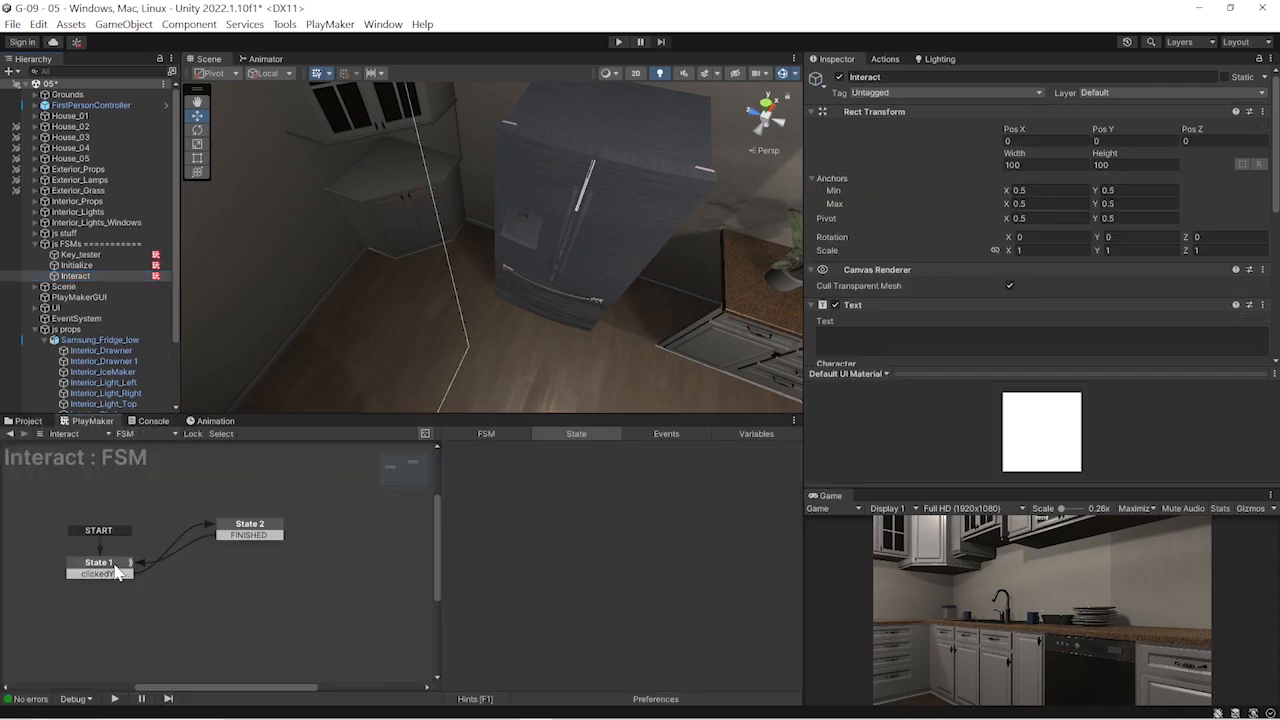
# Delete the FINISHED transition from State 2 of the Interact FSM
pyautogui.click(100, 562)
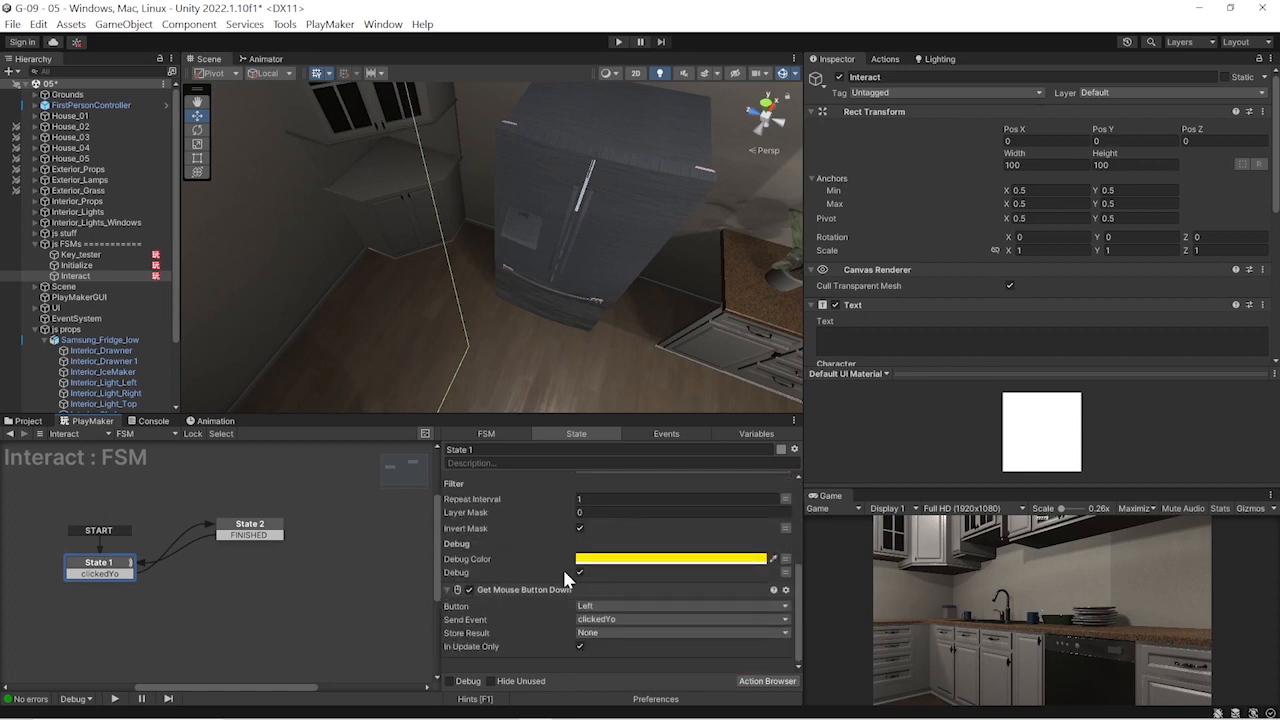
pyautogui.moveTo(564, 578)
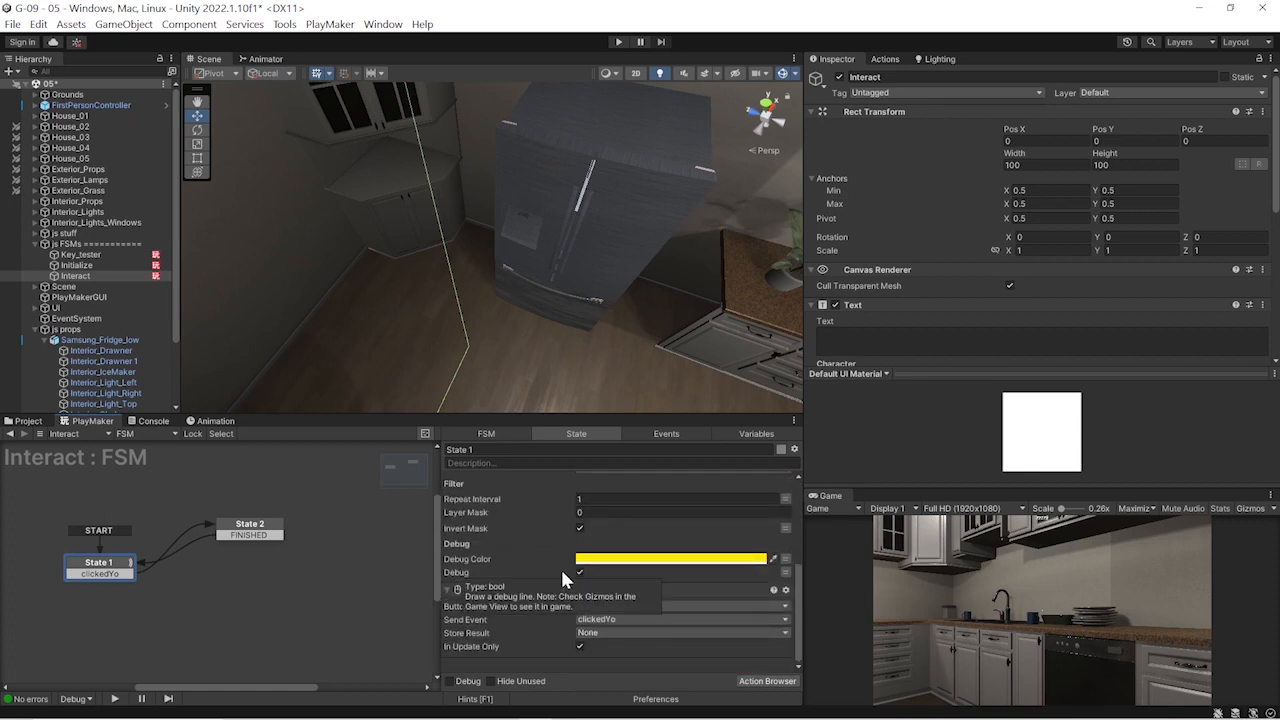
pyautogui.click(248, 524)
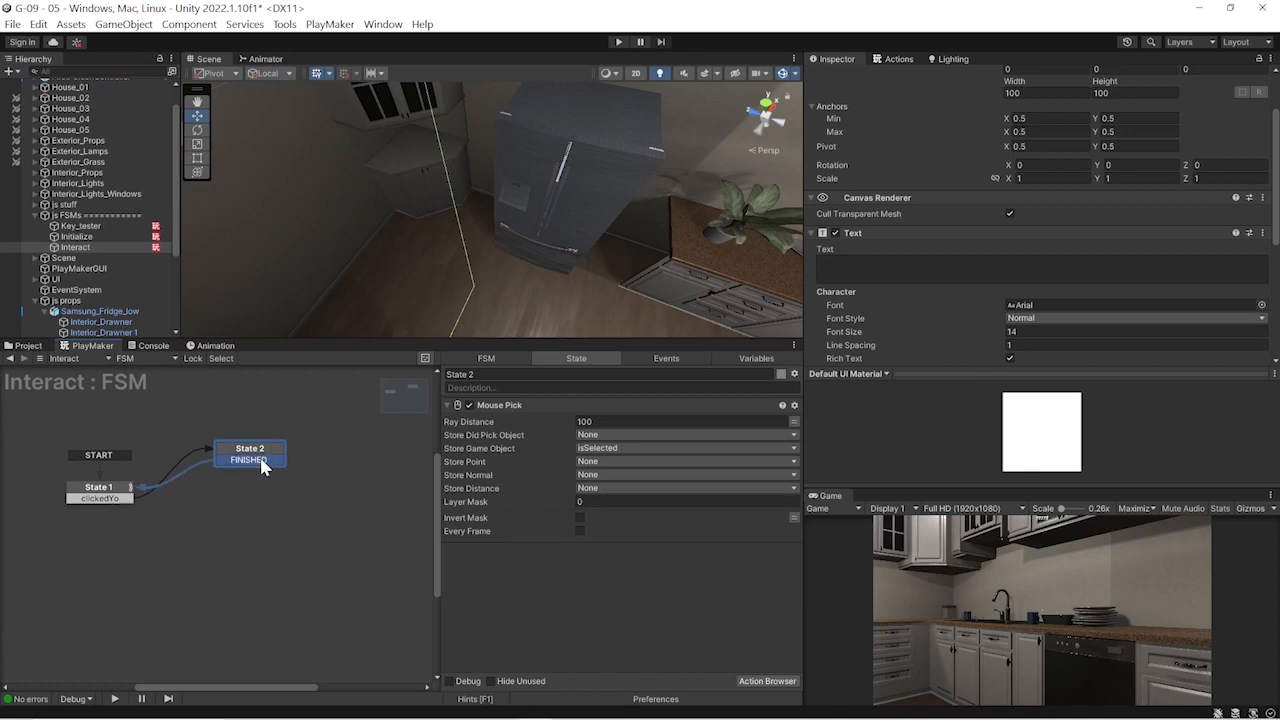
pyautogui.rightClick(250, 460)
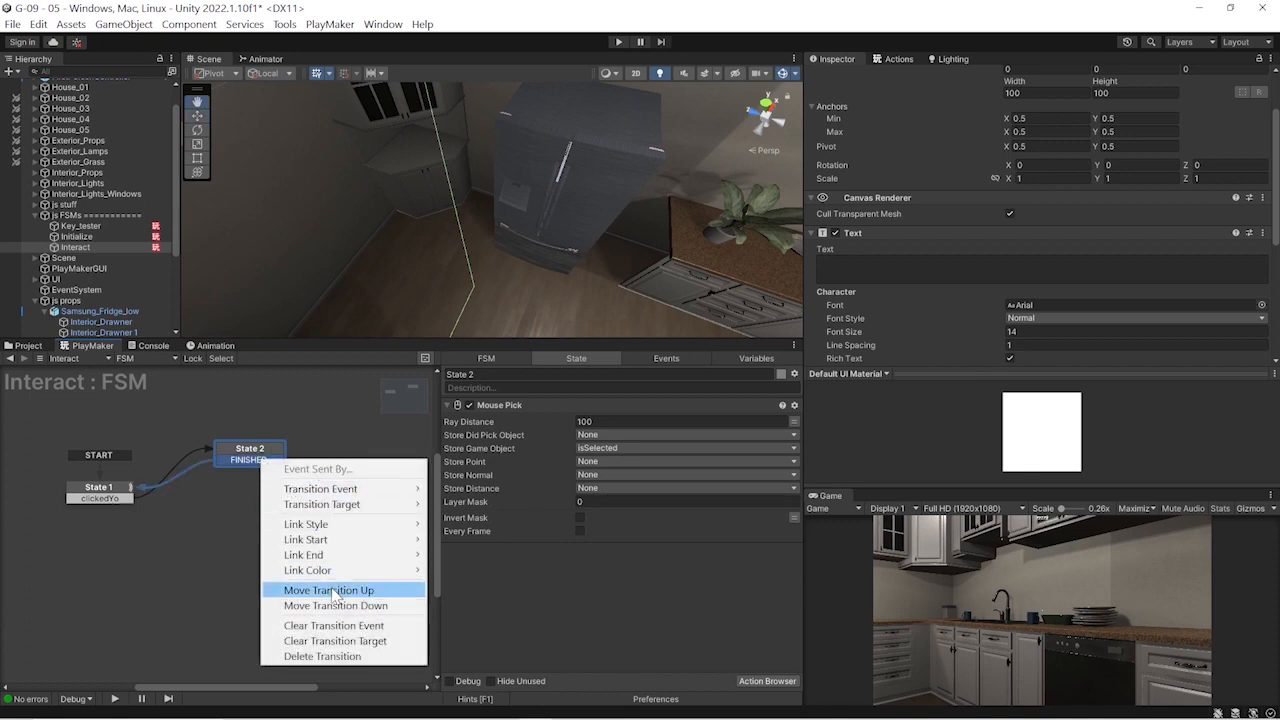
pyautogui.moveTo(330, 656)
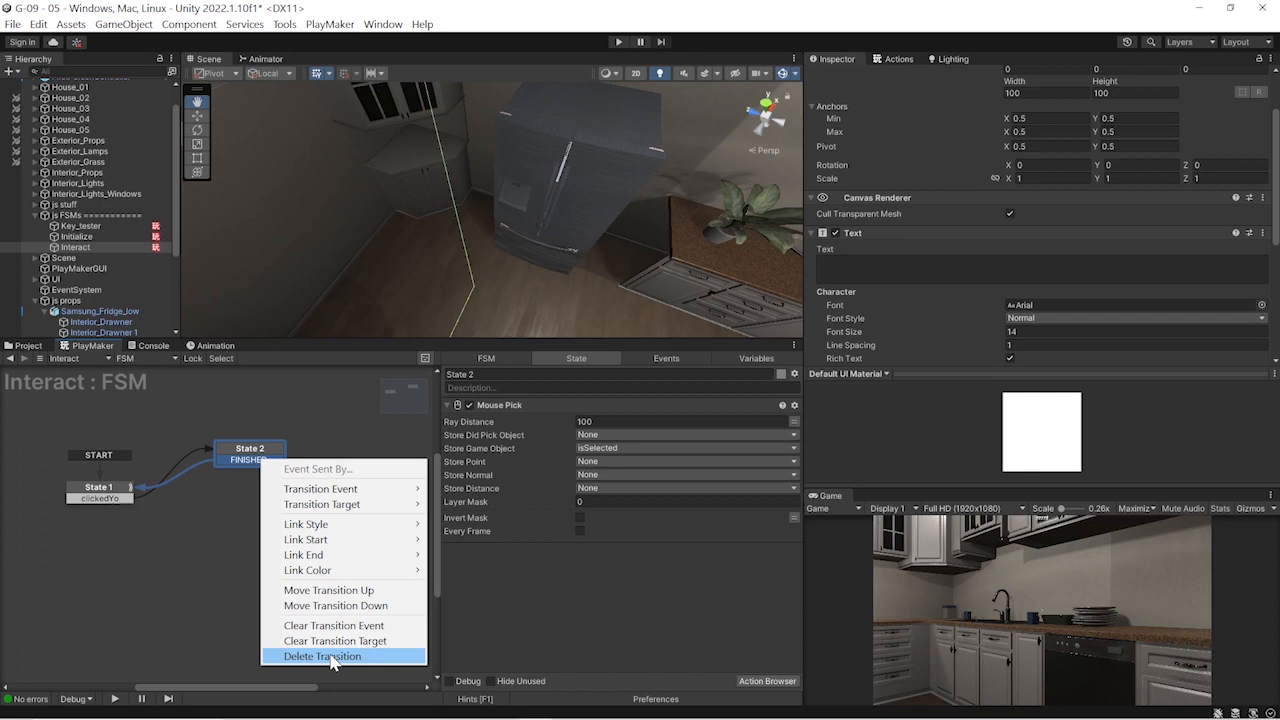
pyautogui.click(322, 656)
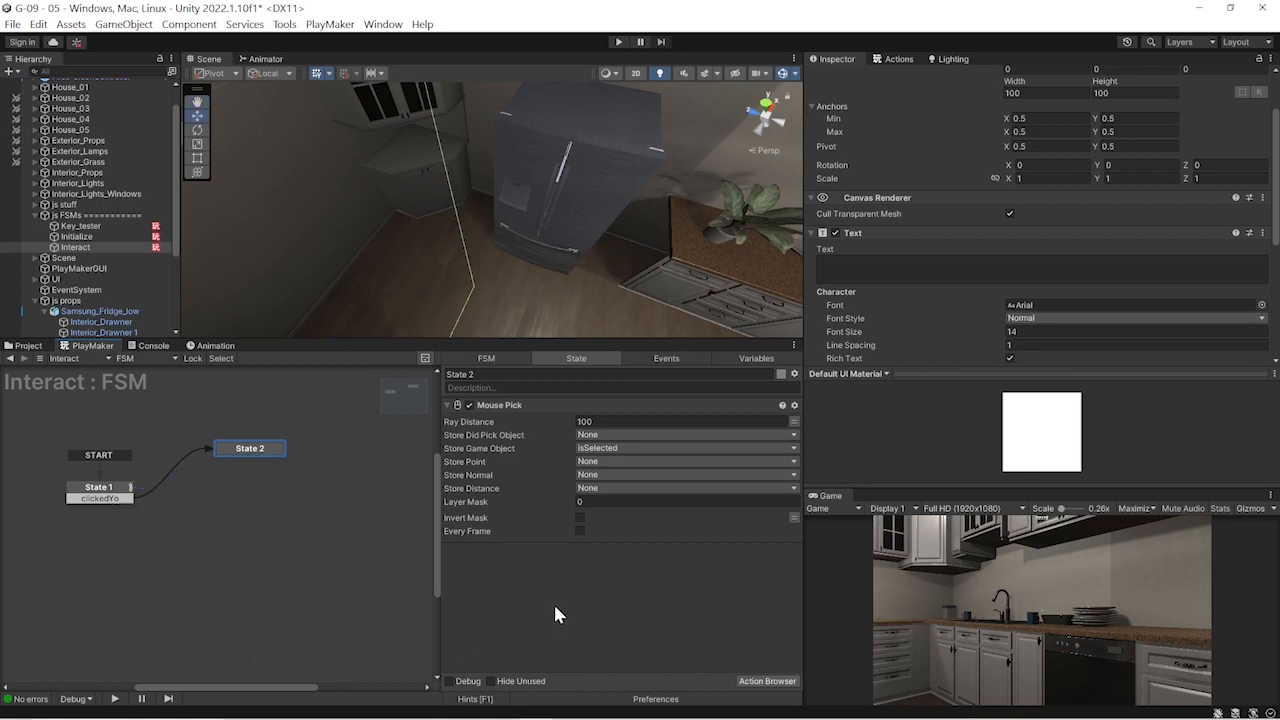
pyautogui.moveTo(556, 168)
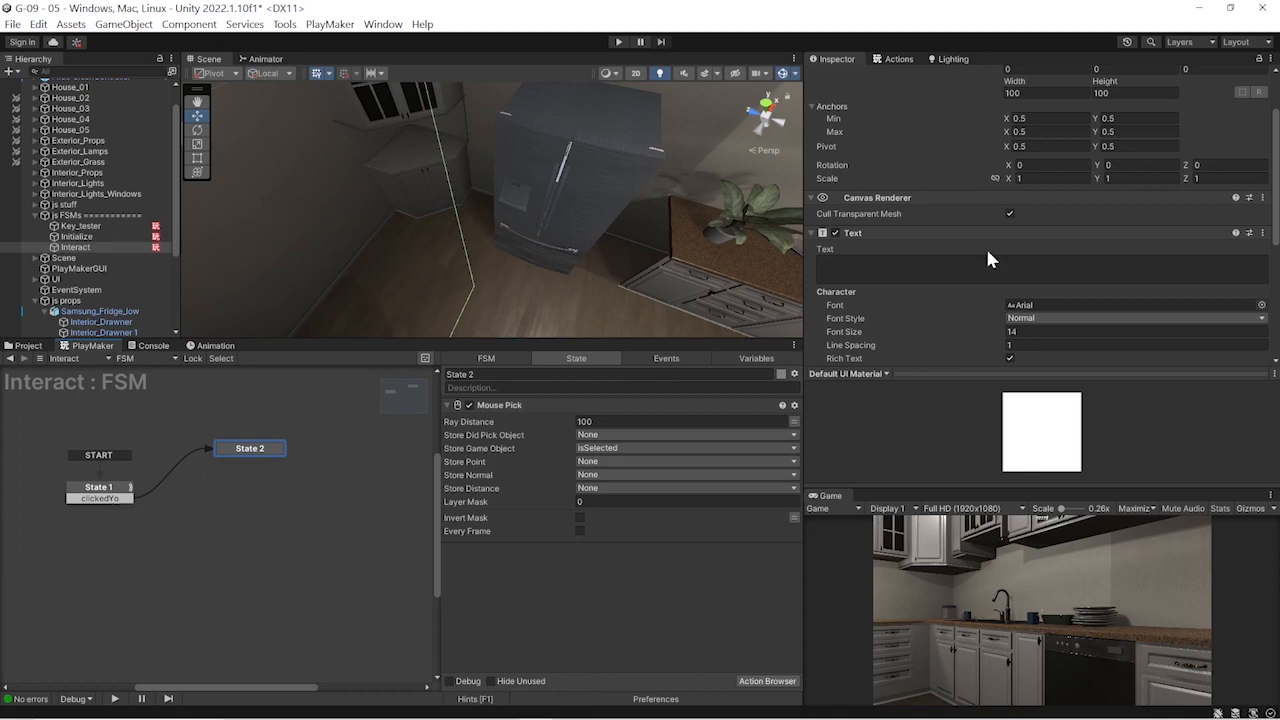
# Add a Game Object Compare action to State 2 checking Left_Door against isSelected
pyautogui.click(896, 58)
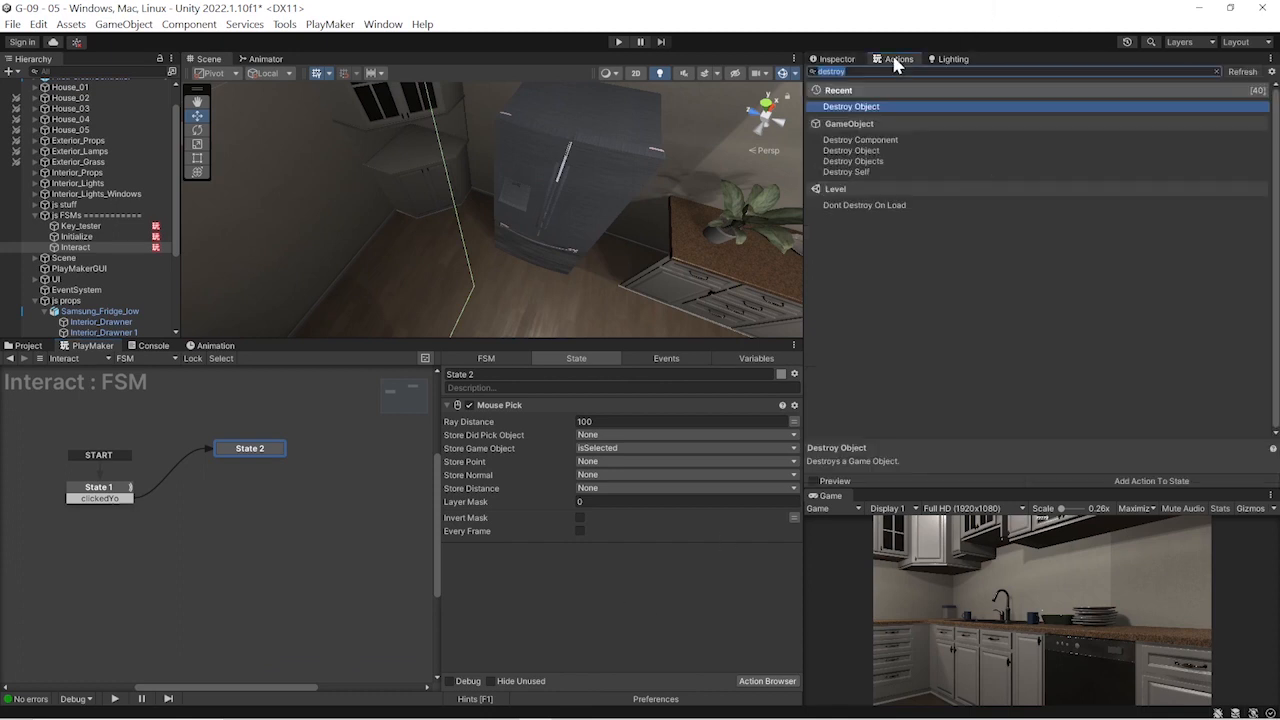
pyautogui.moveTo(912, 60)
pyautogui.write('compare')
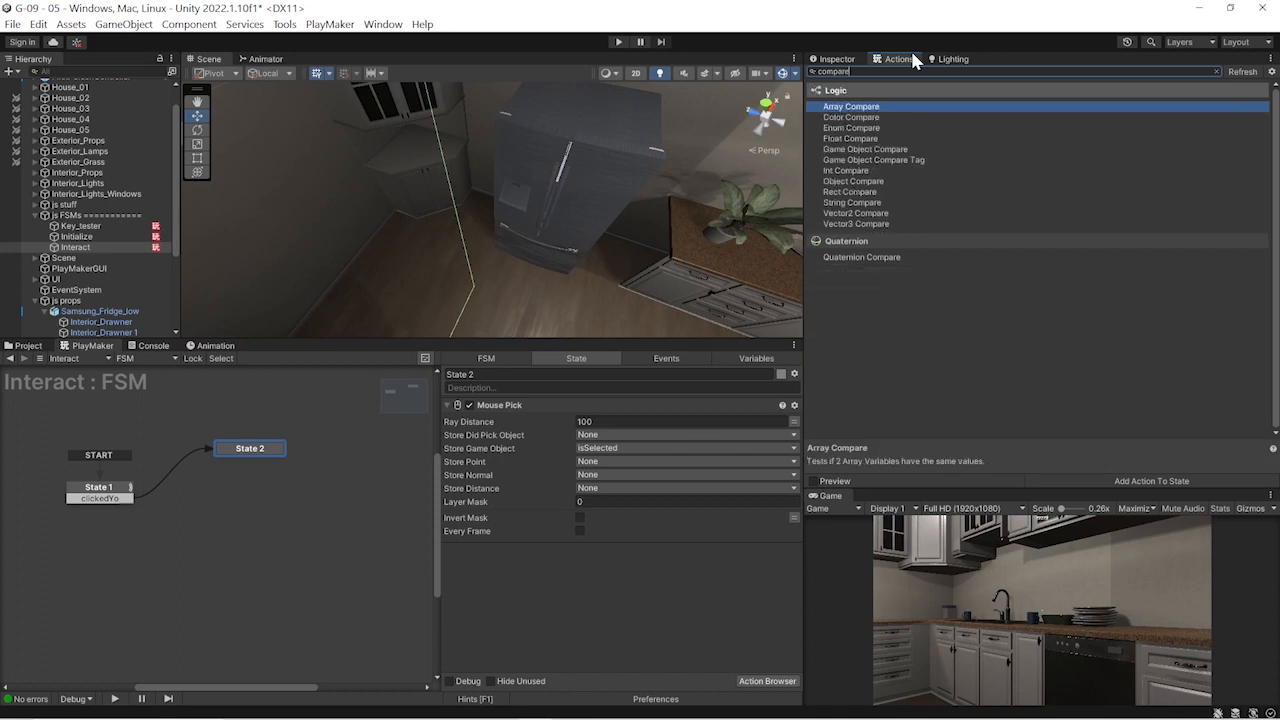
pyautogui.moveTo(936, 120)
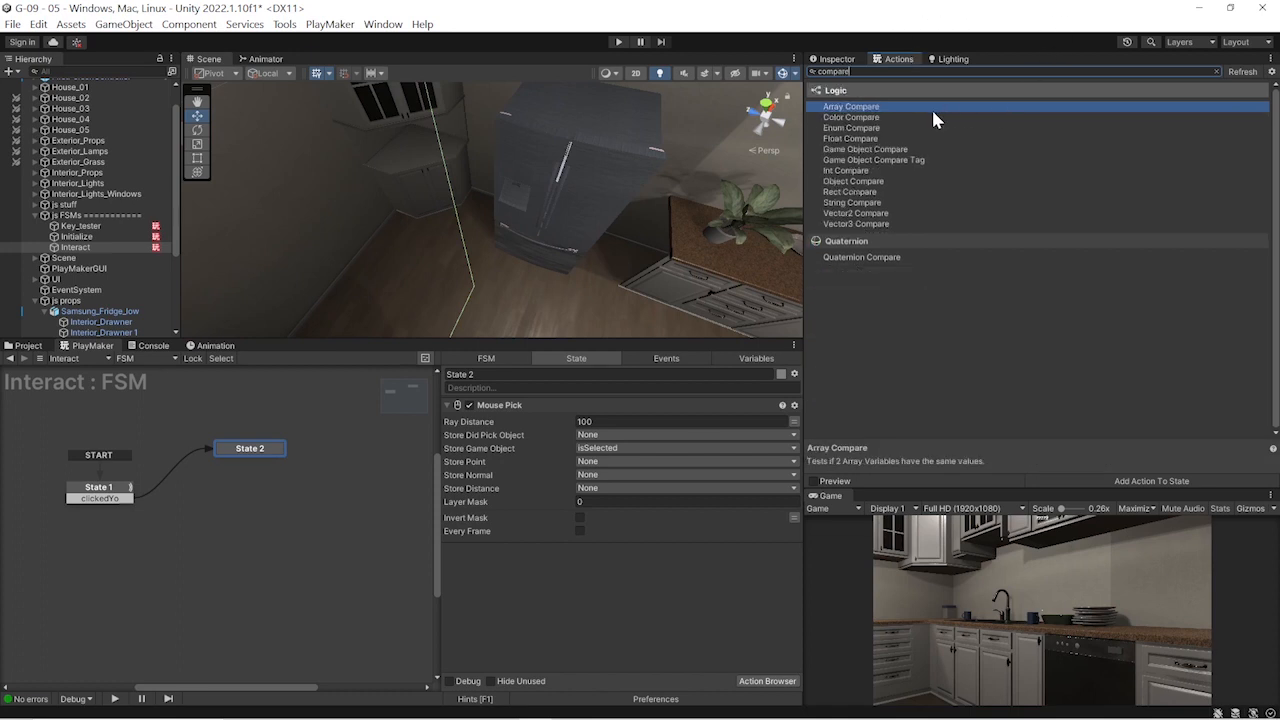
pyautogui.click(864, 182)
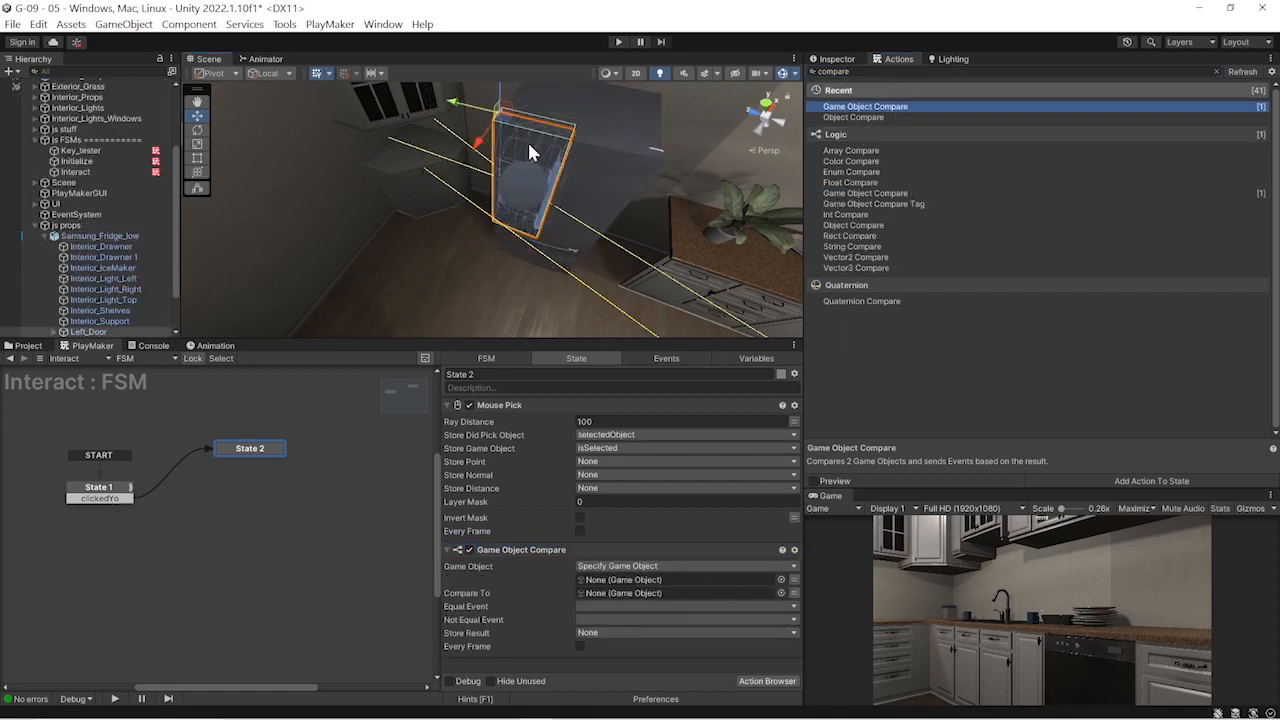
pyautogui.click(686, 580)
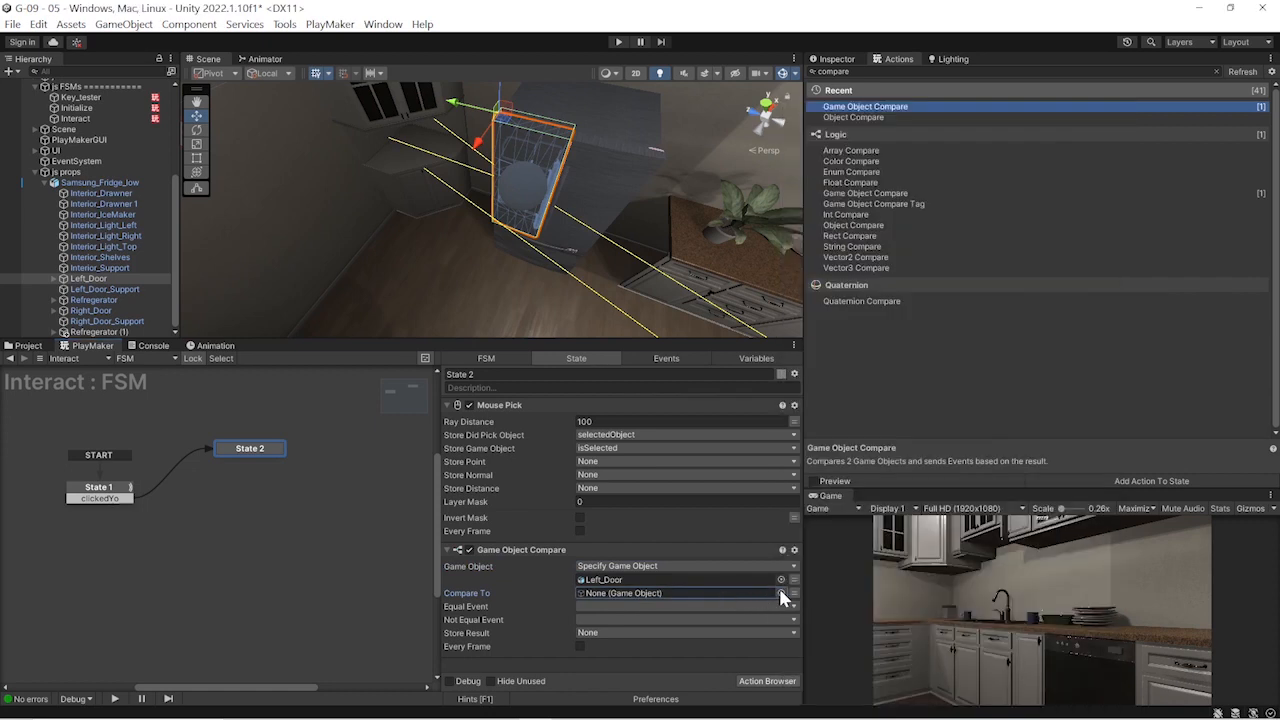
pyautogui.click(782, 592)
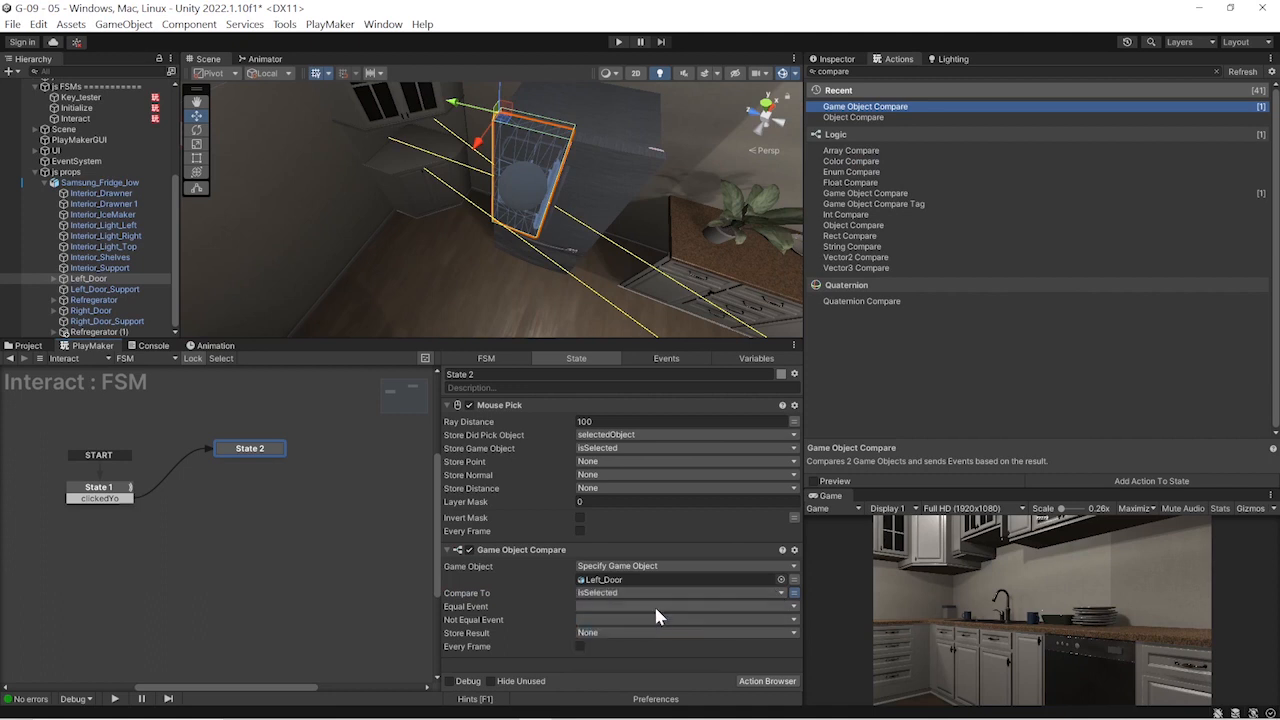
pyautogui.moveTo(632, 616)
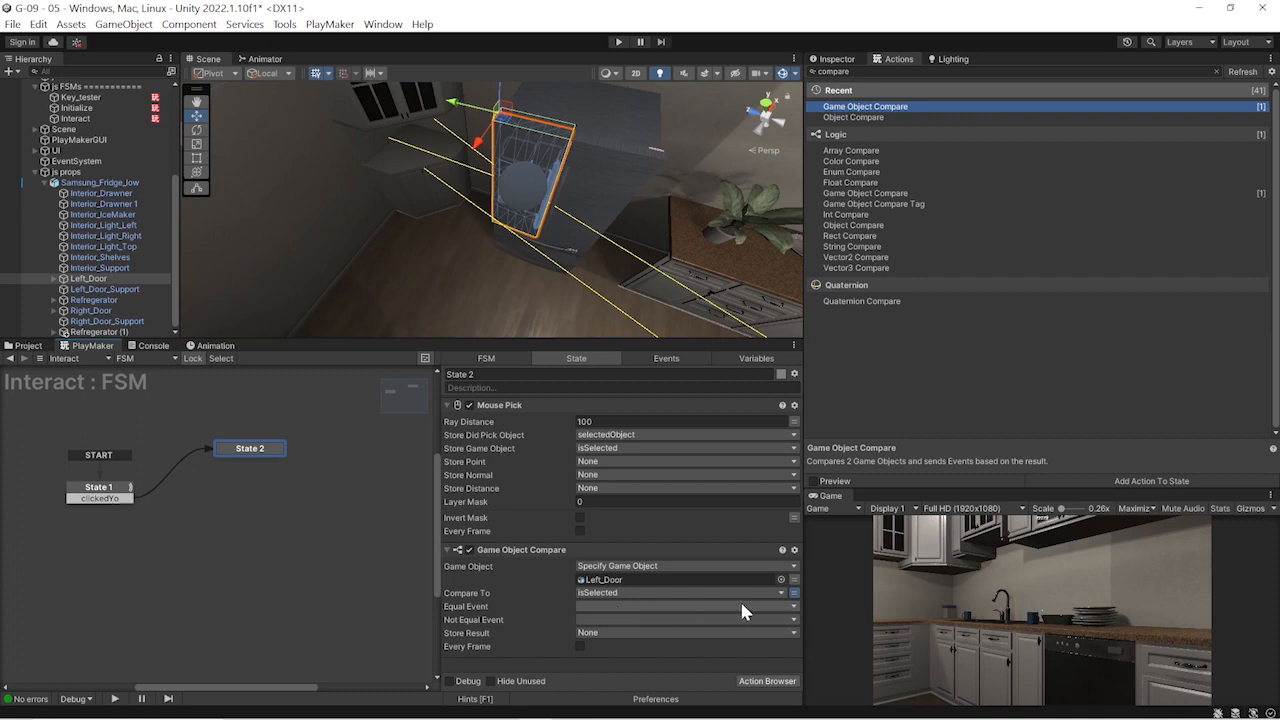
# Create a new Equal Event named openLeftDoor for the comparison
pyautogui.click(688, 606)
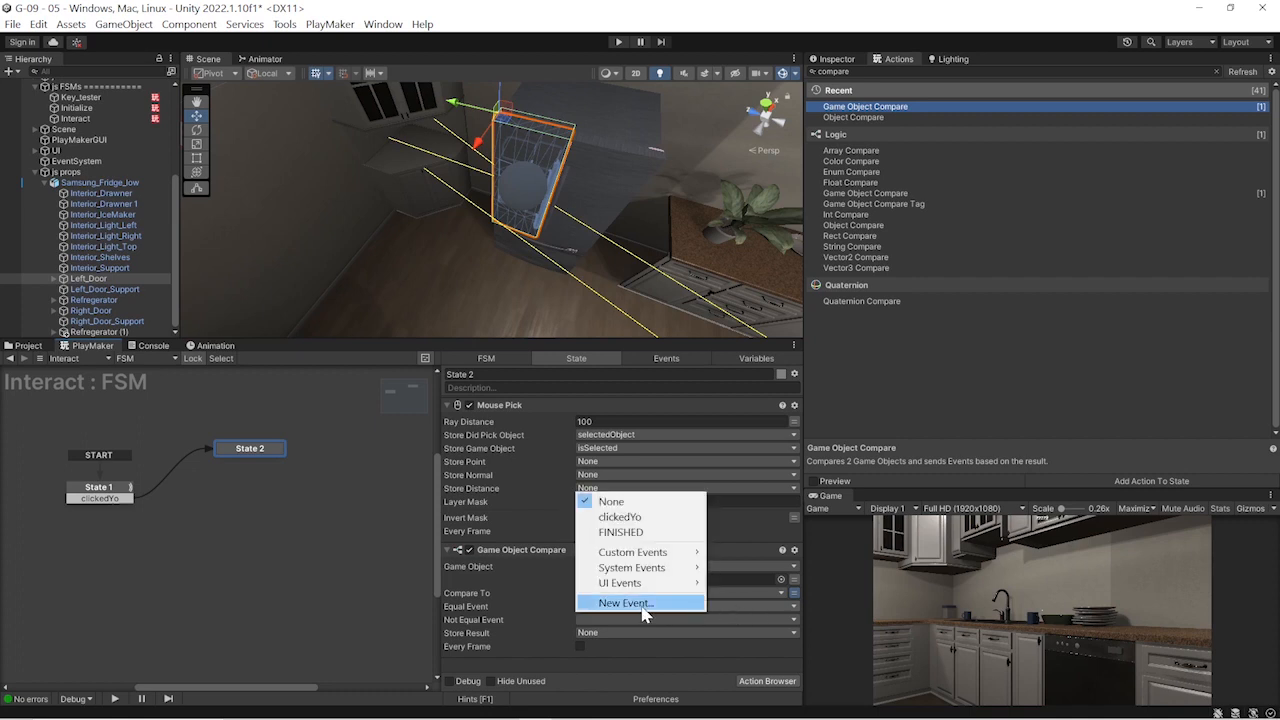
pyautogui.click(624, 602)
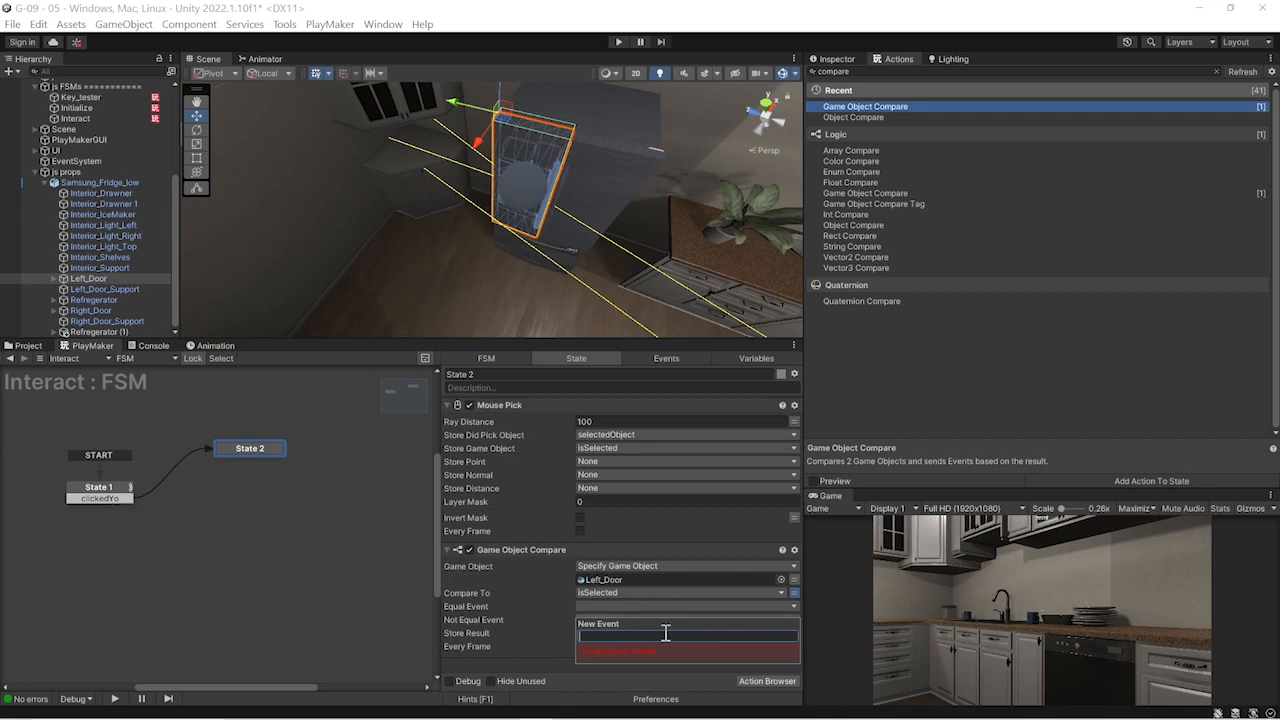
pyautogui.write('openLeftDoor')
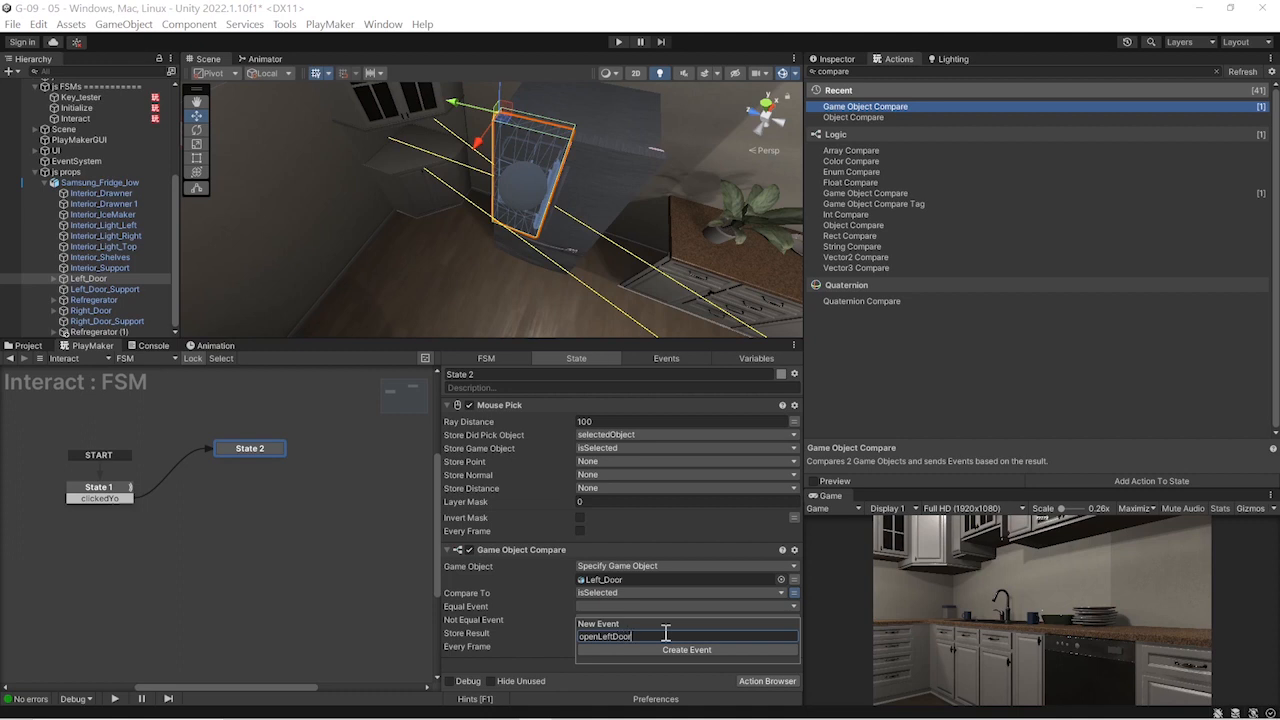
pyautogui.click(686, 648)
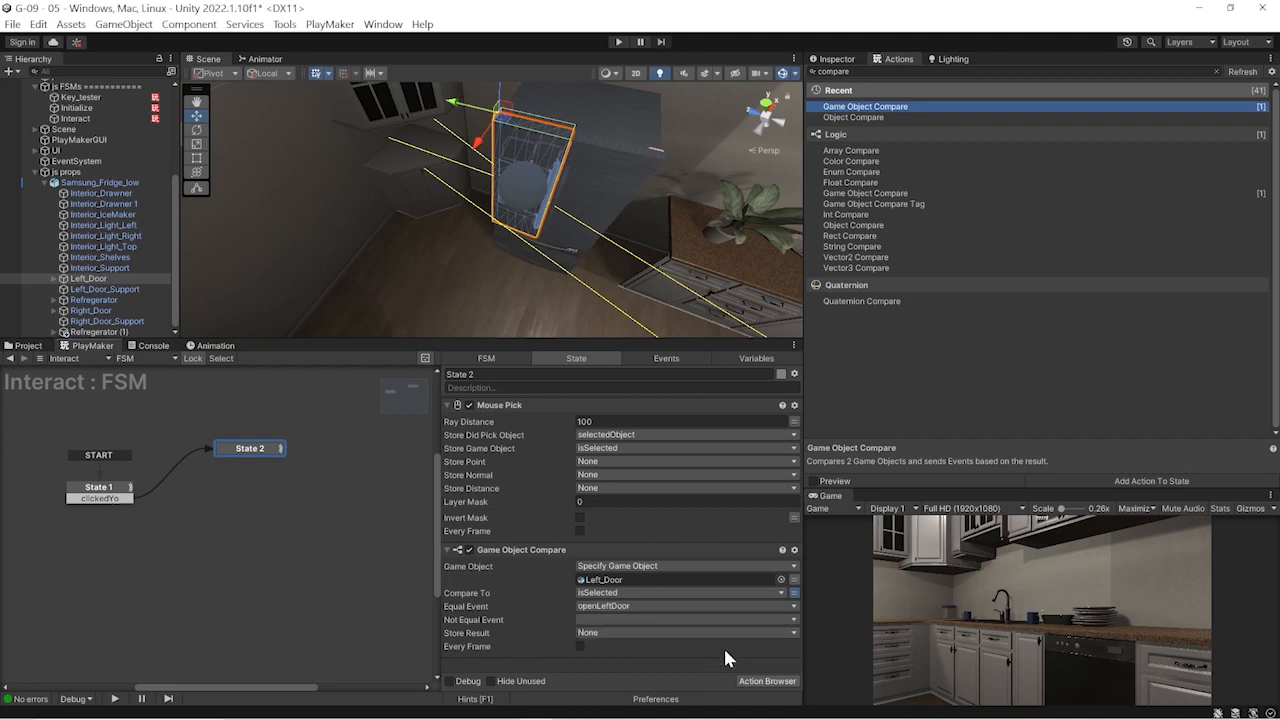
# Add an openLeftDoor transition to State 2 leading to a new State 3, and duplicate the compare action
pyautogui.rightClick(250, 448)
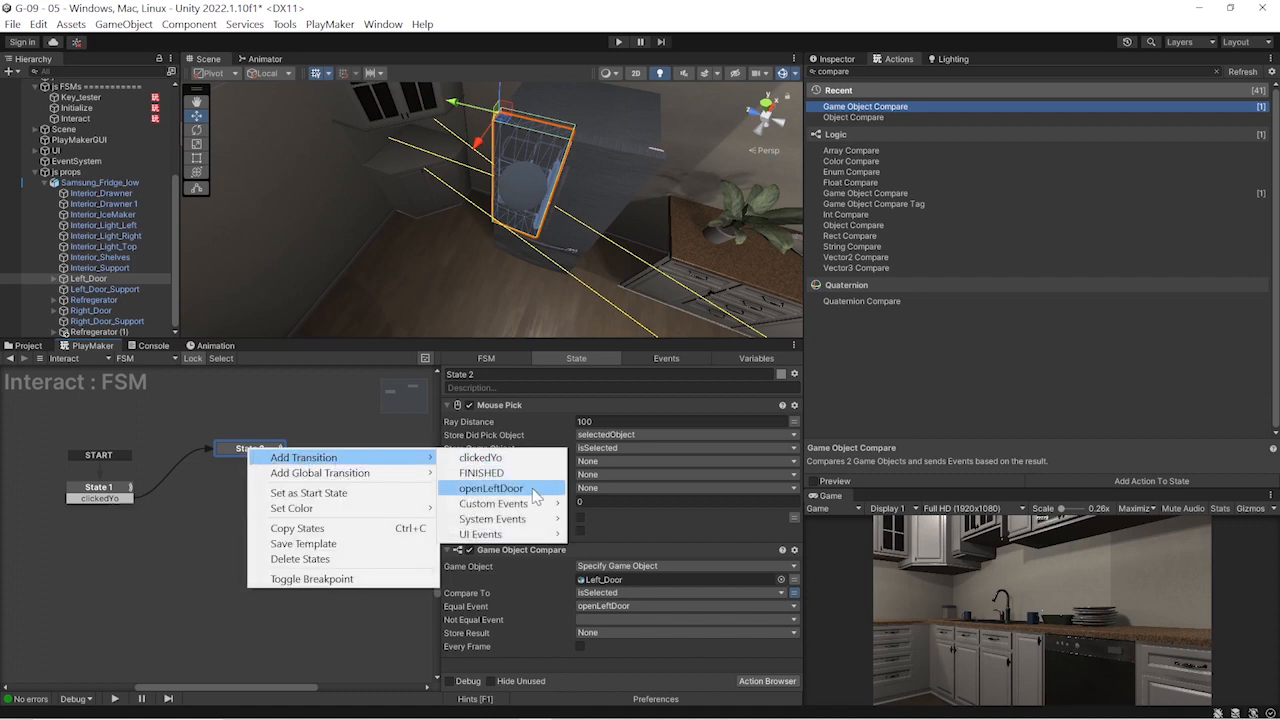
pyautogui.click(492, 488)
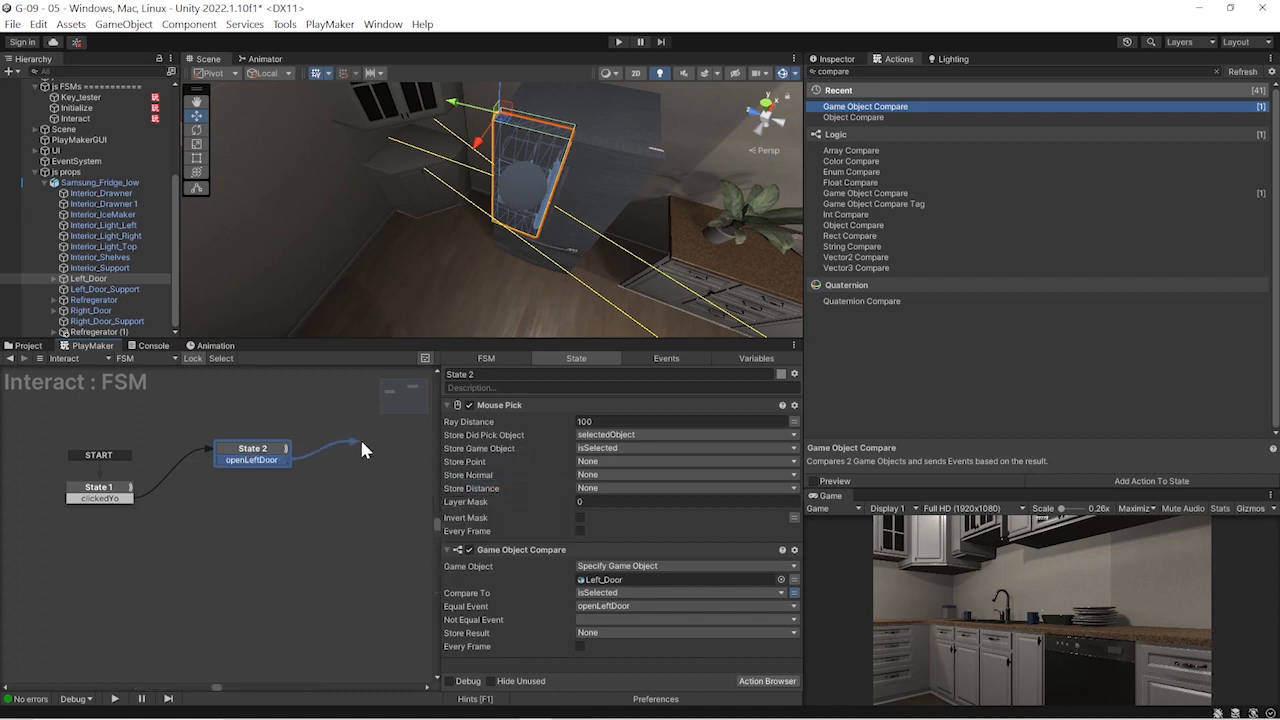
pyautogui.click(398, 440)
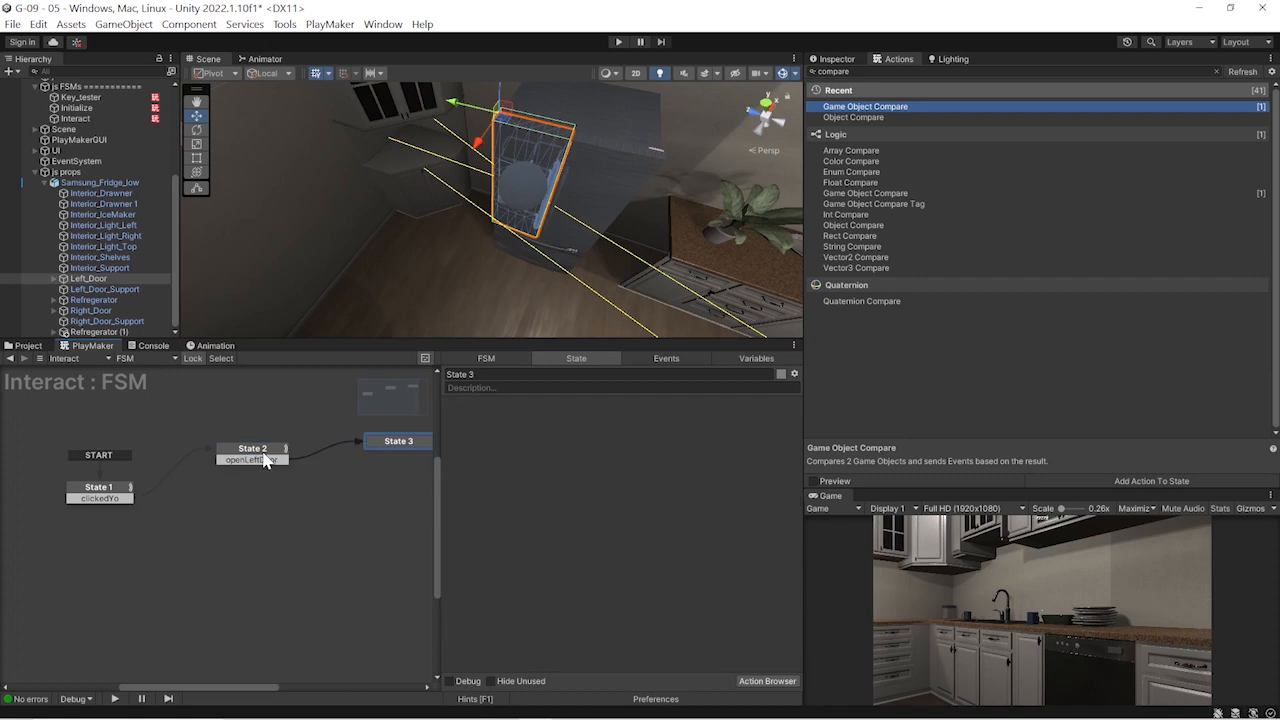
pyautogui.click(252, 452)
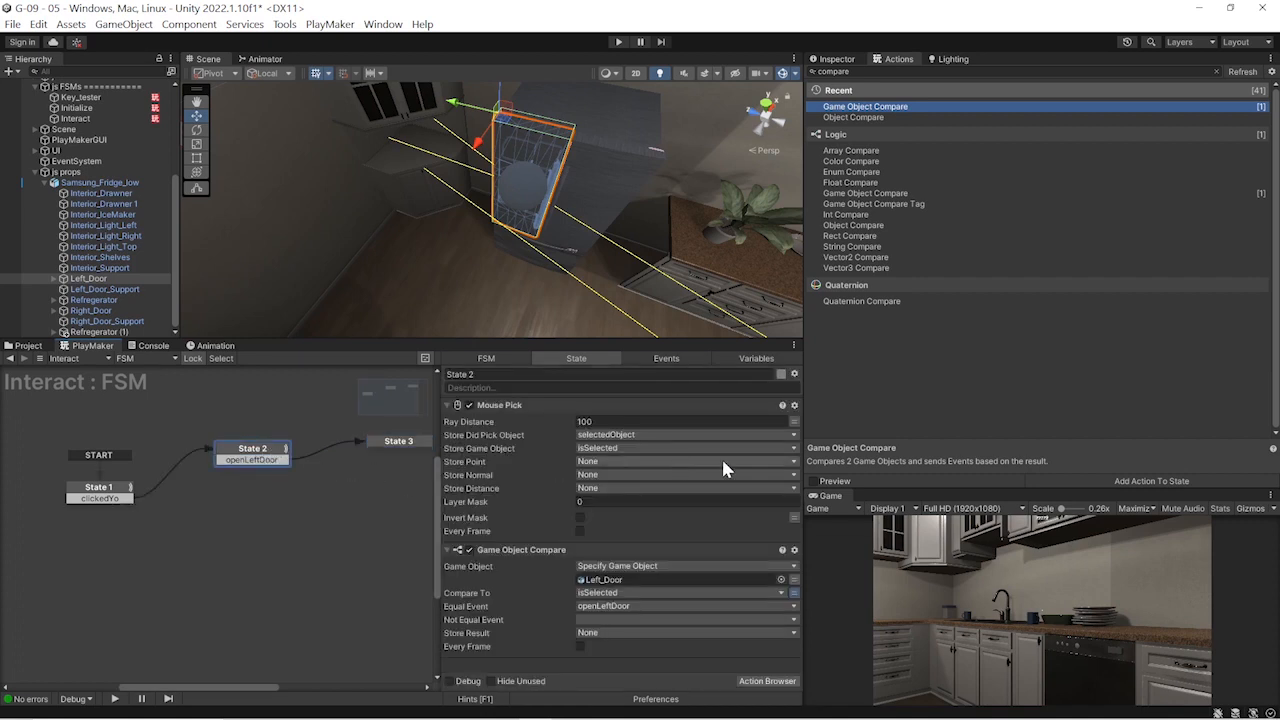
pyautogui.click(520, 548)
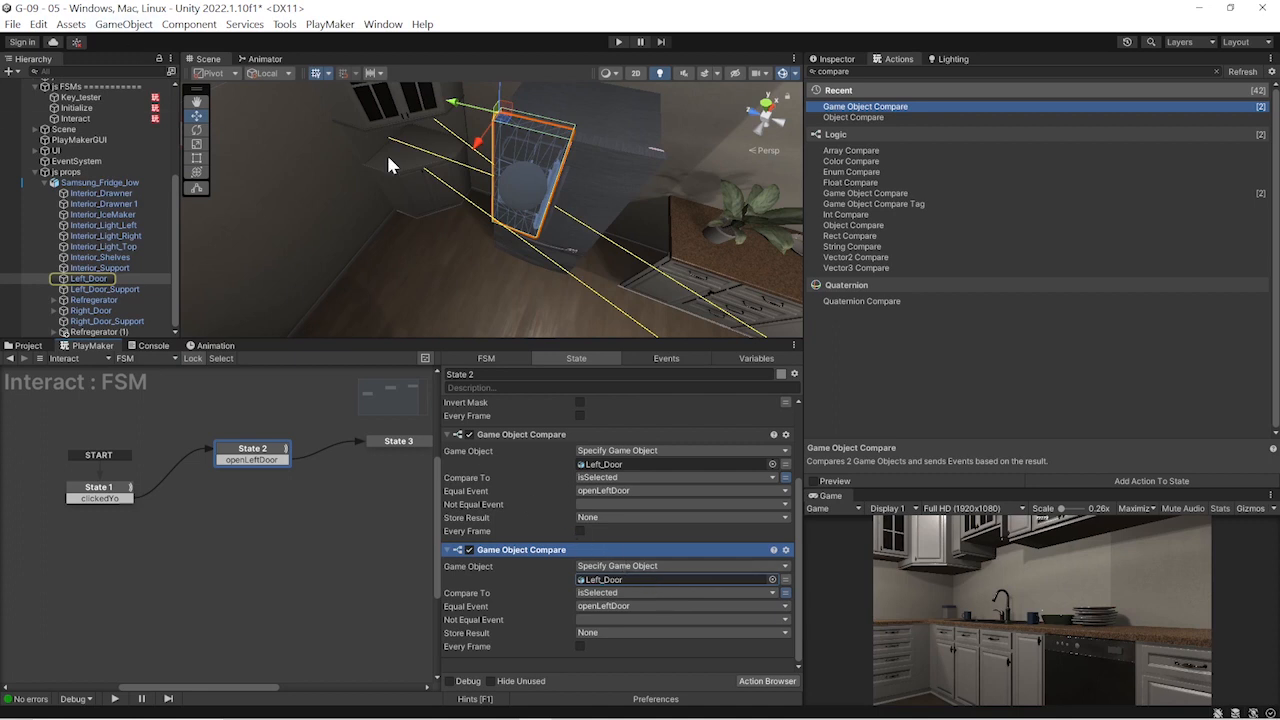
# Set the second comparison's object to Right_Door and create its openRightDoor event
pyautogui.moveTo(390, 164); pyautogui.dragTo(590, 190)
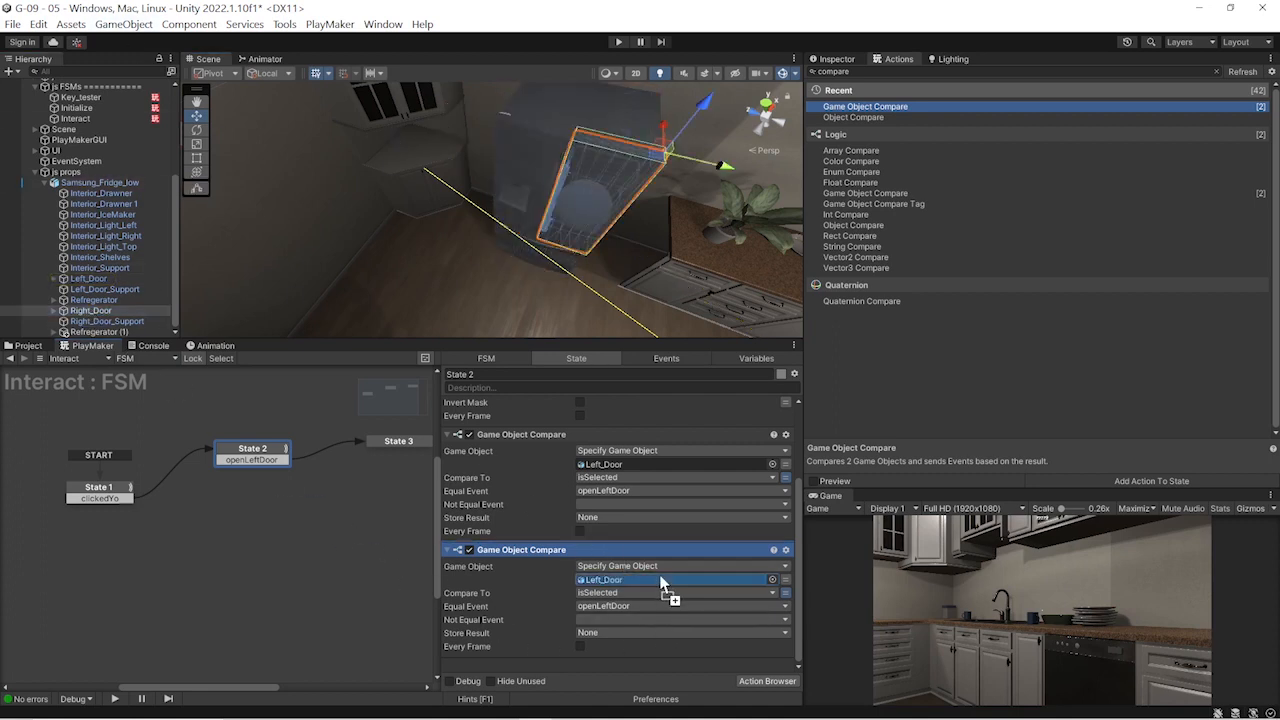
pyautogui.click(680, 580)
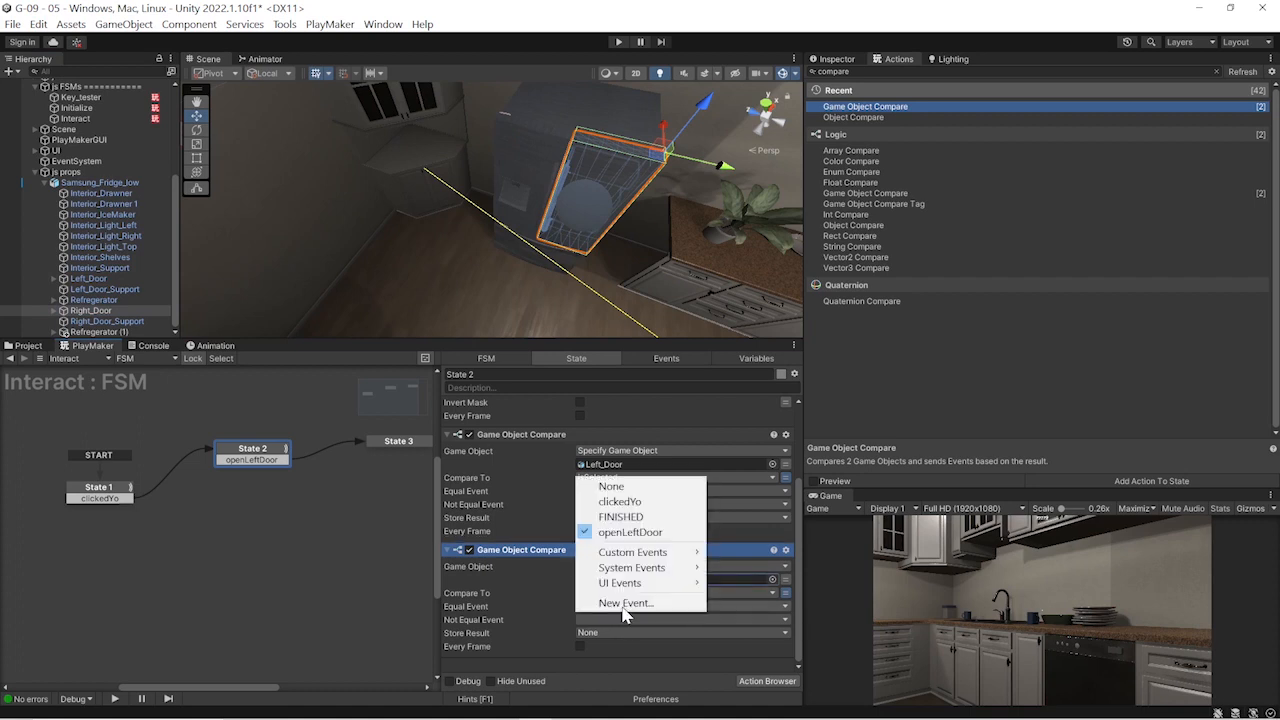
pyautogui.click(626, 602)
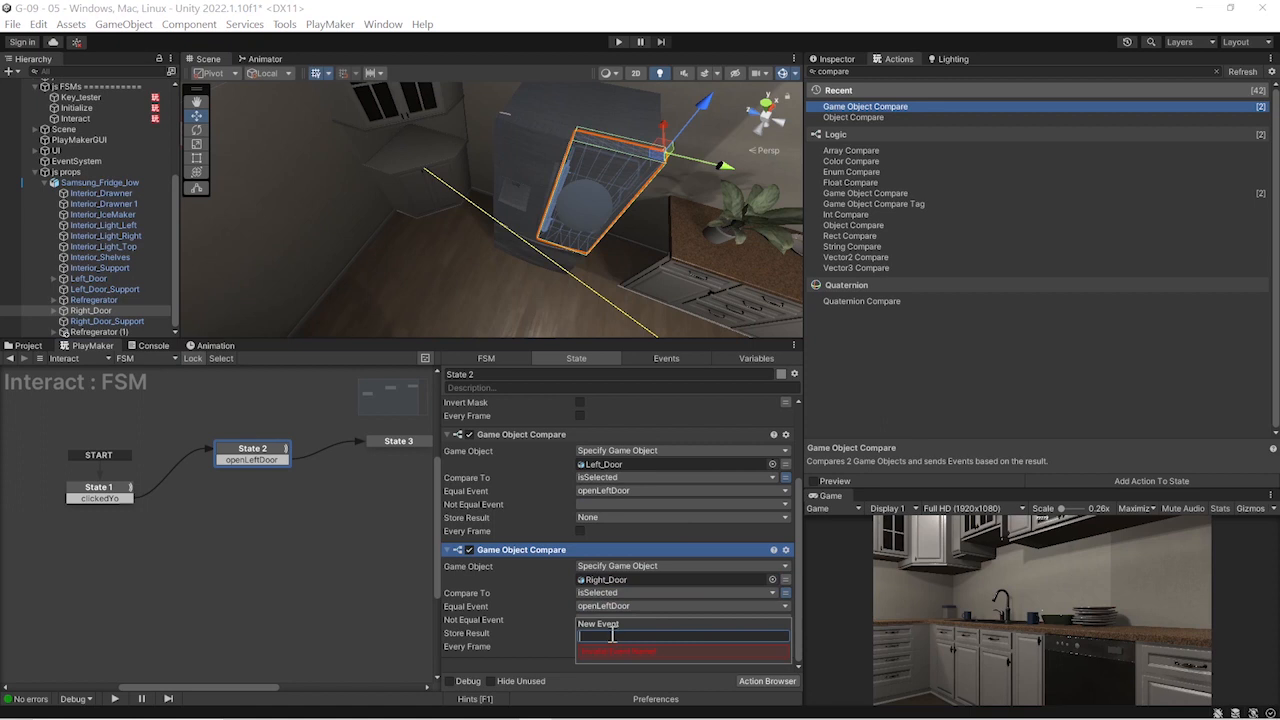
pyautogui.write('openRightDoor')
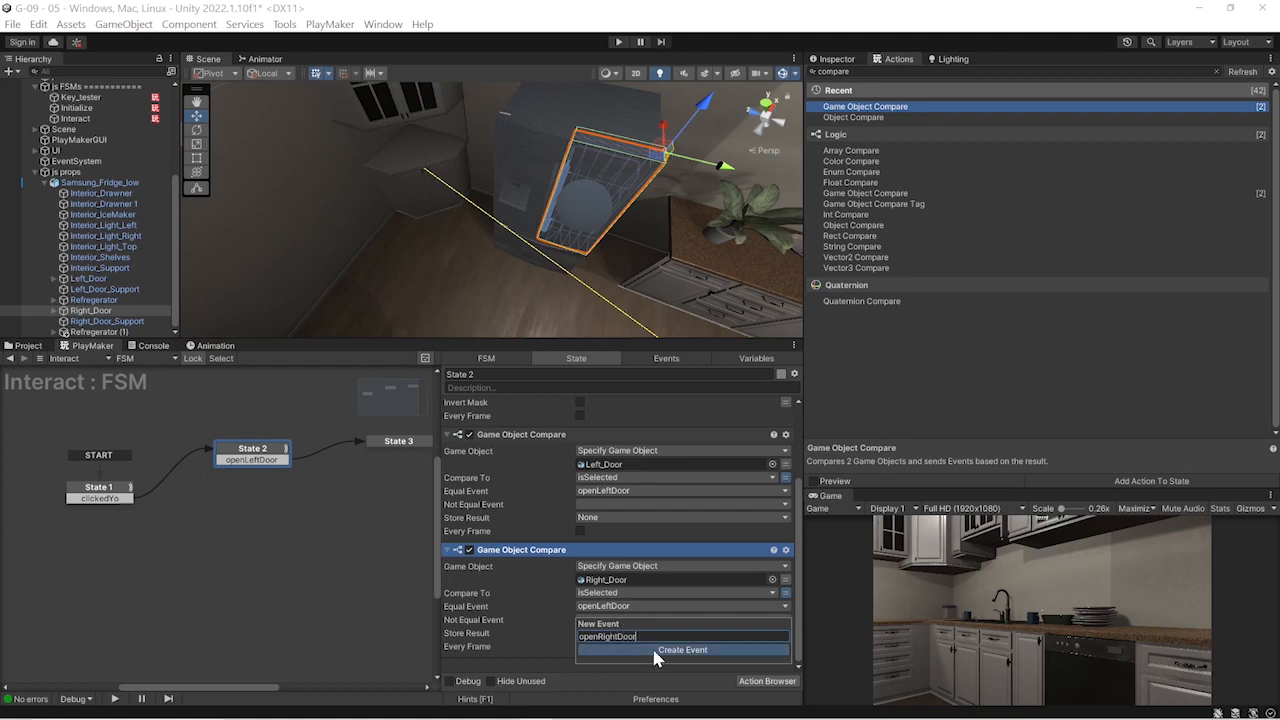
pyautogui.click(684, 650)
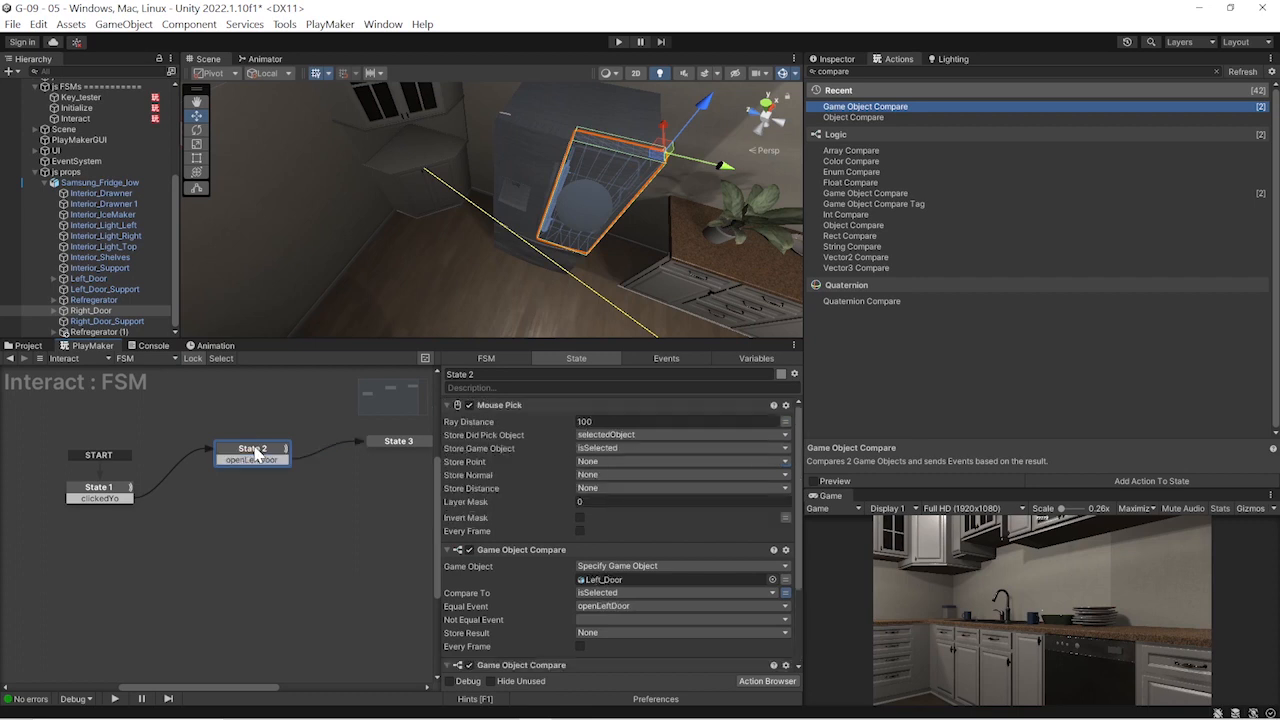
# Add an openRightDoor transition to State 2
pyautogui.rightClick(252, 450)
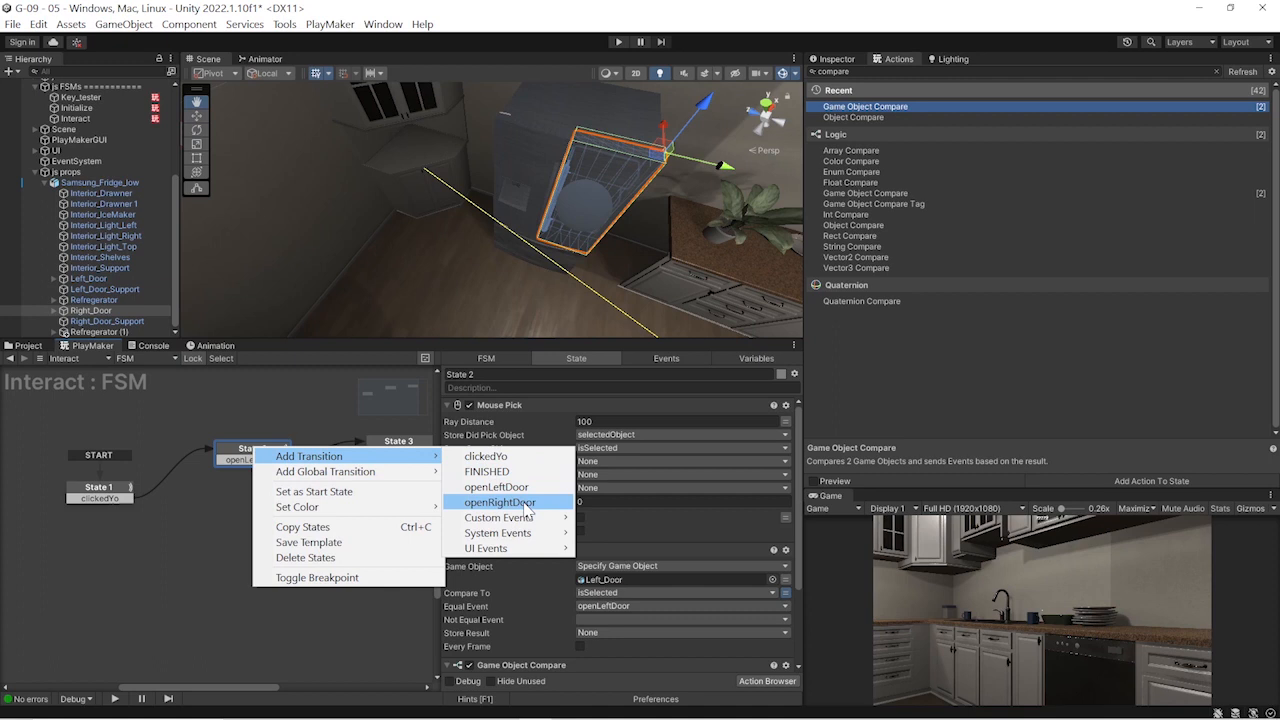
pyautogui.click(500, 502)
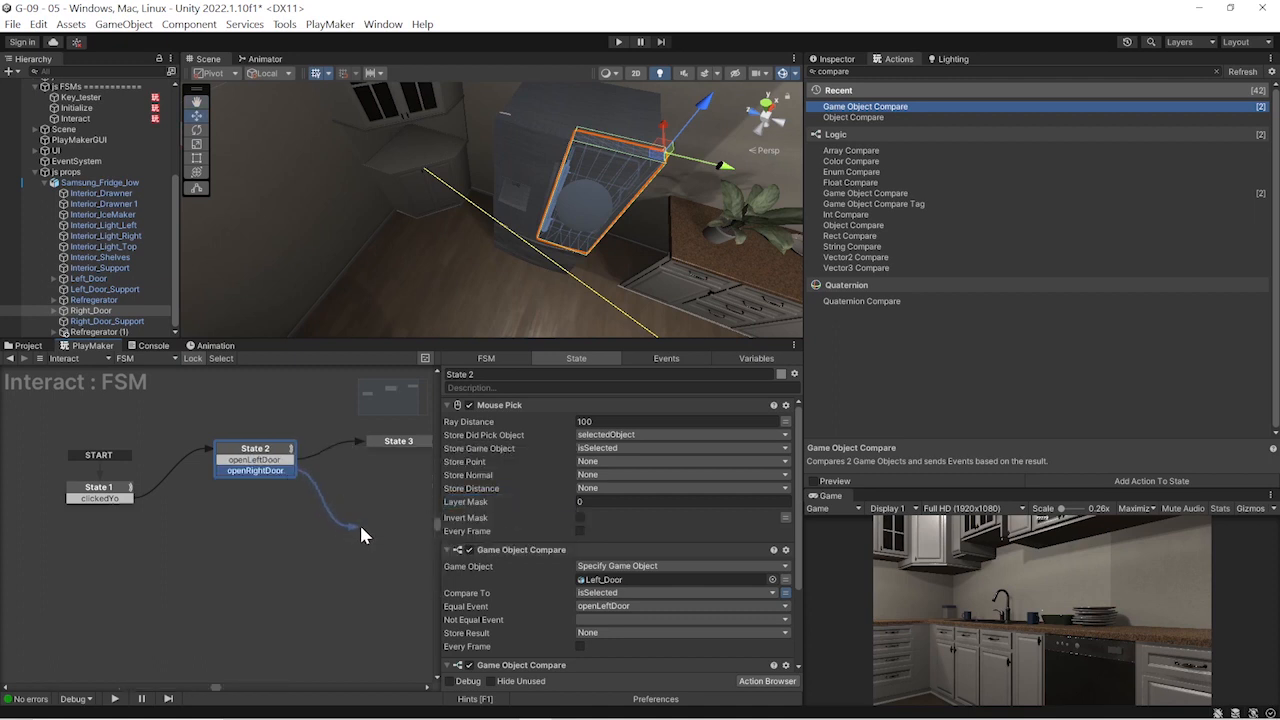
# Create State 4 from openRightDoor and target State 3's Animator Play at Left_Door
pyautogui.click(378, 442)
pyautogui.write('animator')
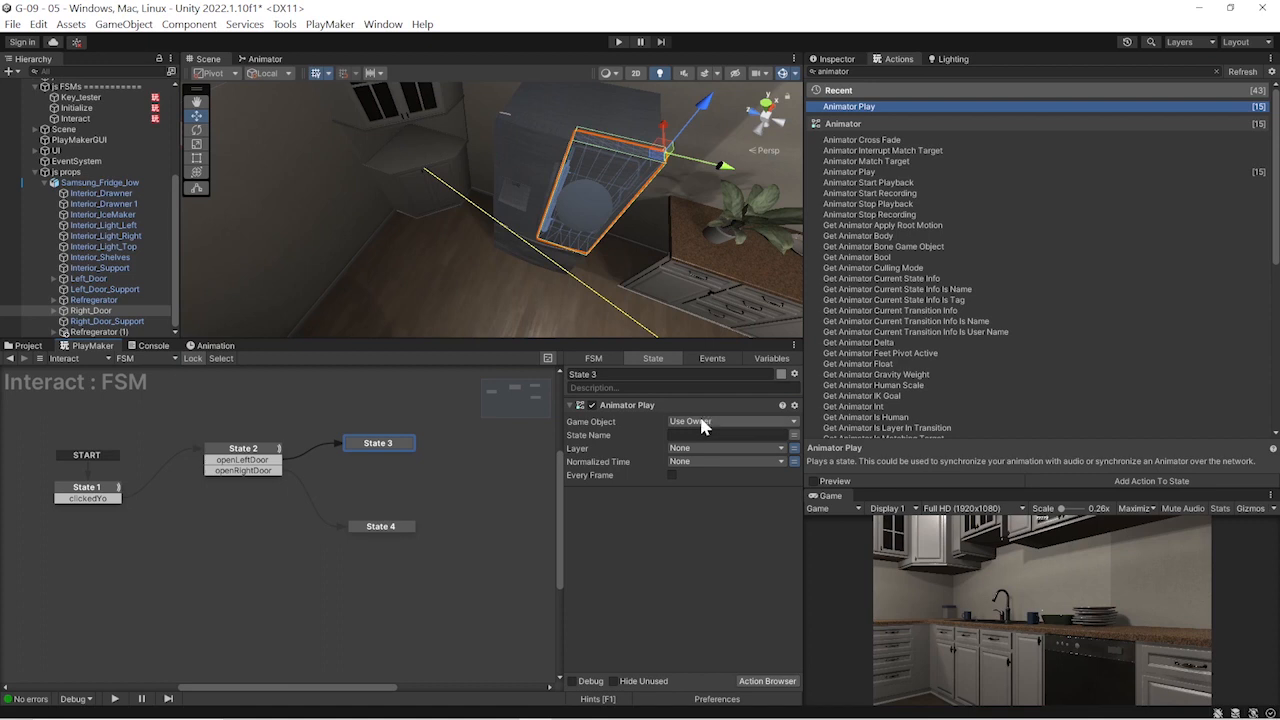
pyautogui.moveTo(220, 358)
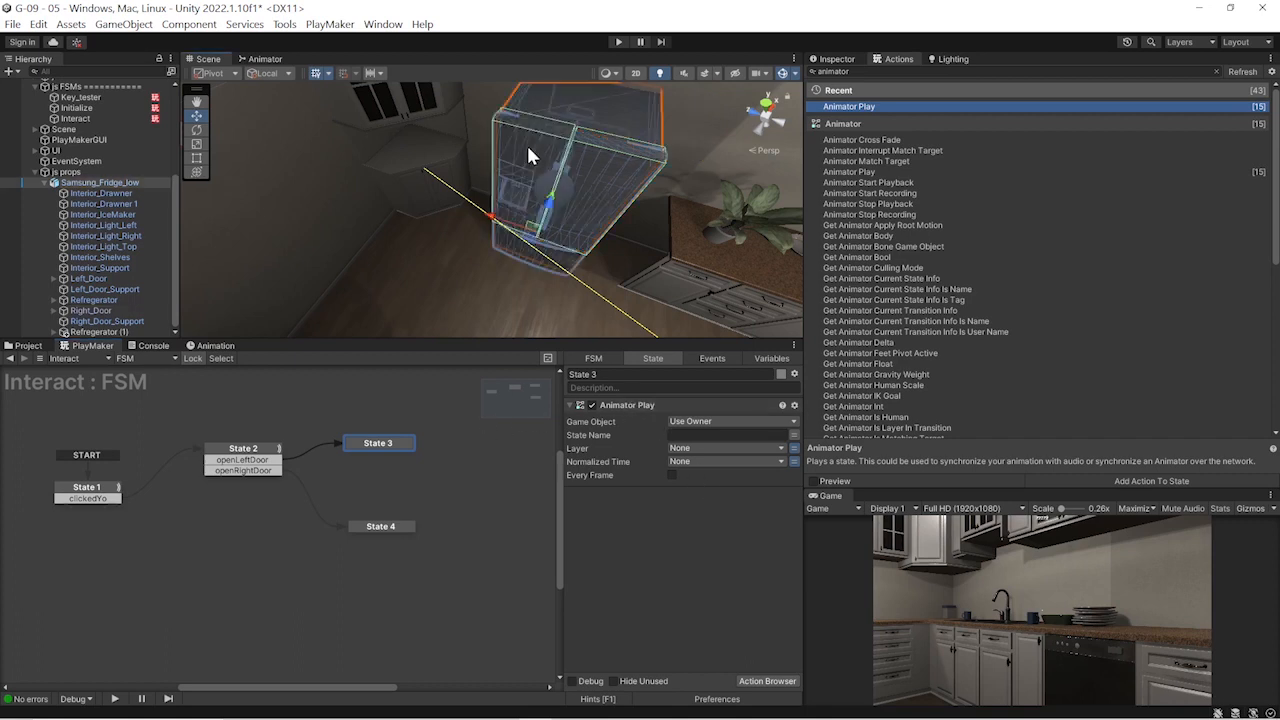
pyautogui.moveTo(530, 156); pyautogui.dragTo(596, 284)
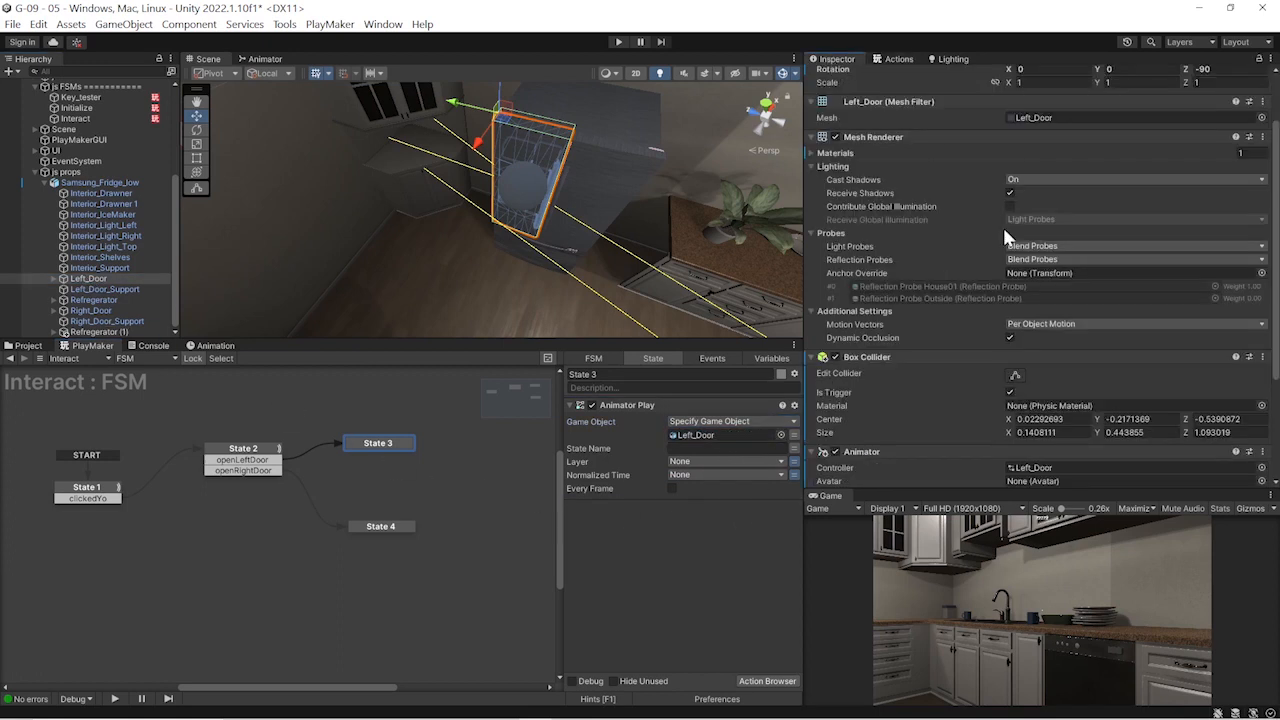
pyautogui.scroll(-3)
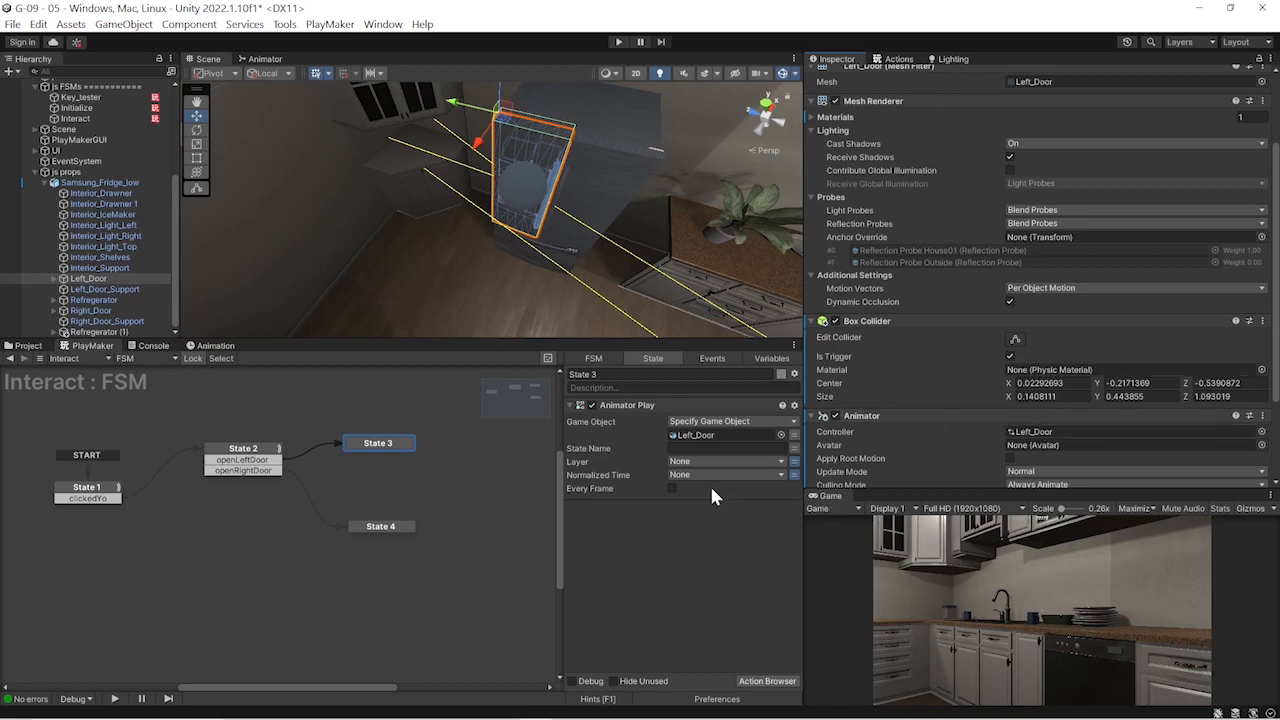
# Show the Left_Door controller in the Animator from the Animations folder
pyautogui.click(724, 448)
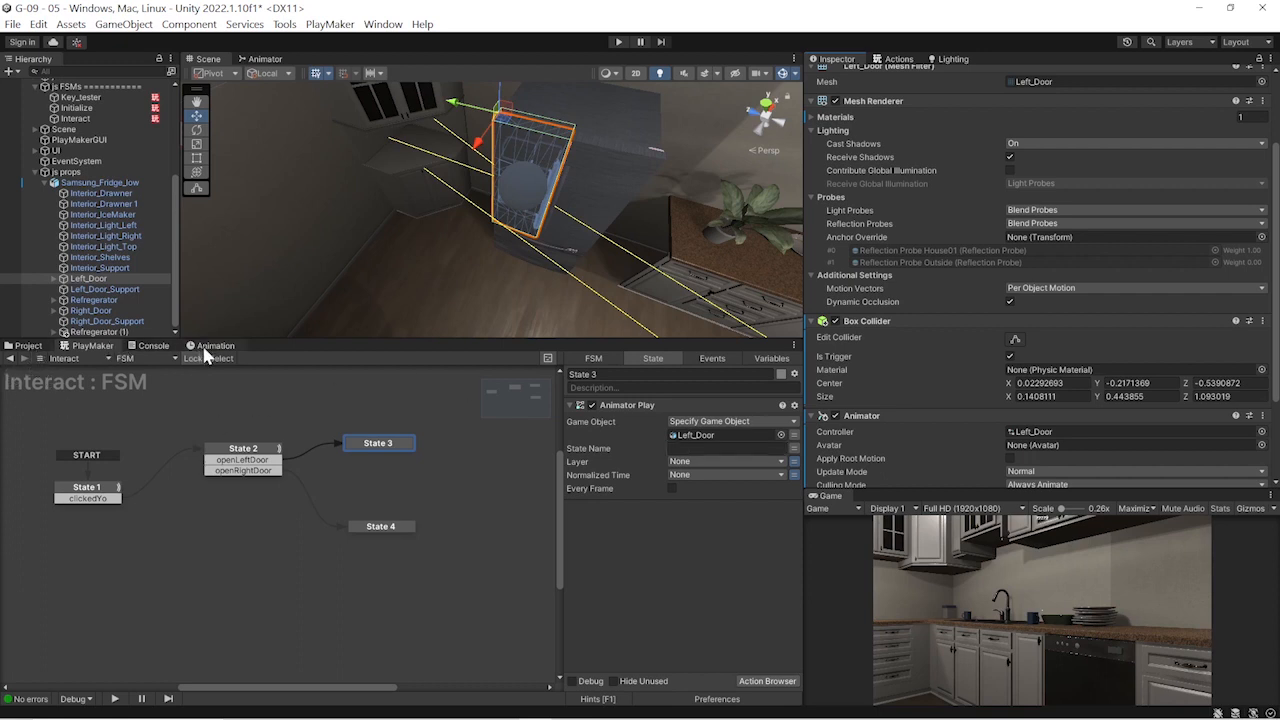
pyautogui.click(264, 58)
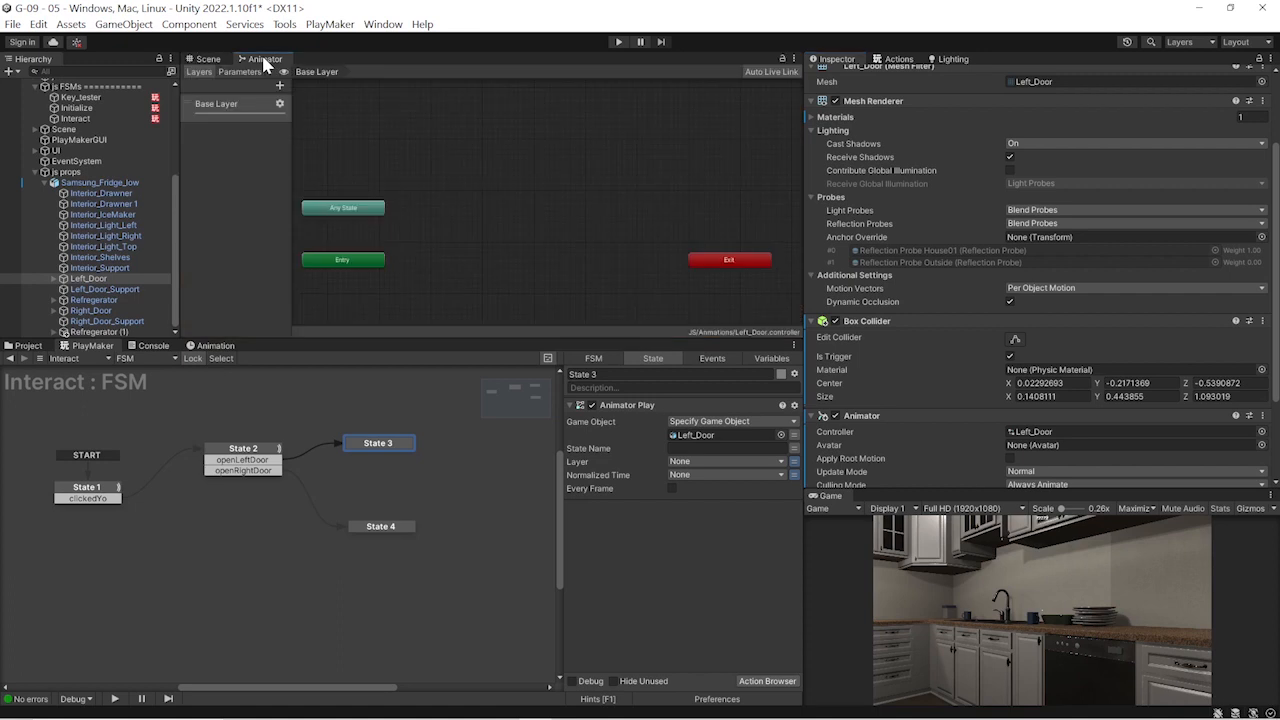
pyautogui.click(28, 344)
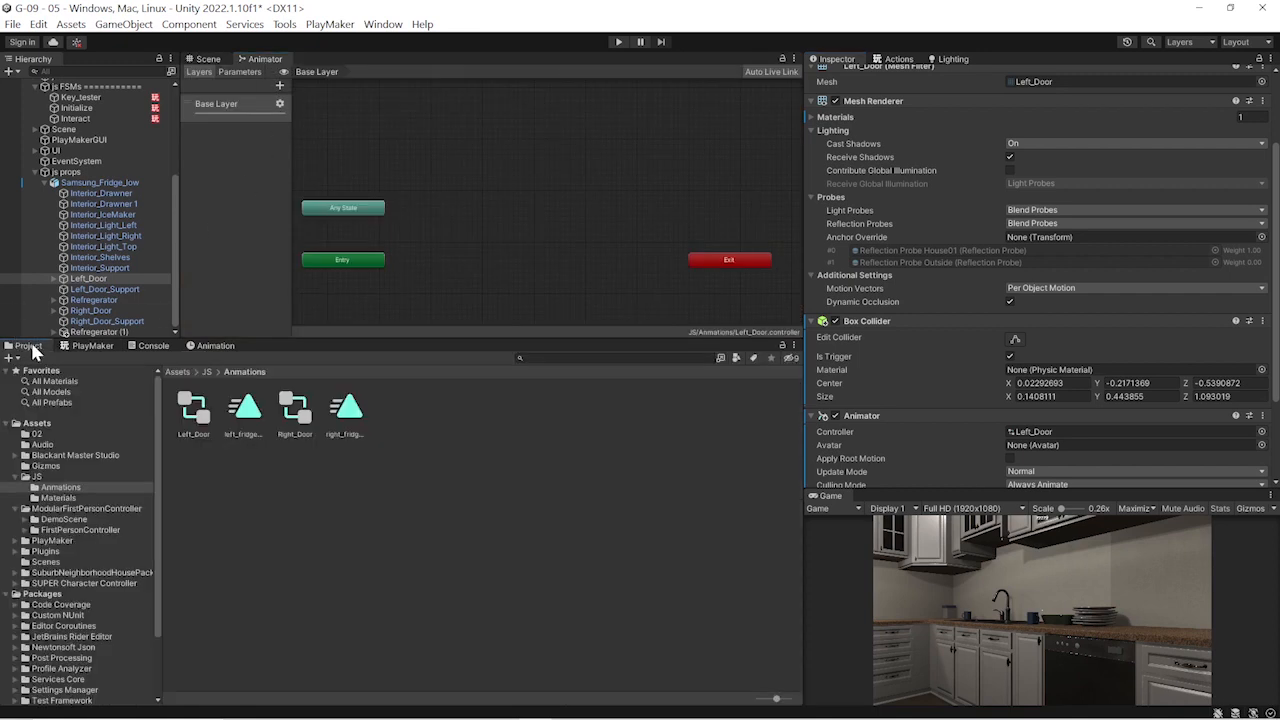
pyautogui.moveTo(210, 420)
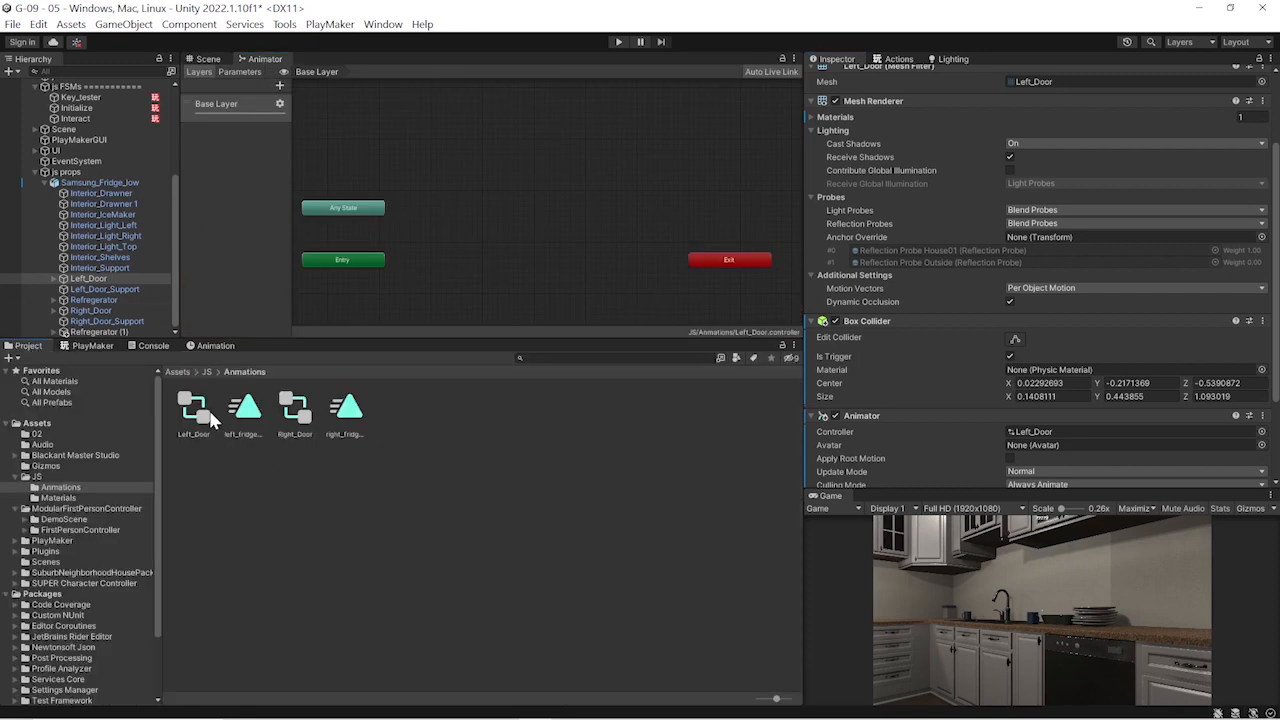
pyautogui.click(192, 410)
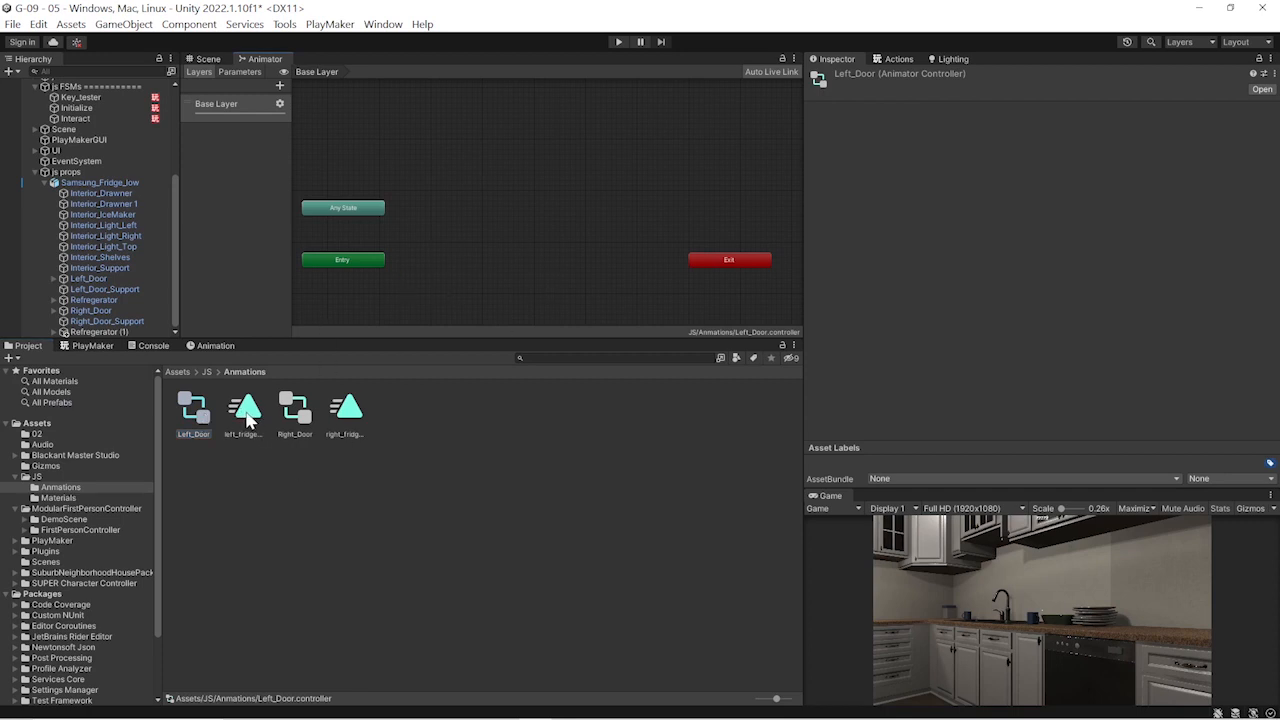
# Try dragging the left door opening clip into the controller, then remove it
pyautogui.click(244, 408)
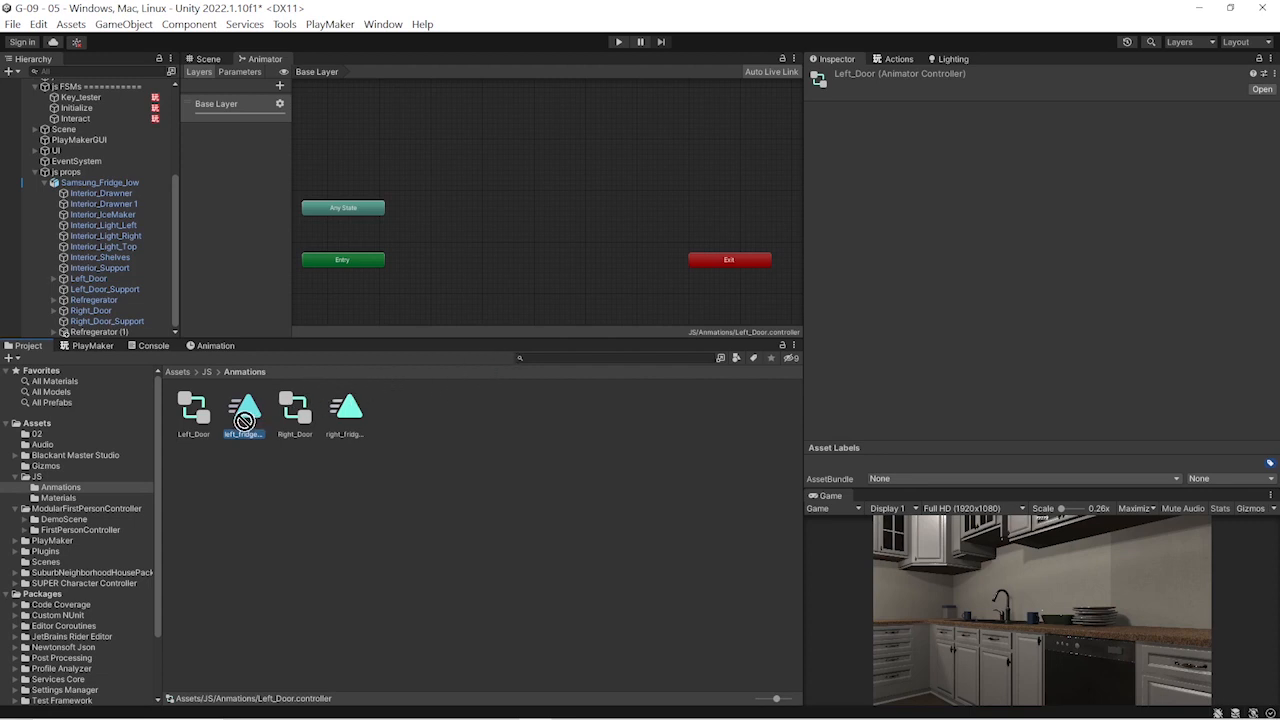
pyautogui.moveTo(244, 404); pyautogui.dragTo(558, 216)
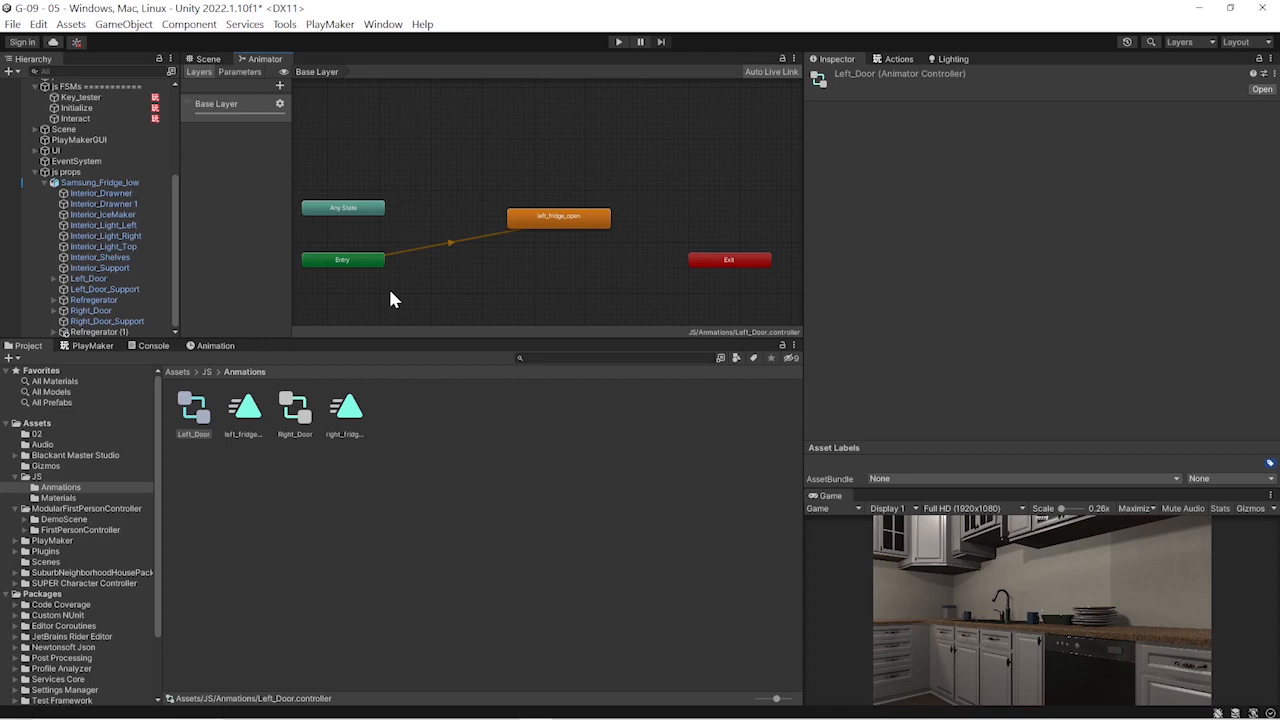
pyautogui.click(560, 216)
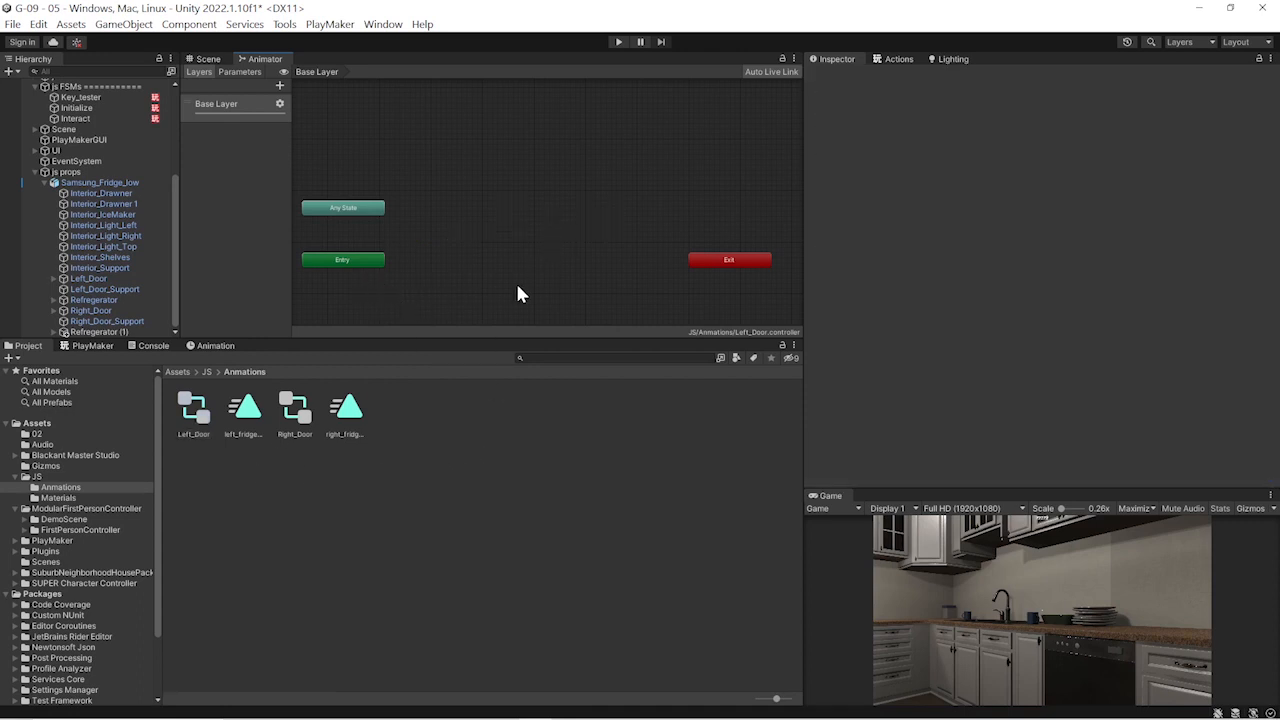
# Create an empty default New State in the Left_Door controller graph
pyautogui.rightClick(520, 292)
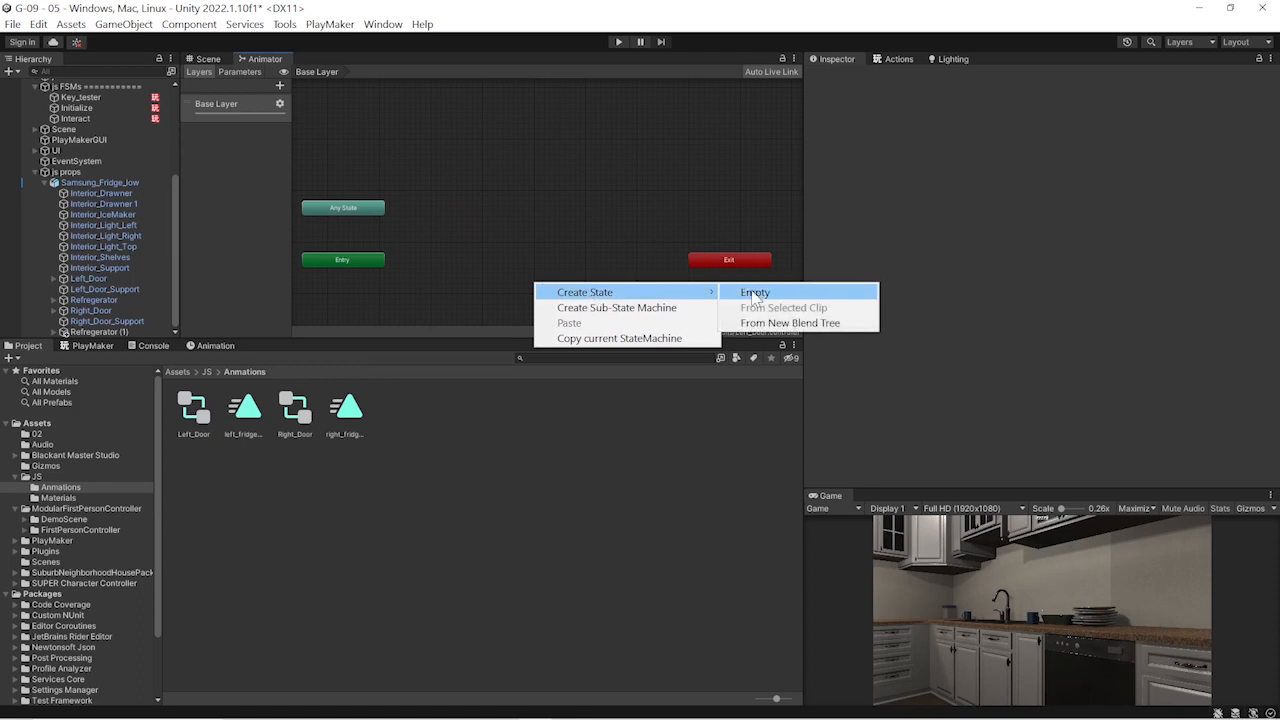
pyautogui.click(756, 292)
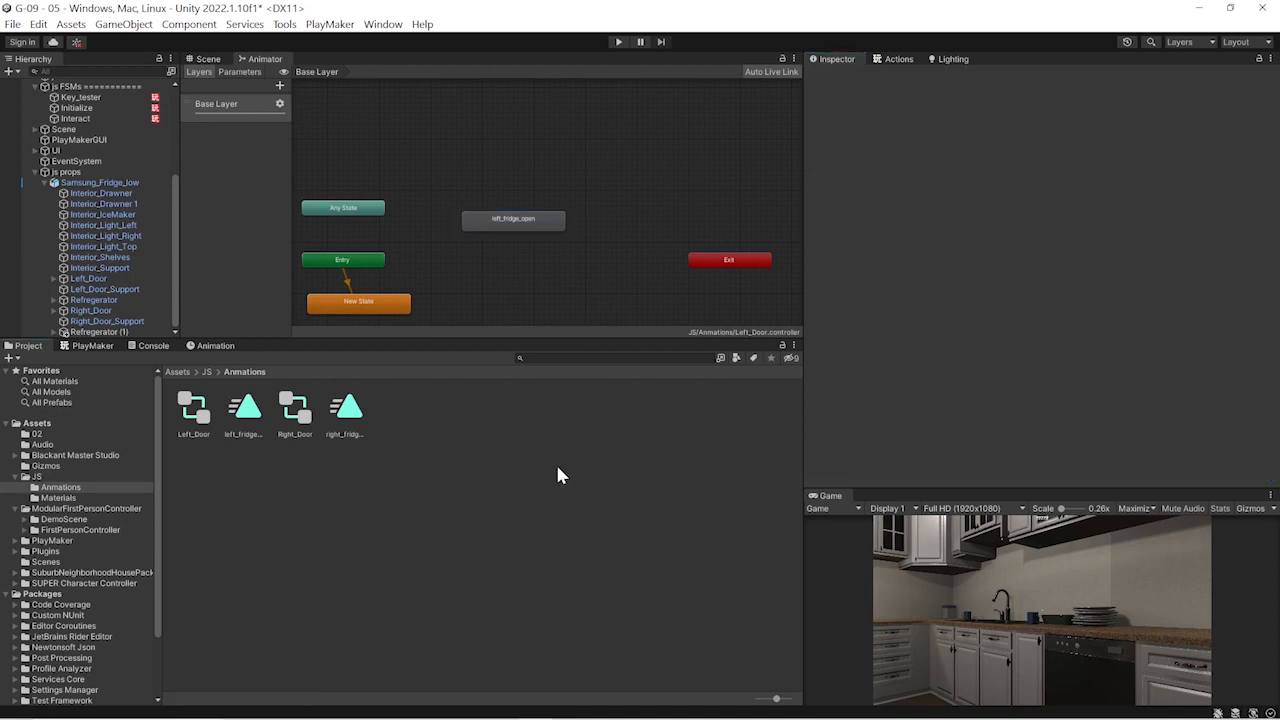
pyautogui.moveTo(544, 448)
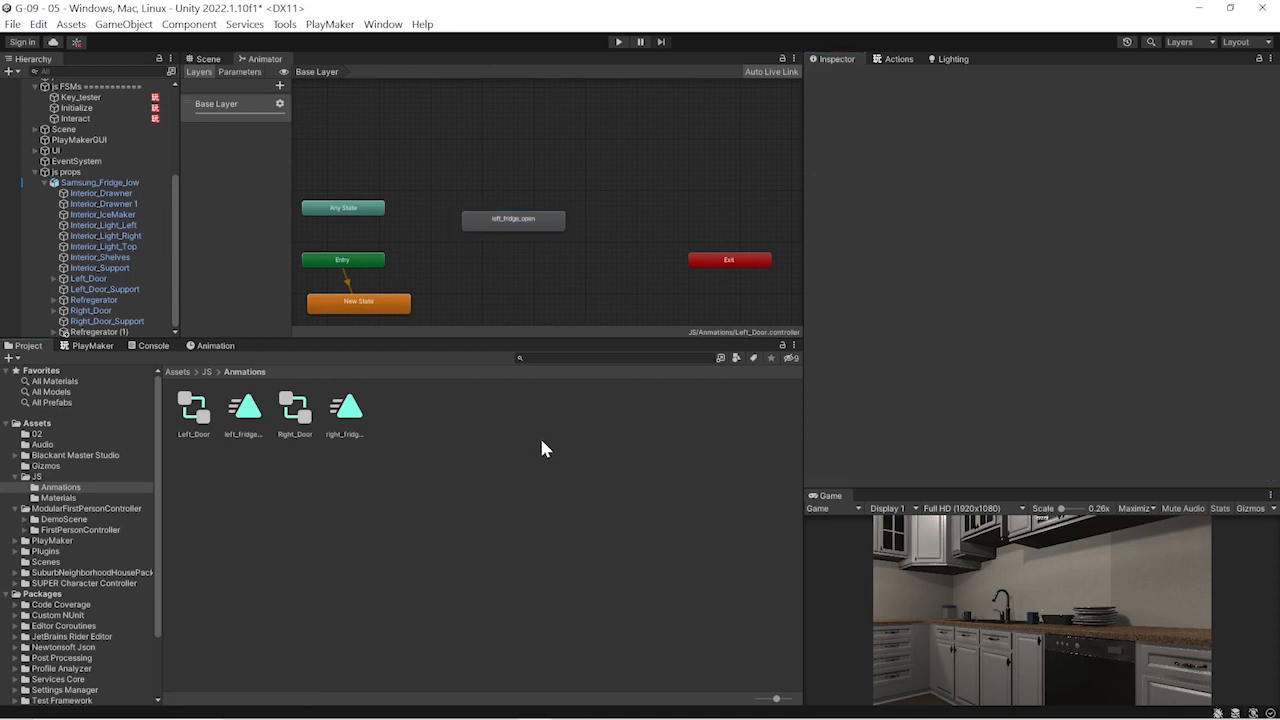
pyautogui.moveTo(304, 420)
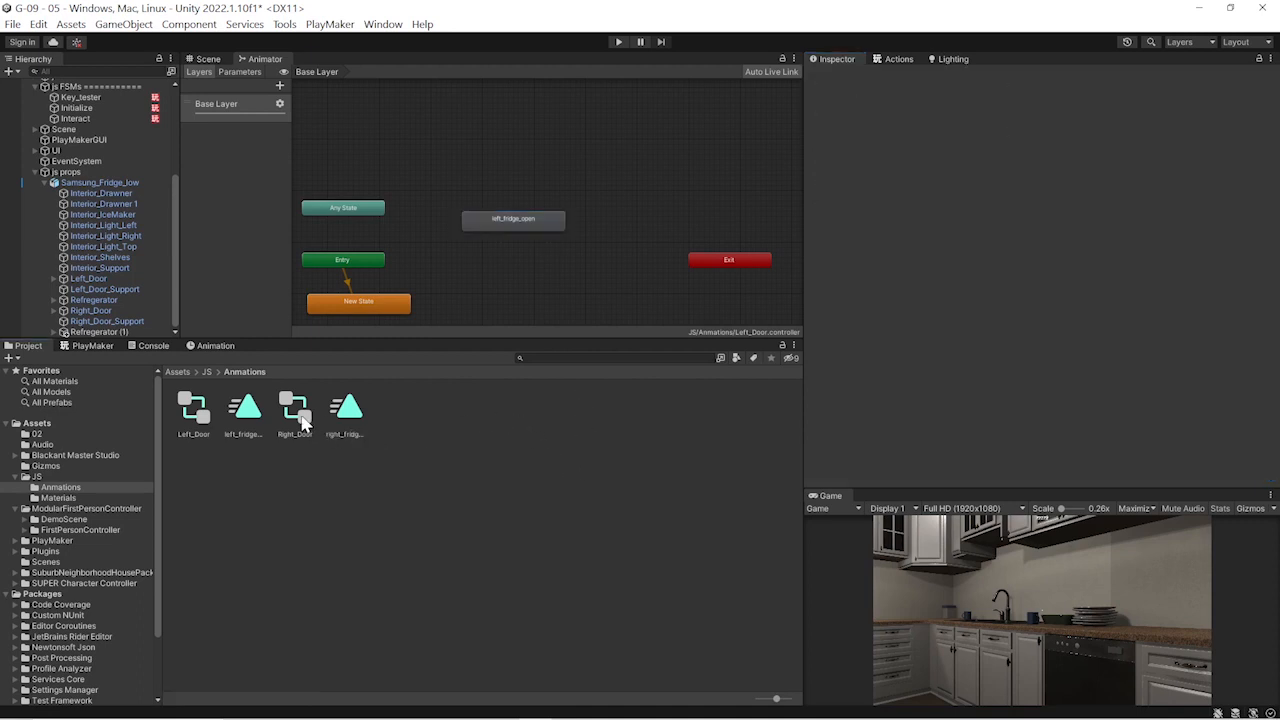
# Create an empty New State in Right_Door and add right_fridge_open as a state
pyautogui.rightClick(430, 218)
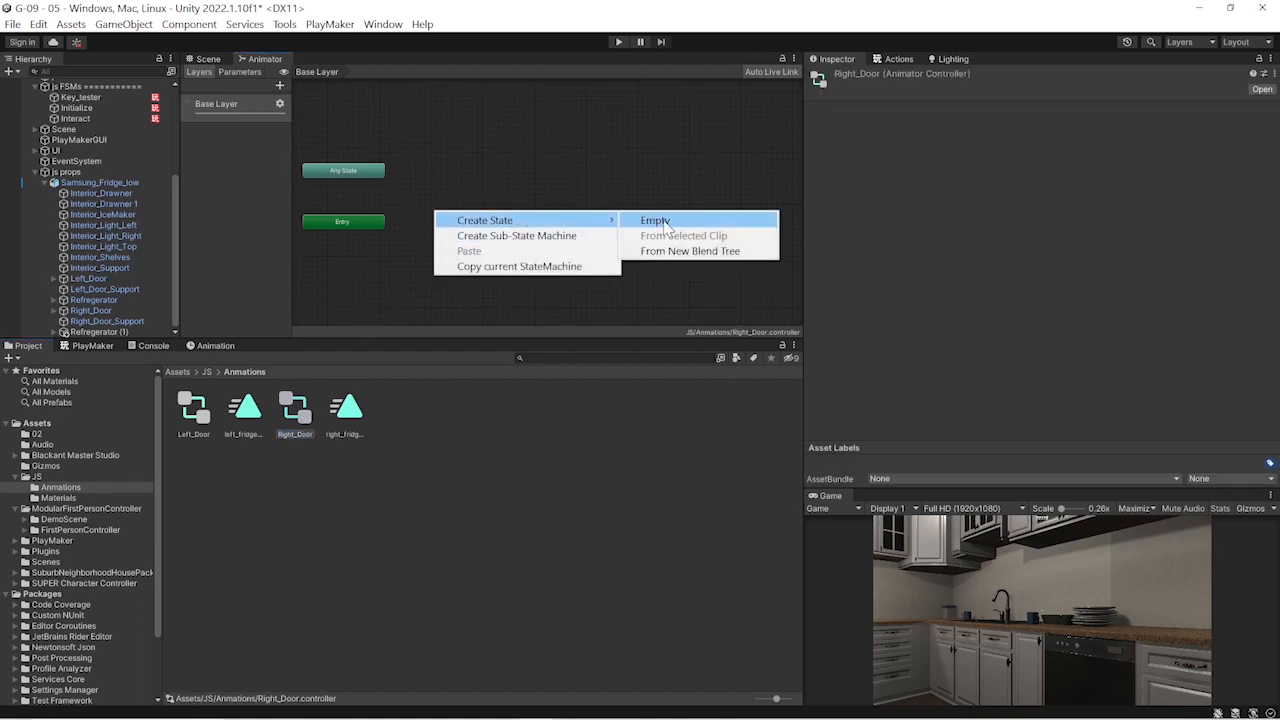
pyautogui.click(656, 220)
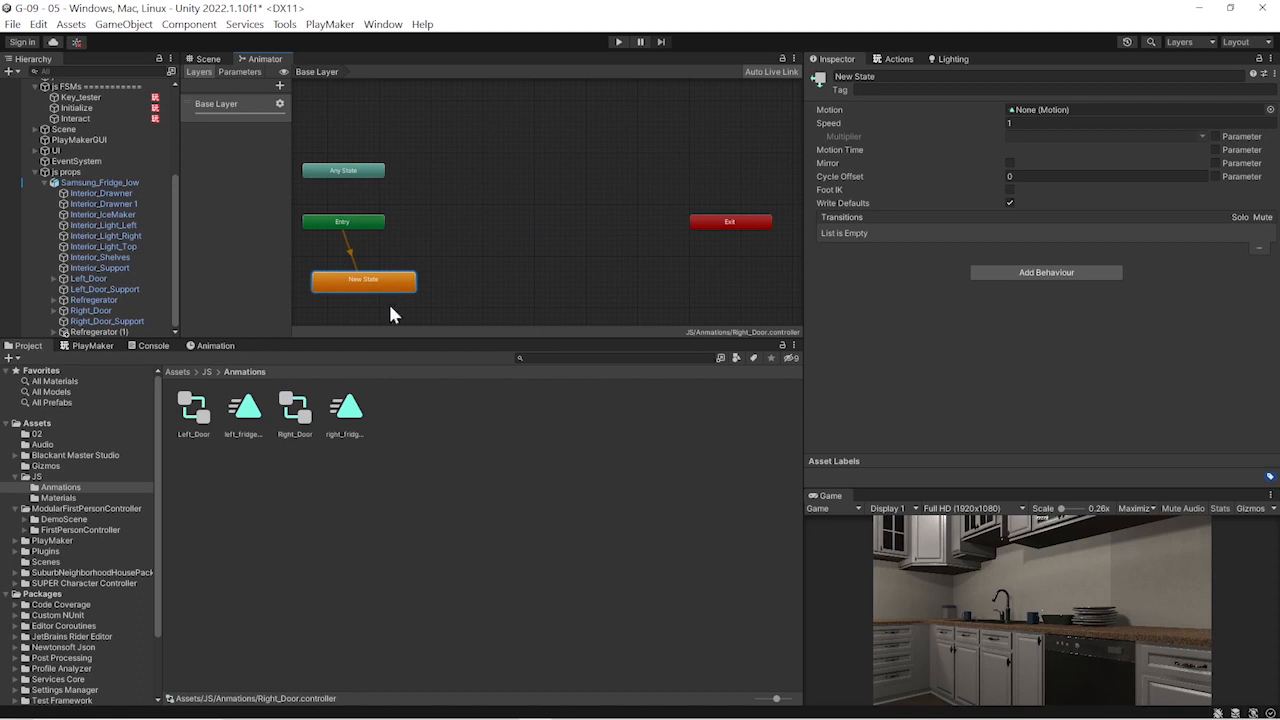
pyautogui.click(344, 410)
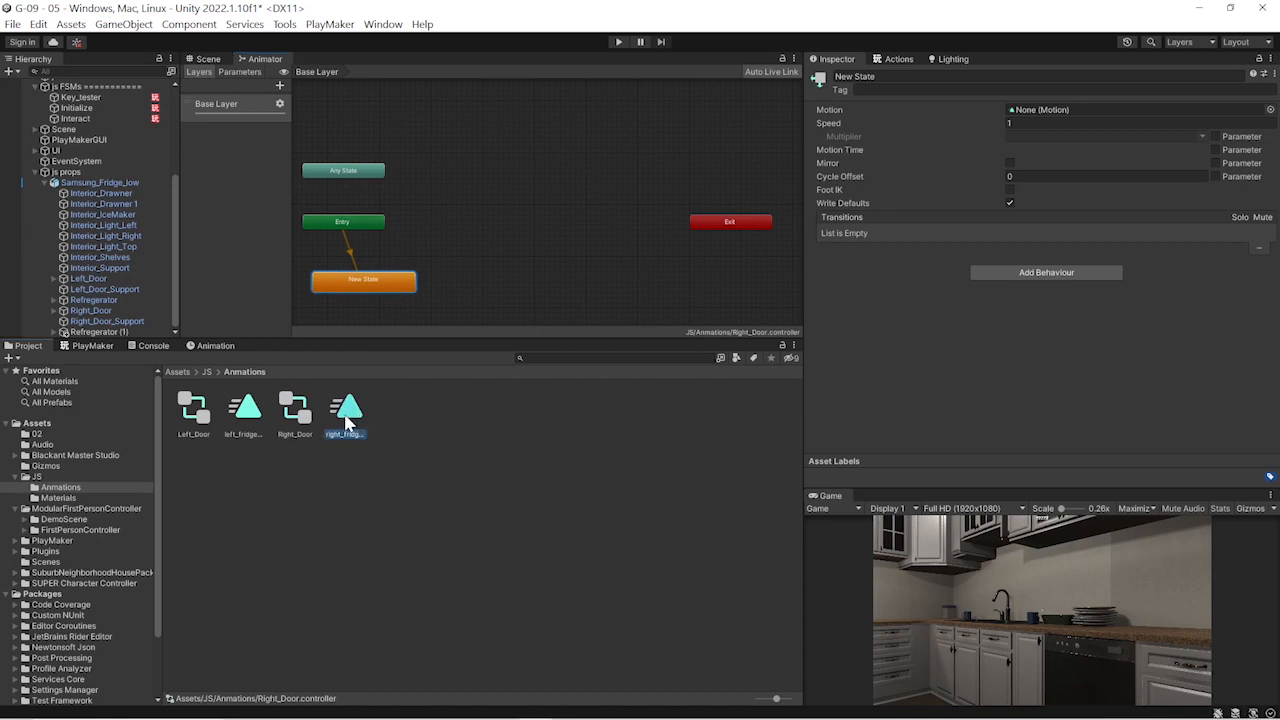
pyautogui.moveTo(344, 410); pyautogui.dragTo(552, 192)
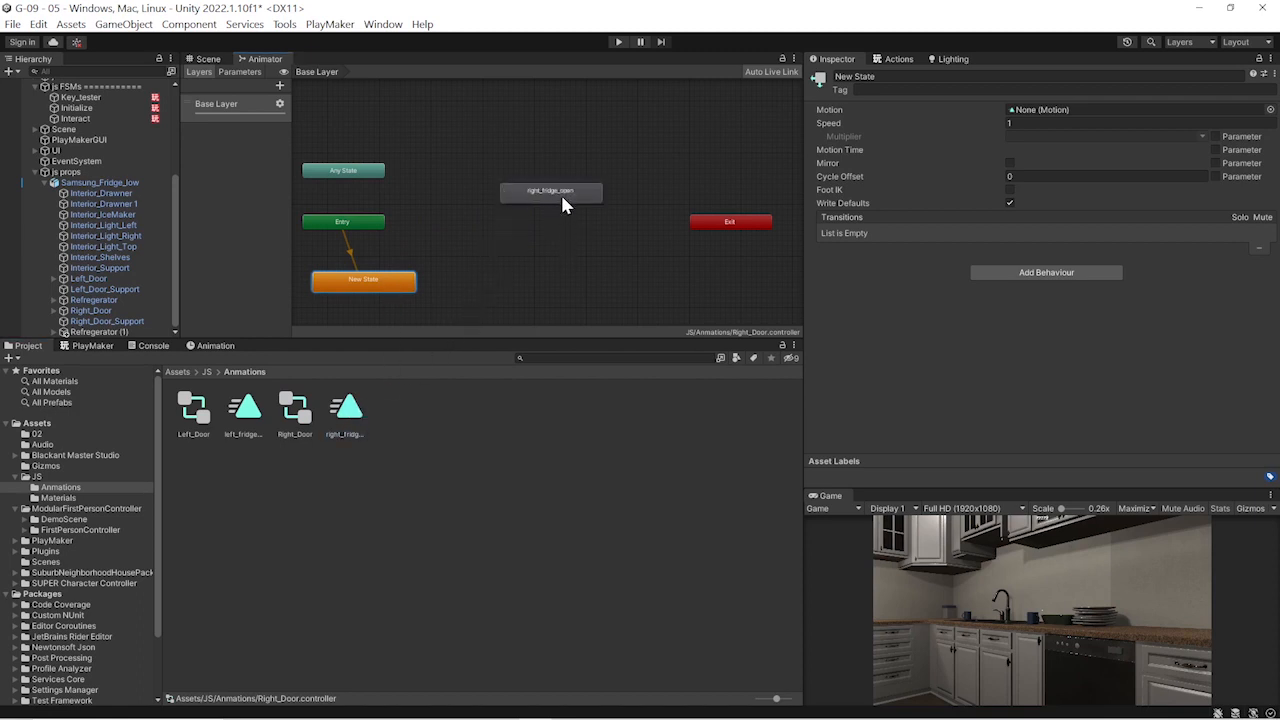
pyautogui.click(550, 192)
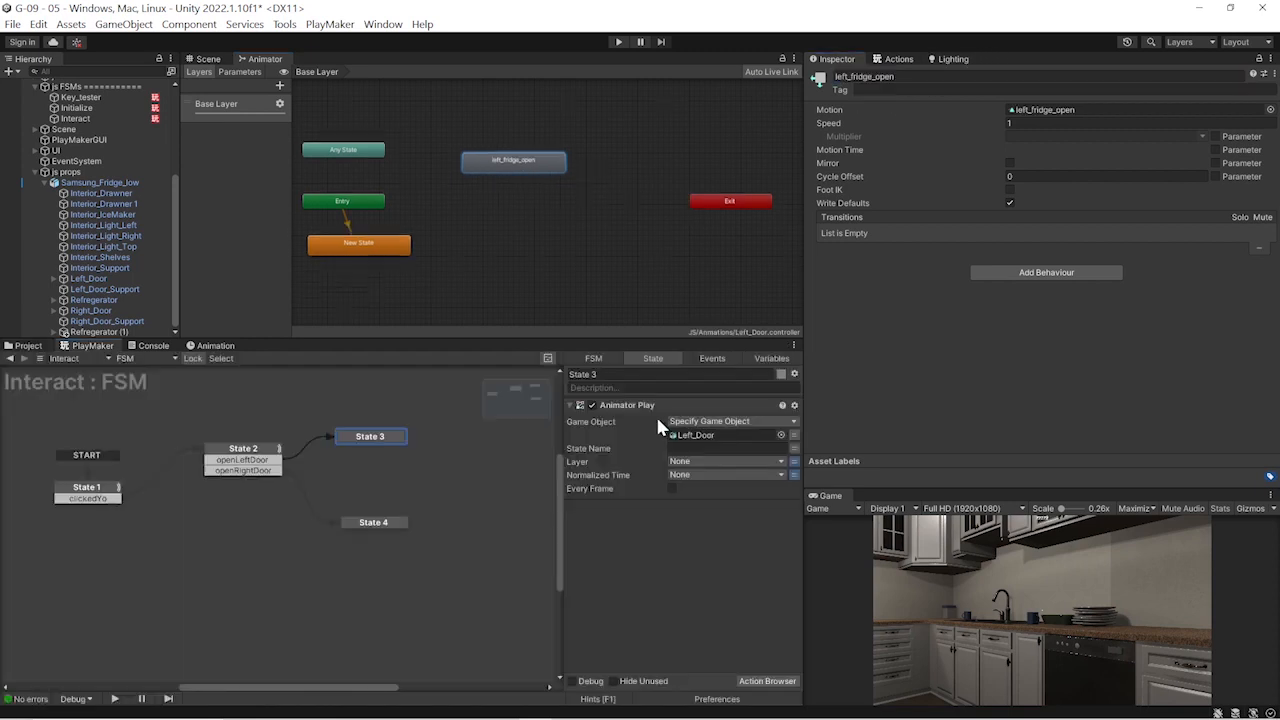
# Set State 3's Animator Play state name to left_fridge_open
pyautogui.click(724, 436)
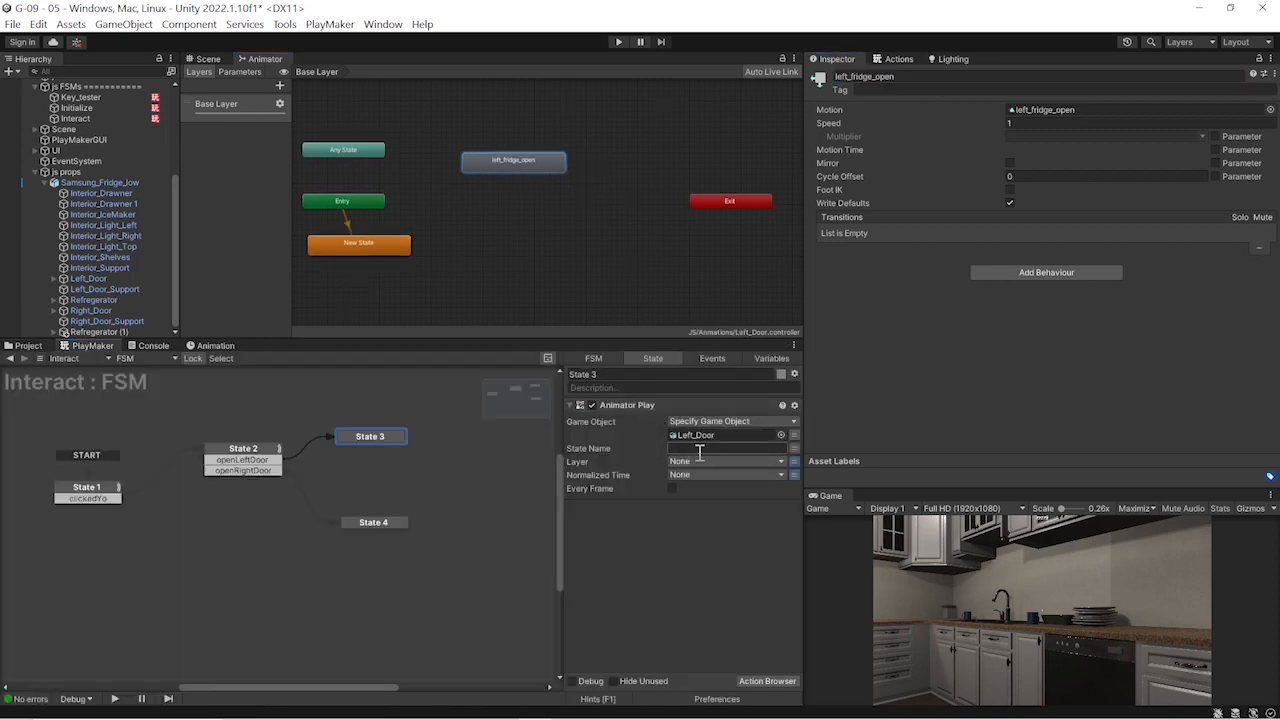
pyautogui.write('left_fridge_open')
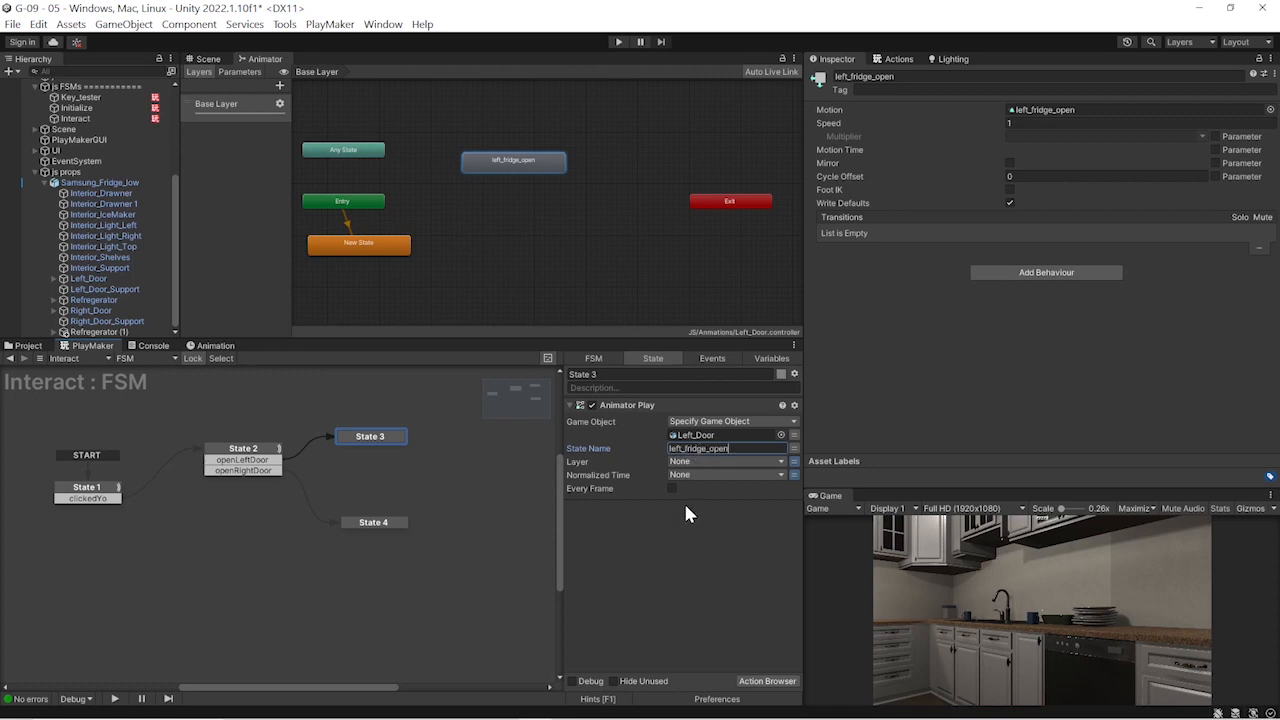
pyautogui.click(244, 448)
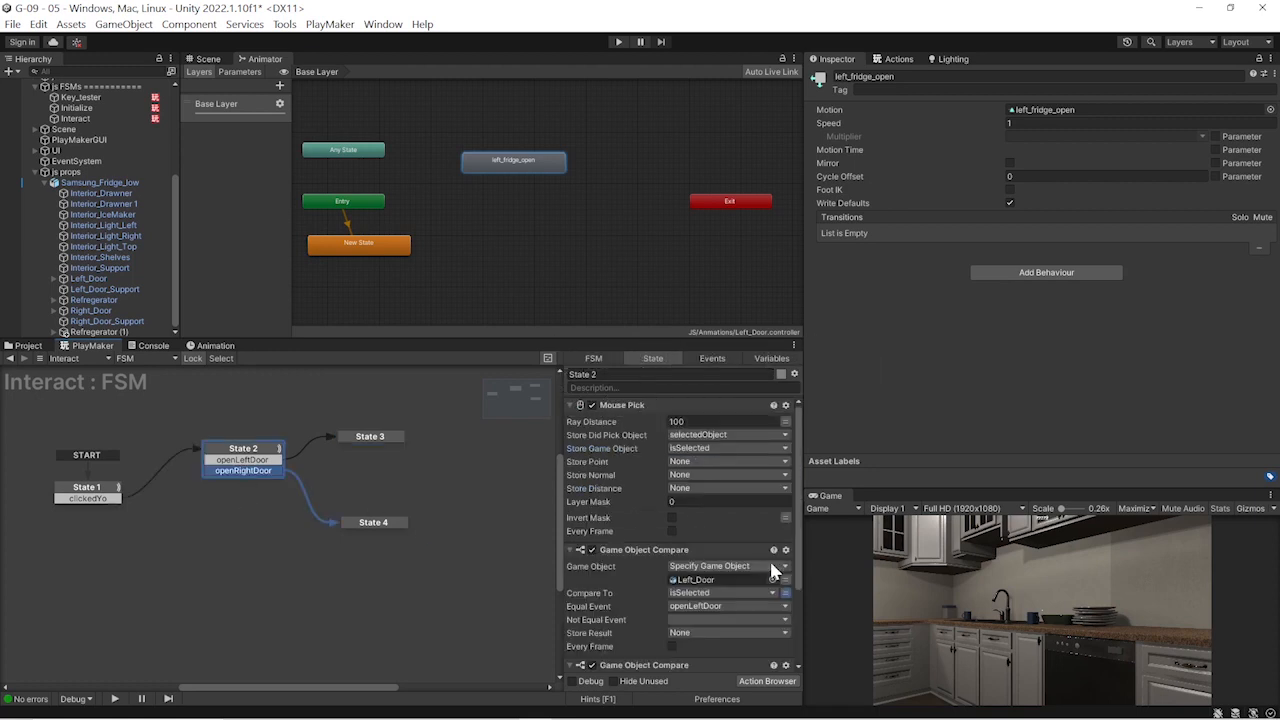
pyautogui.scroll(-3)
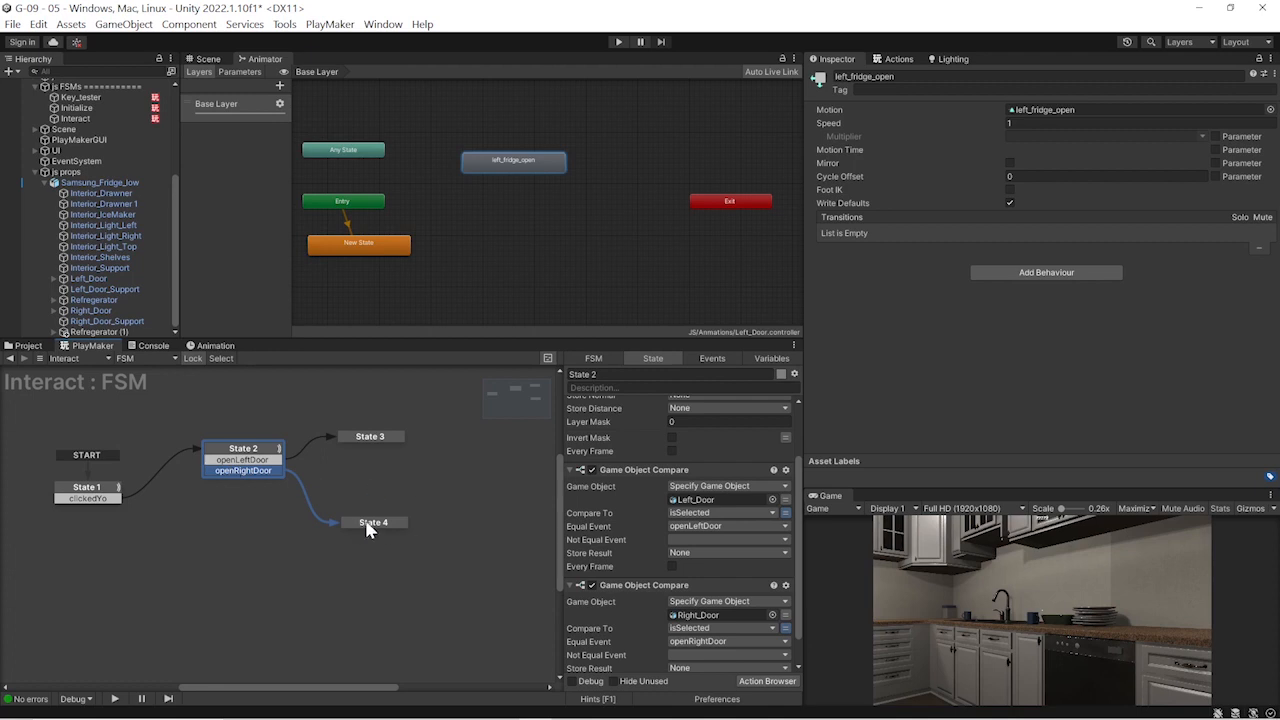
# Set State 4's Animator Play state name for the right door clip
pyautogui.click(372, 522)
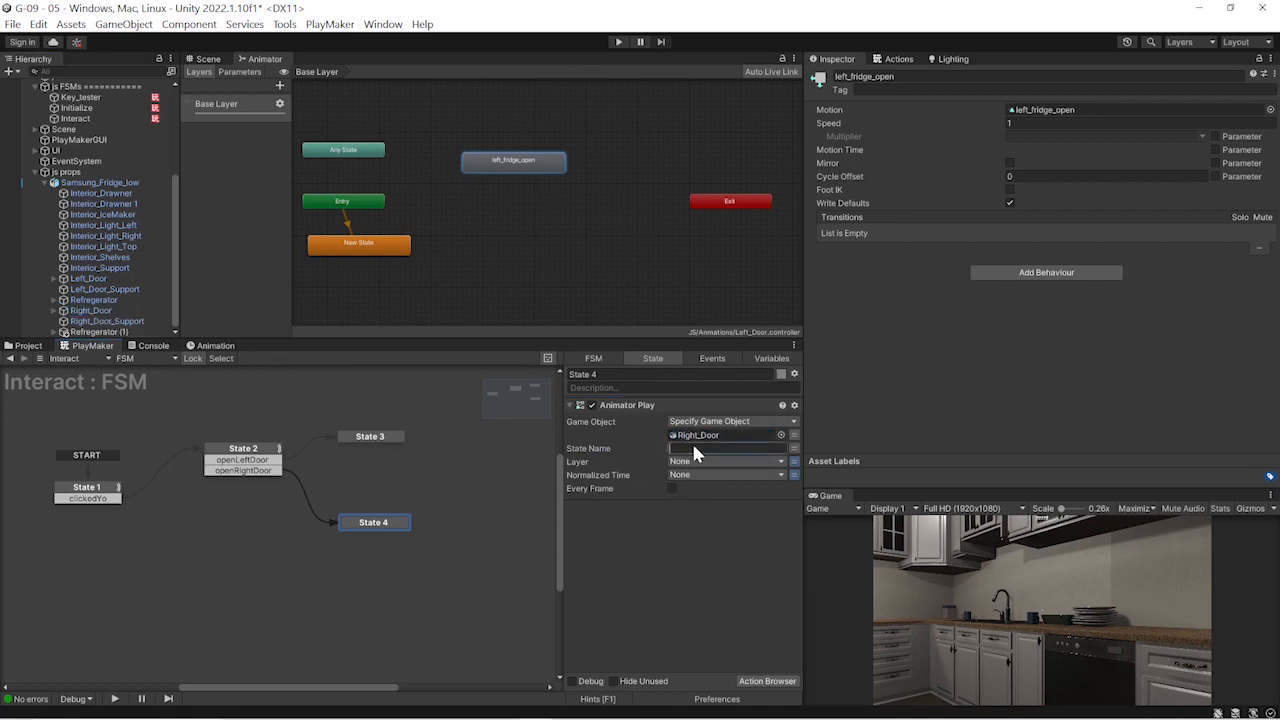
pyautogui.write('left_fridge_open')
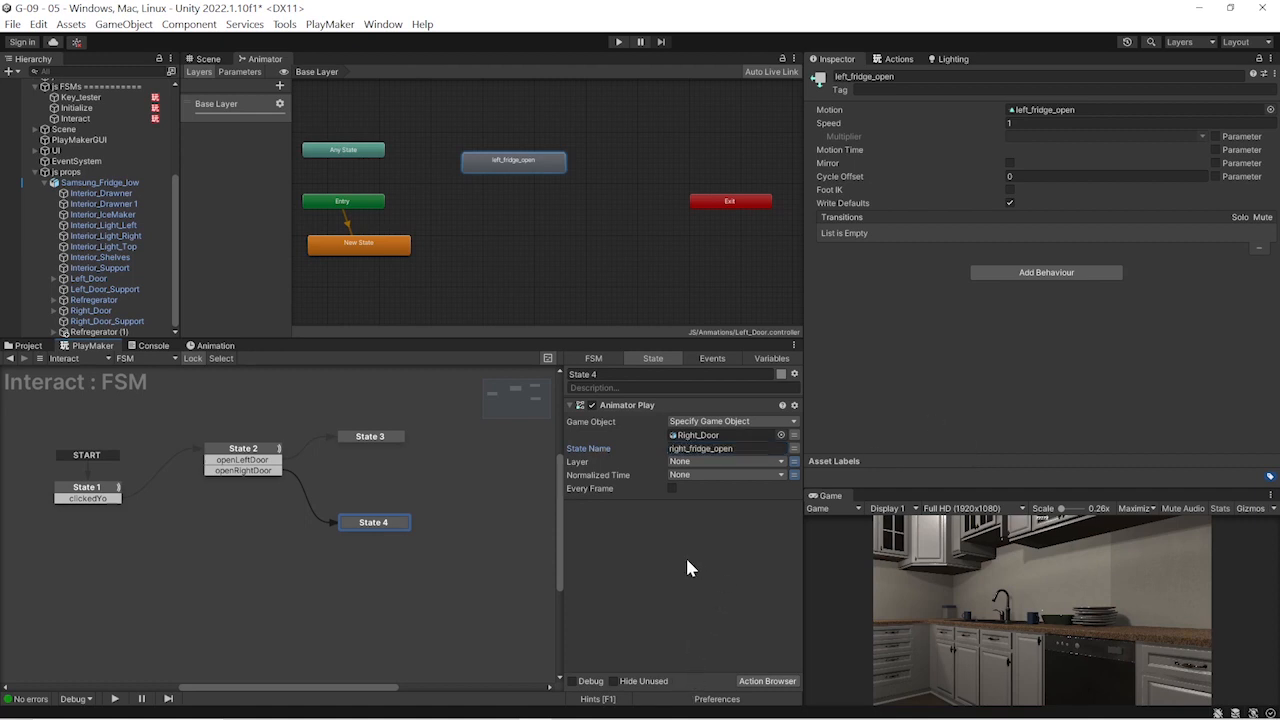
# Add a FINISHED transition to State 3 and State 4, State 4's returning to State 1
pyautogui.rightClick(370, 436)
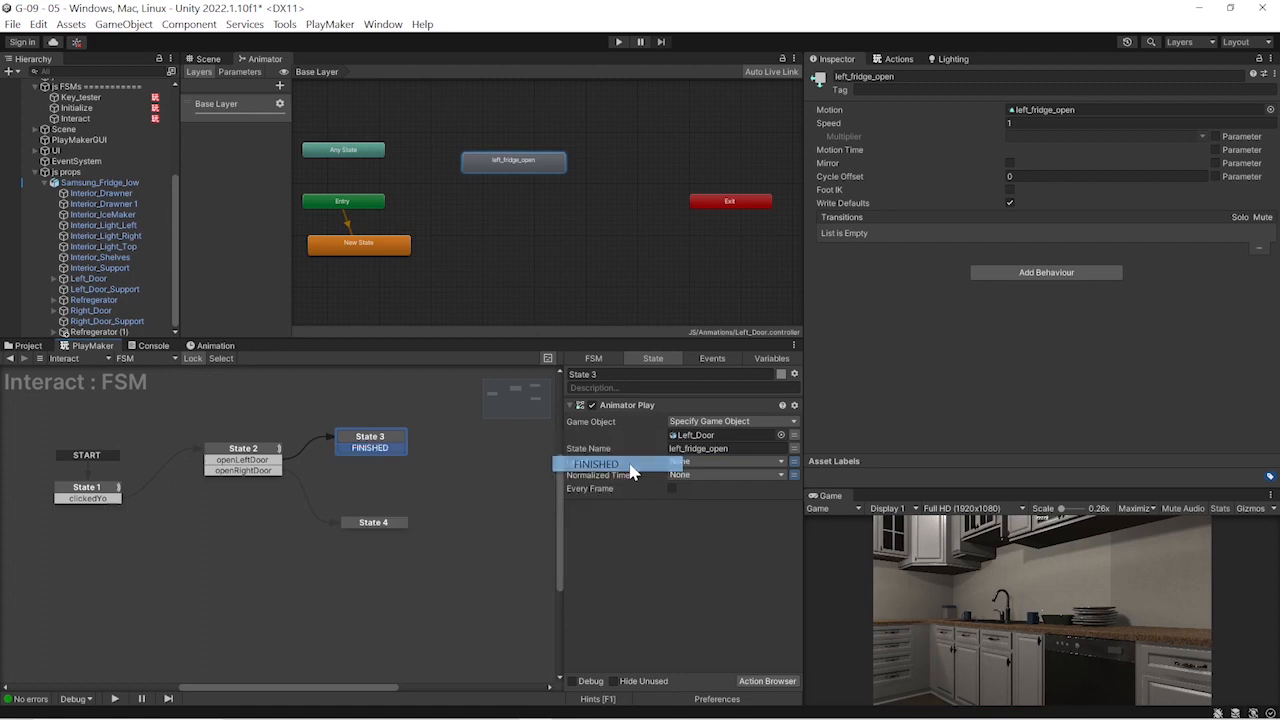
pyautogui.rightClick(372, 522)
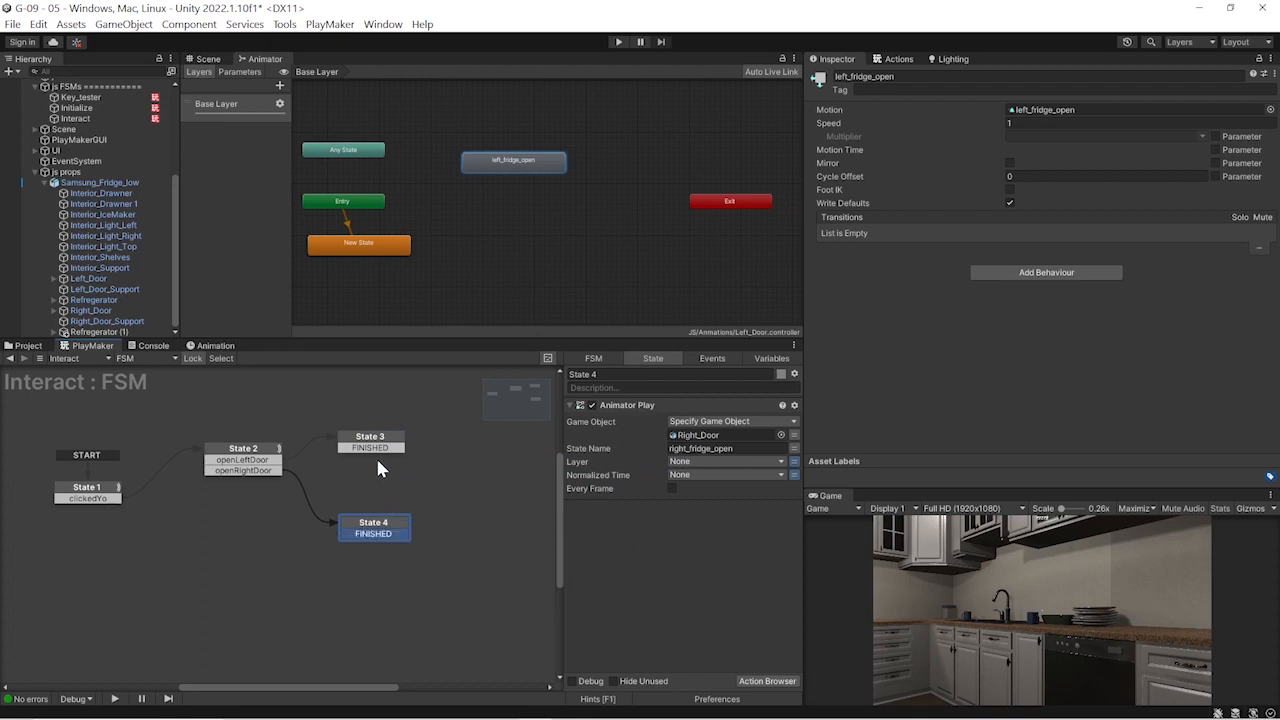
pyautogui.click(370, 442)
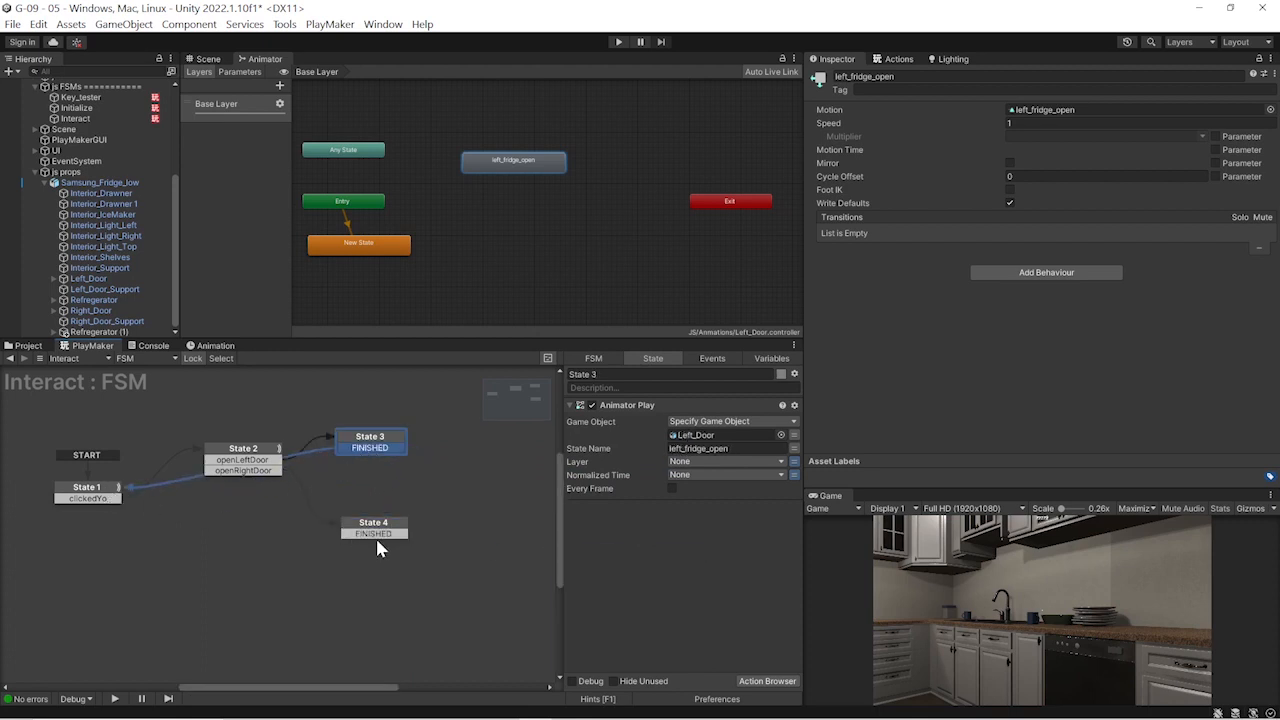
pyautogui.click(372, 528)
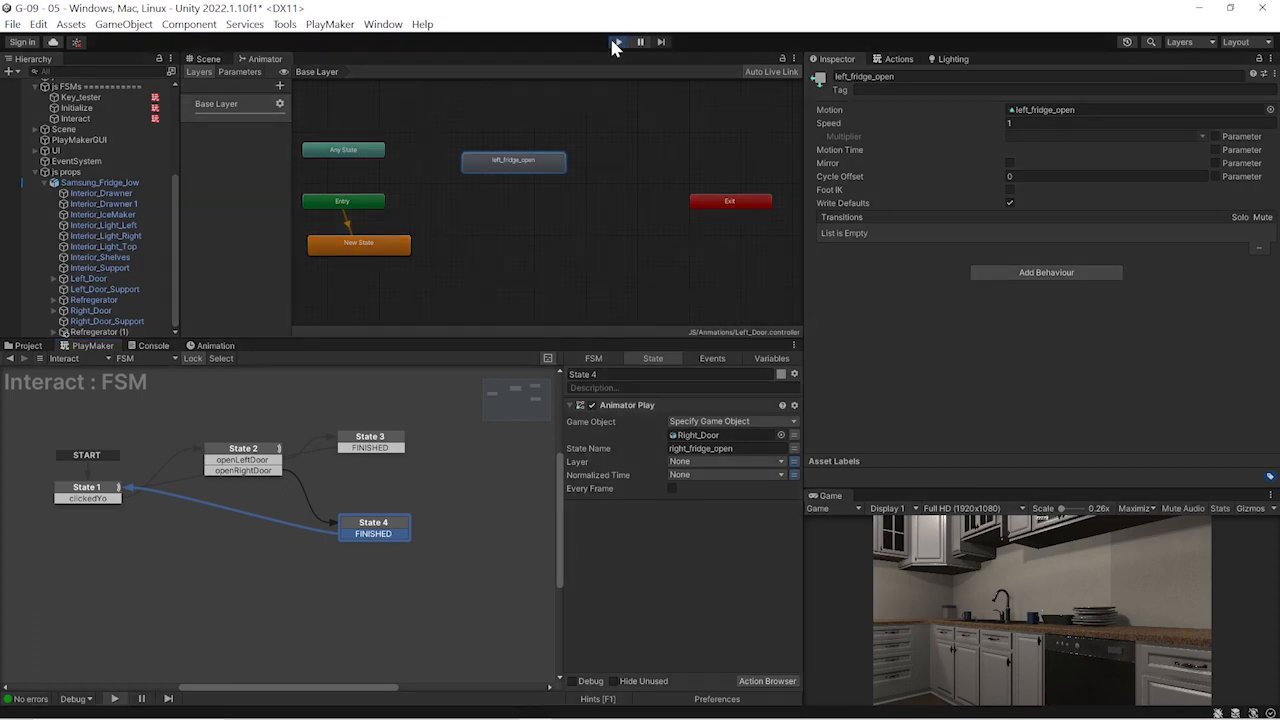
# Enter Play mode and click a fridge door to trigger the Interact FSM
pyautogui.click(616, 40)
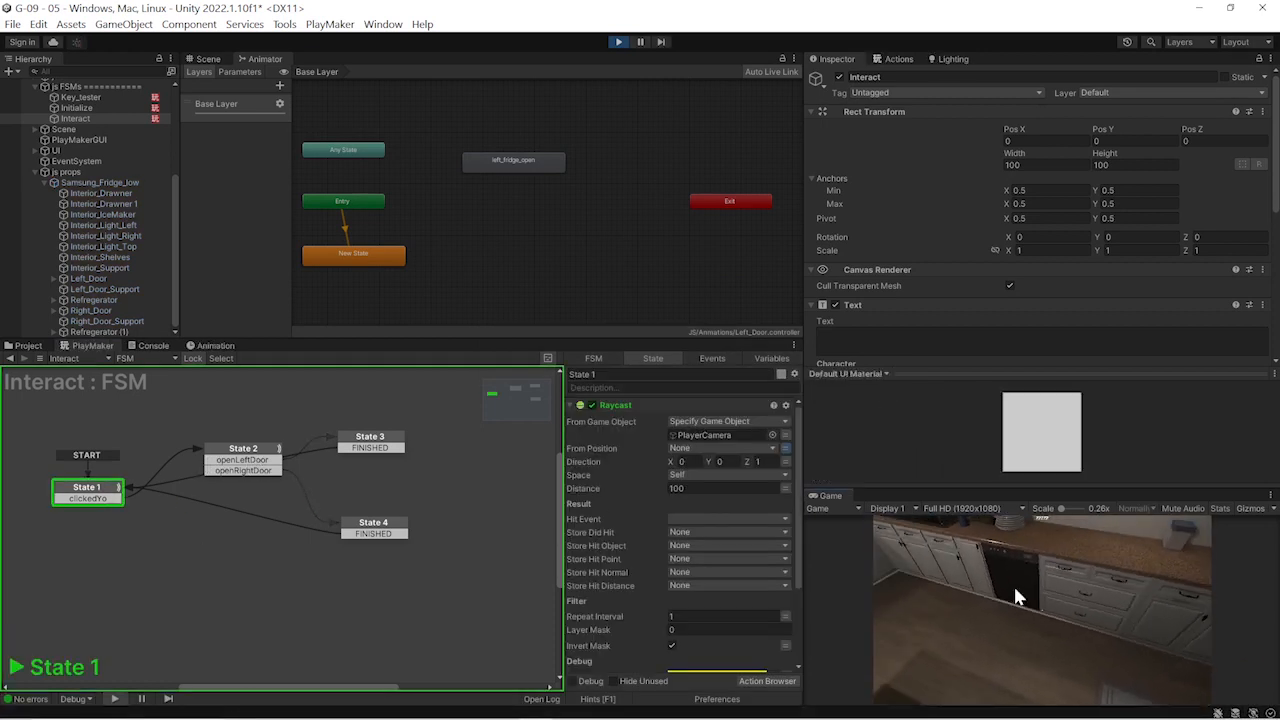
pyautogui.click(244, 448)
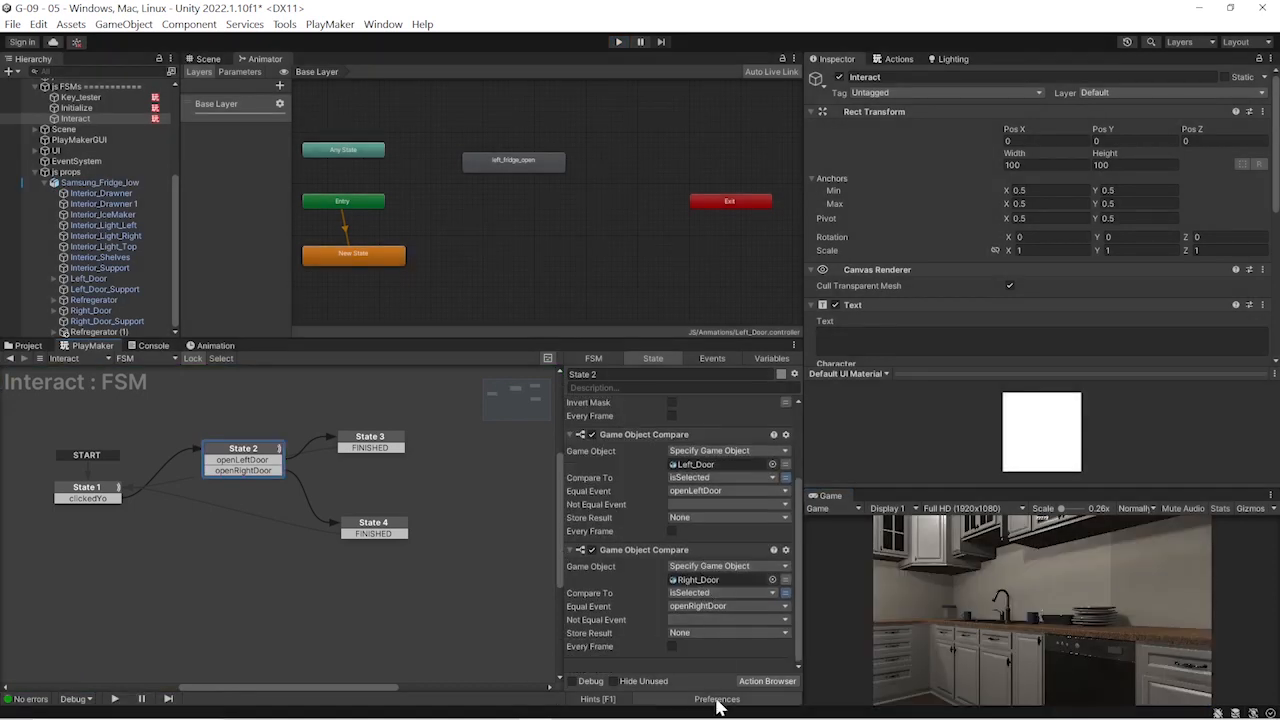
# Add a FINISHED transition to State 2 alongside its door events
pyautogui.rightClick(244, 448)
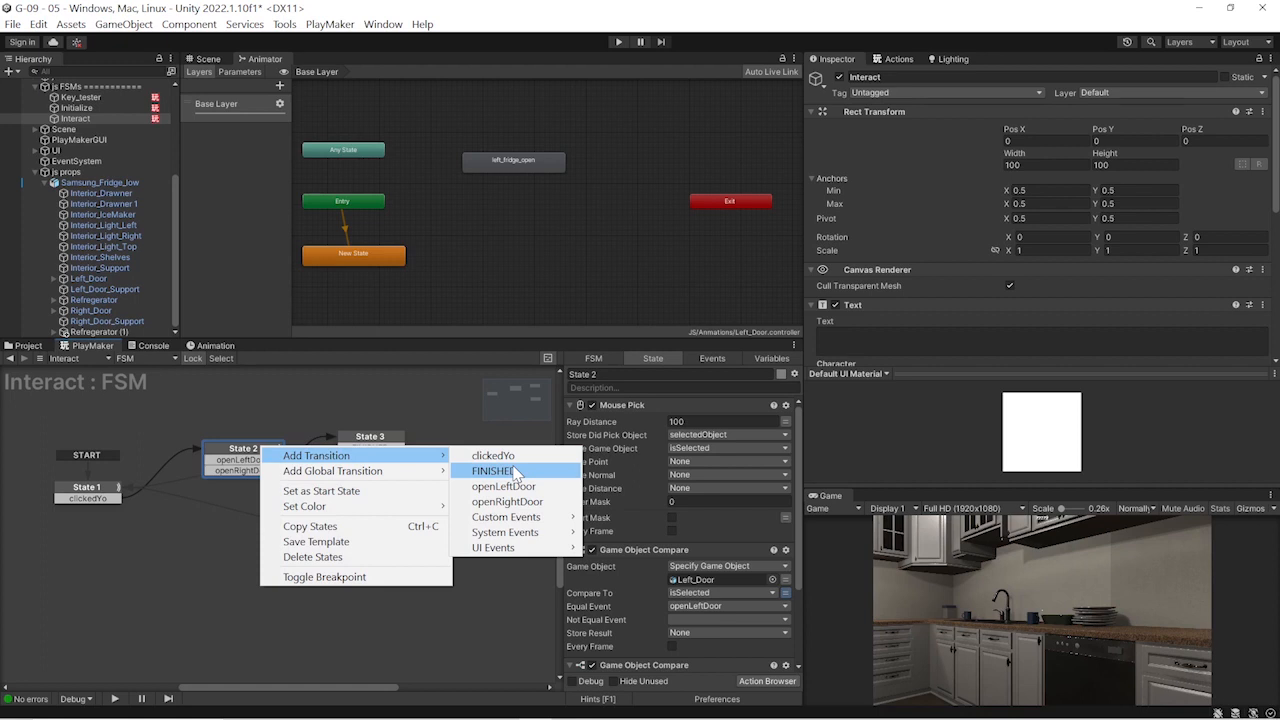
pyautogui.click(492, 470)
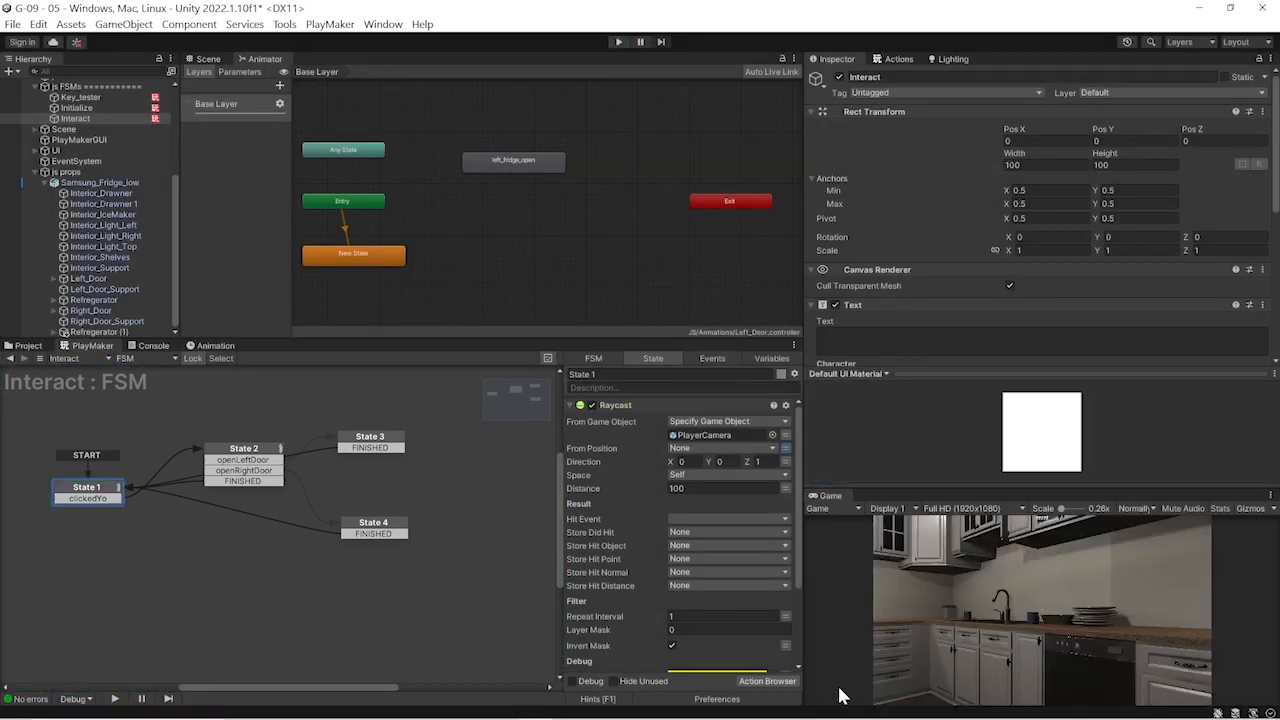
pyautogui.moveTo(1090, 616)
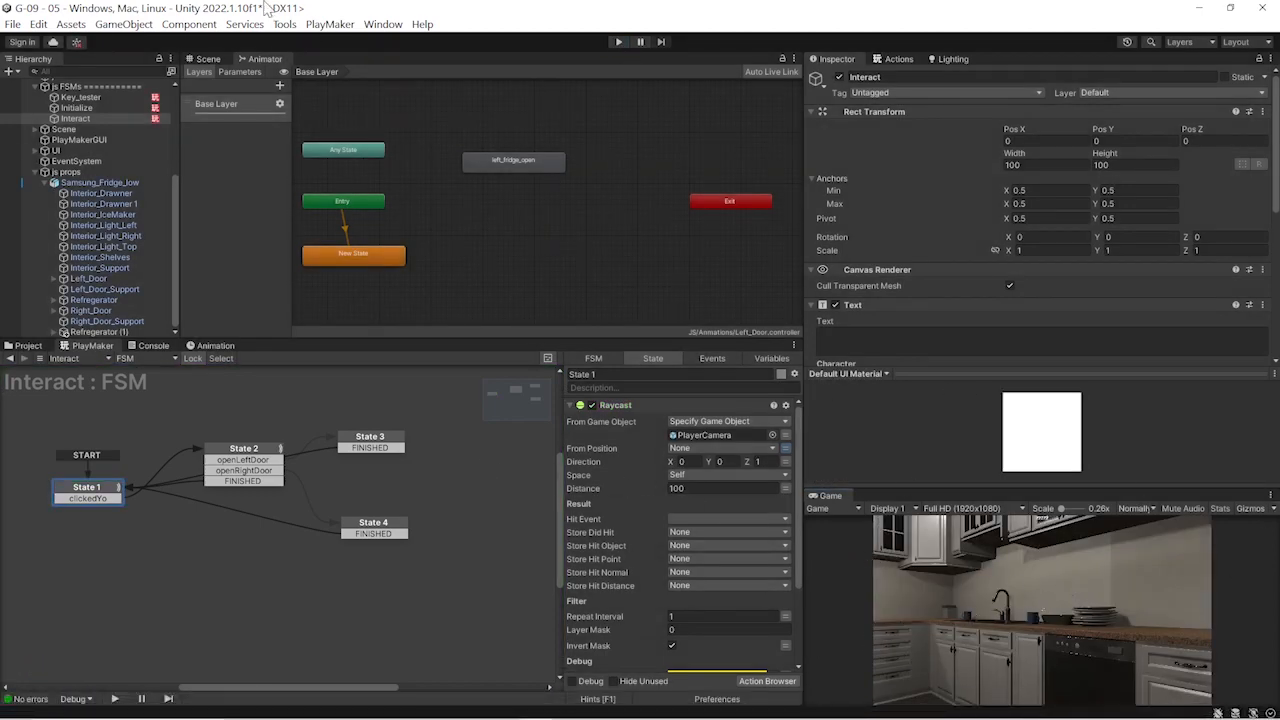
# Uncheck Loop Time on the right_fridge_open clip in the Animations folder
pyautogui.click(208, 58)
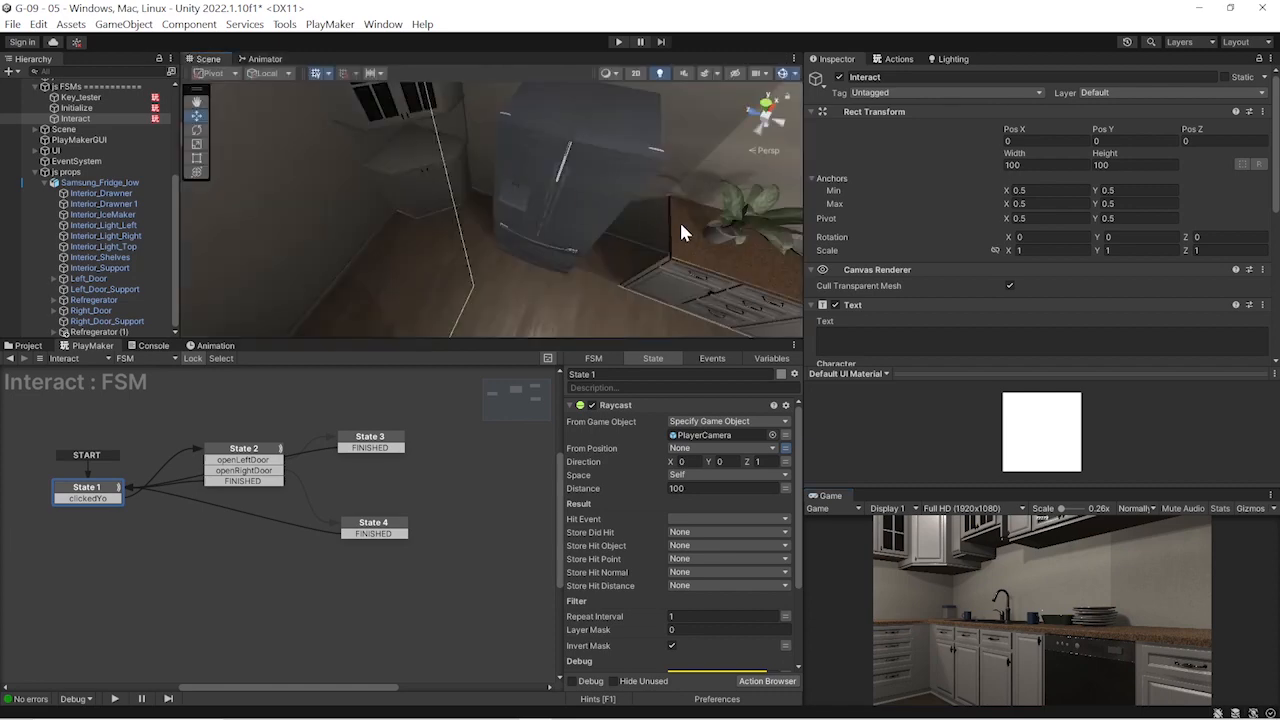
pyautogui.click(240, 510)
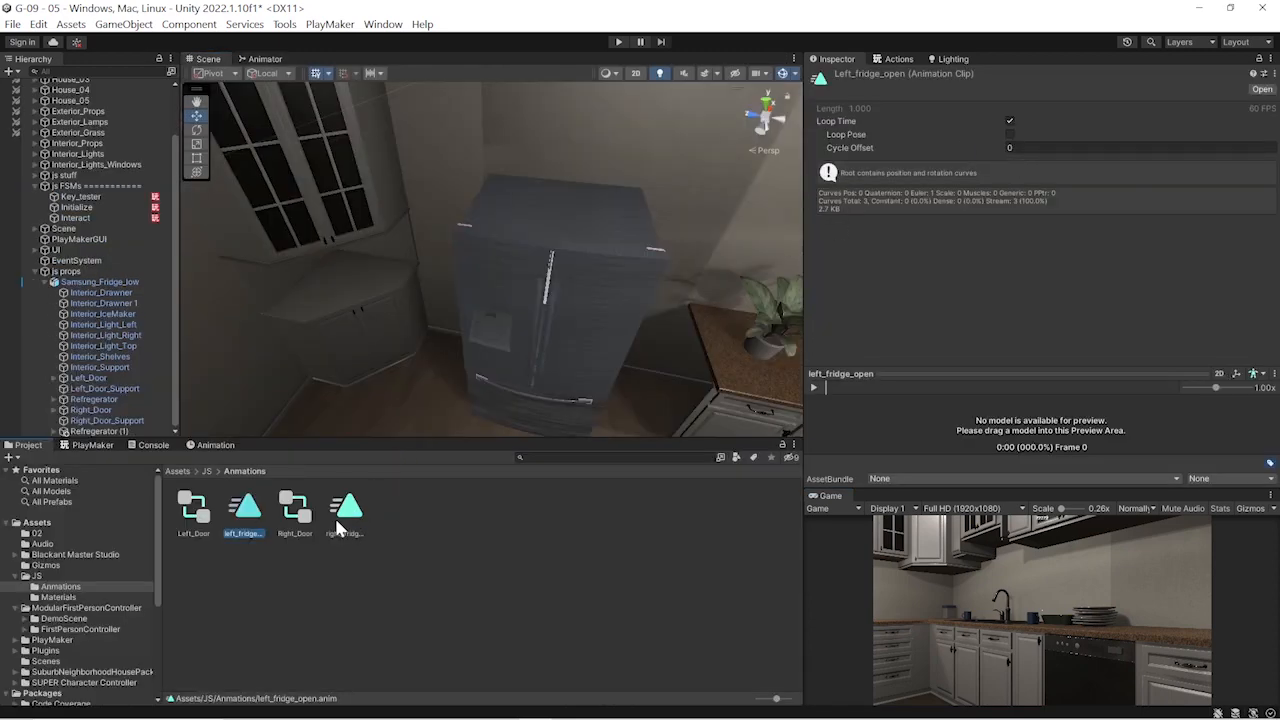
pyautogui.click(1008, 122)
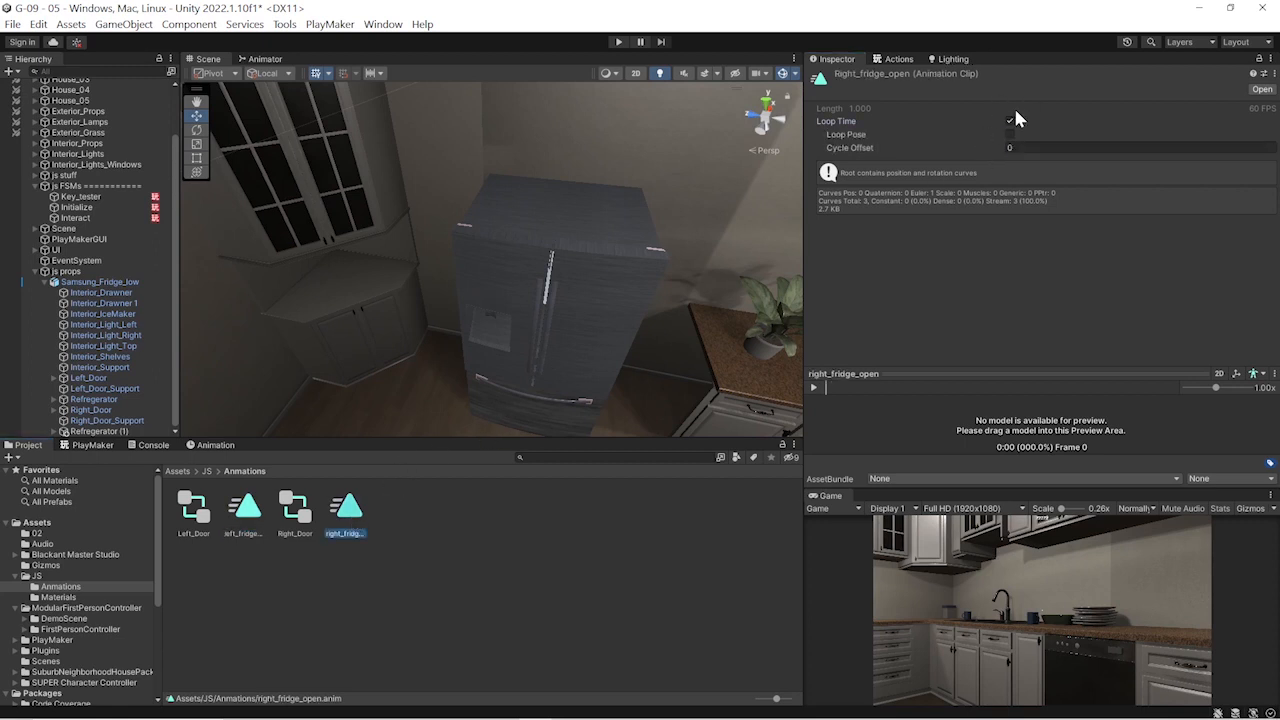
pyautogui.click(1008, 122)
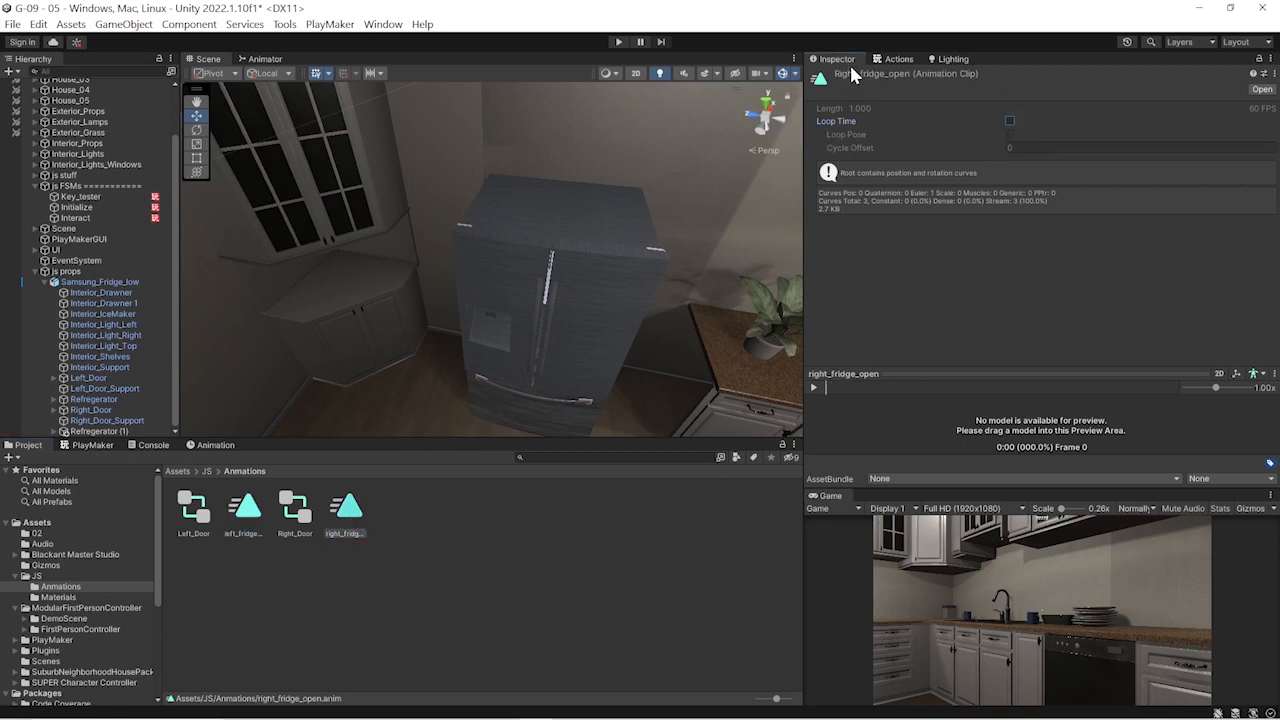